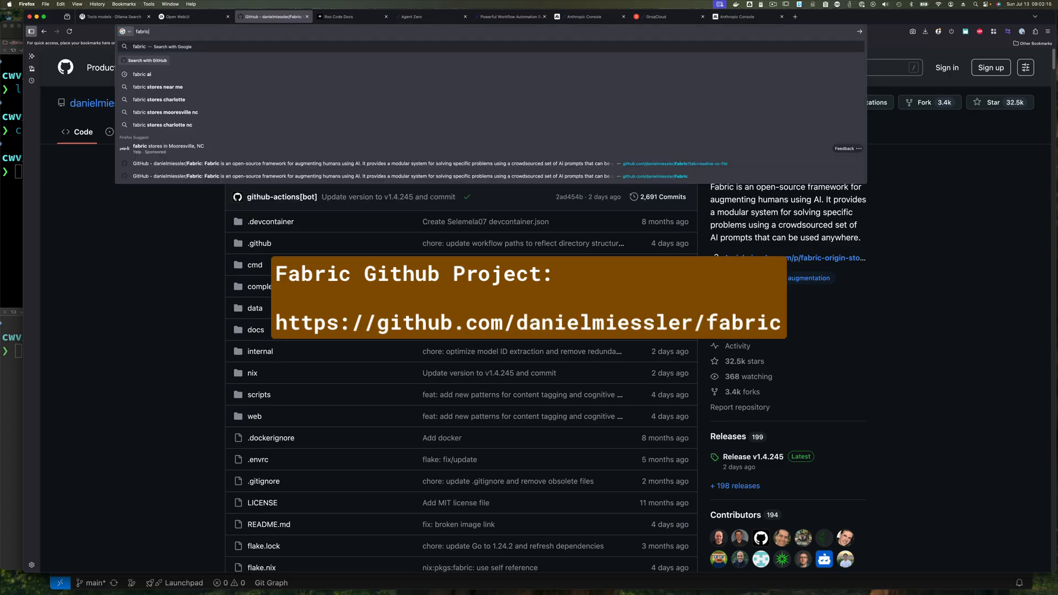
Step: Search for 'fabric ai' and open the danielmiessler/Fabric GitHub repository README
left_click(142, 74)
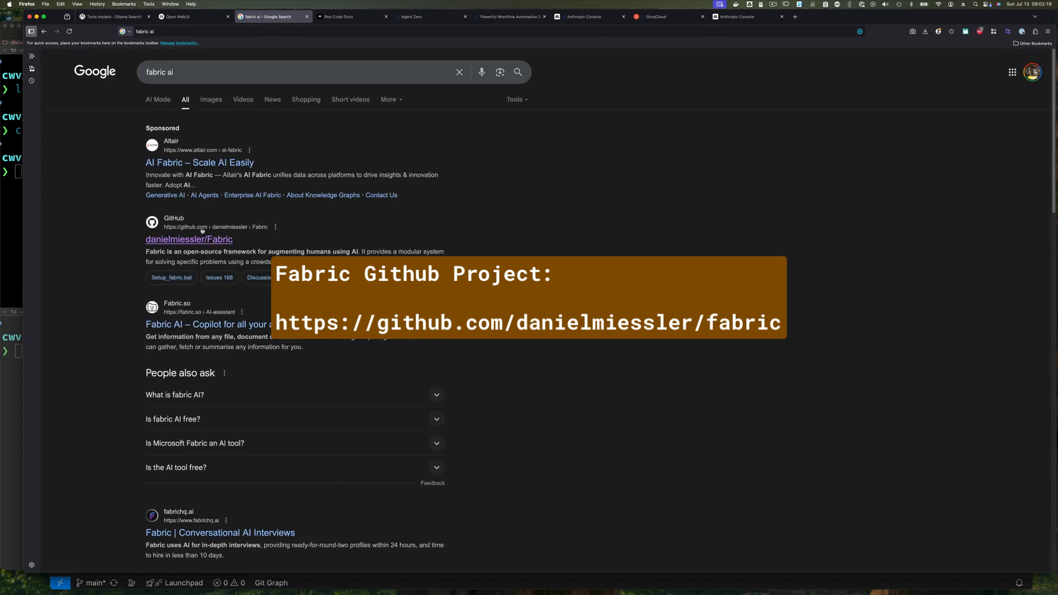
mouse_move(197, 241)
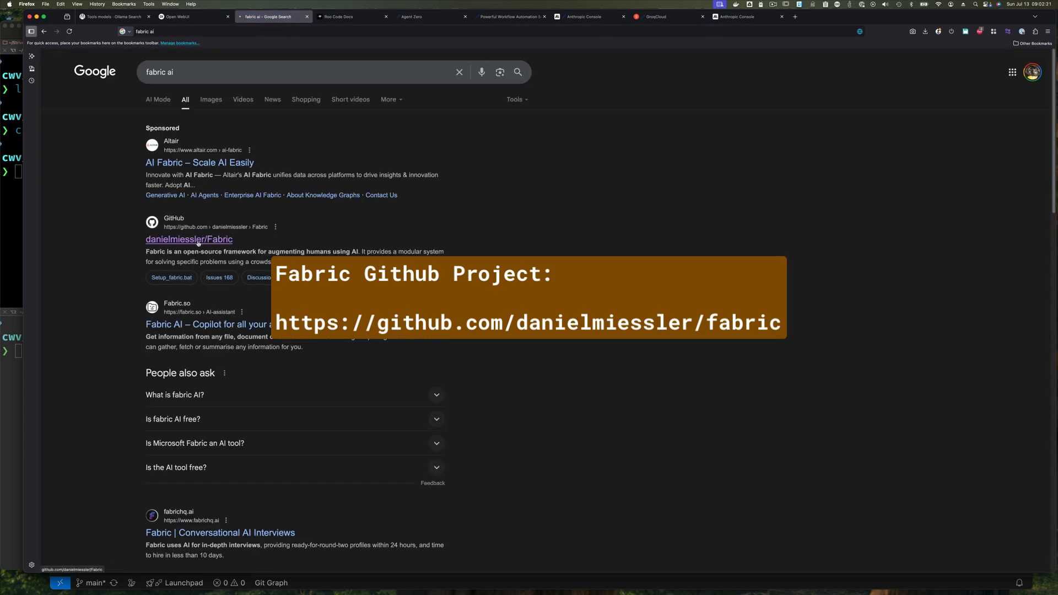
left_click(189, 239)
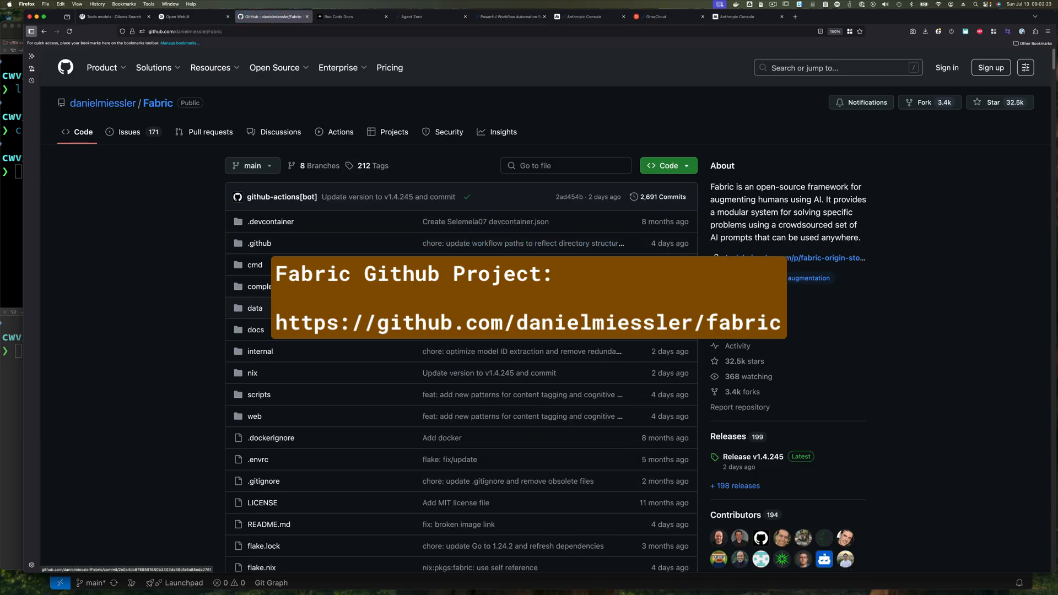
scroll("down", 3)
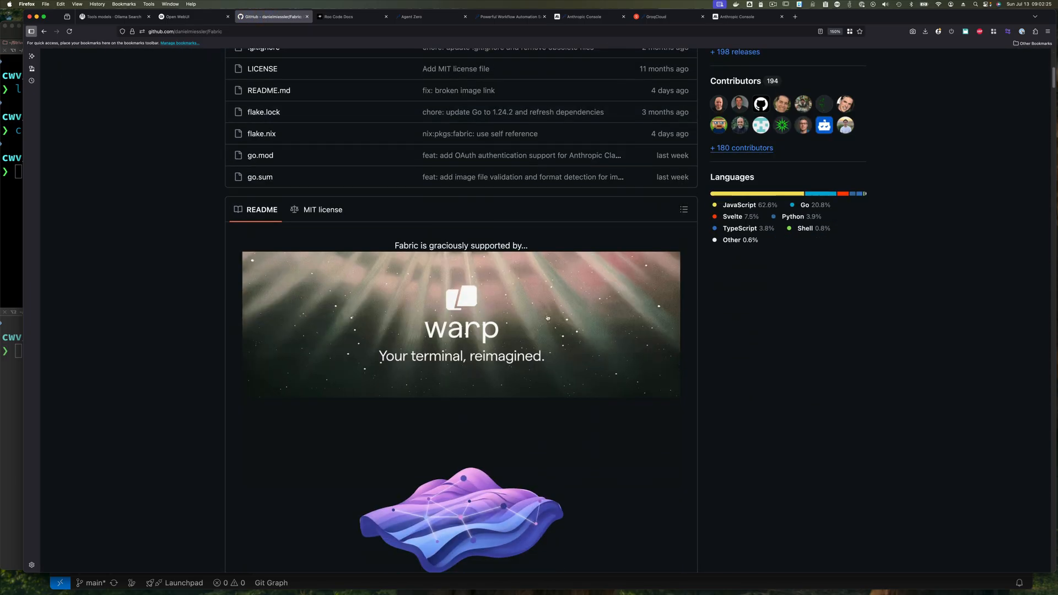
scroll("down", 3)
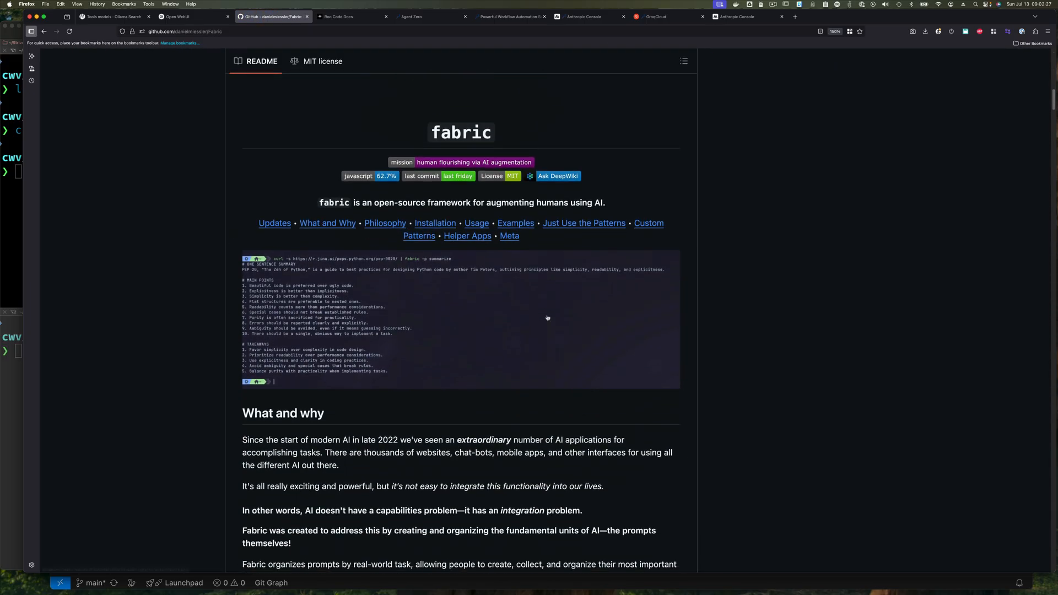
scroll("down", 3)
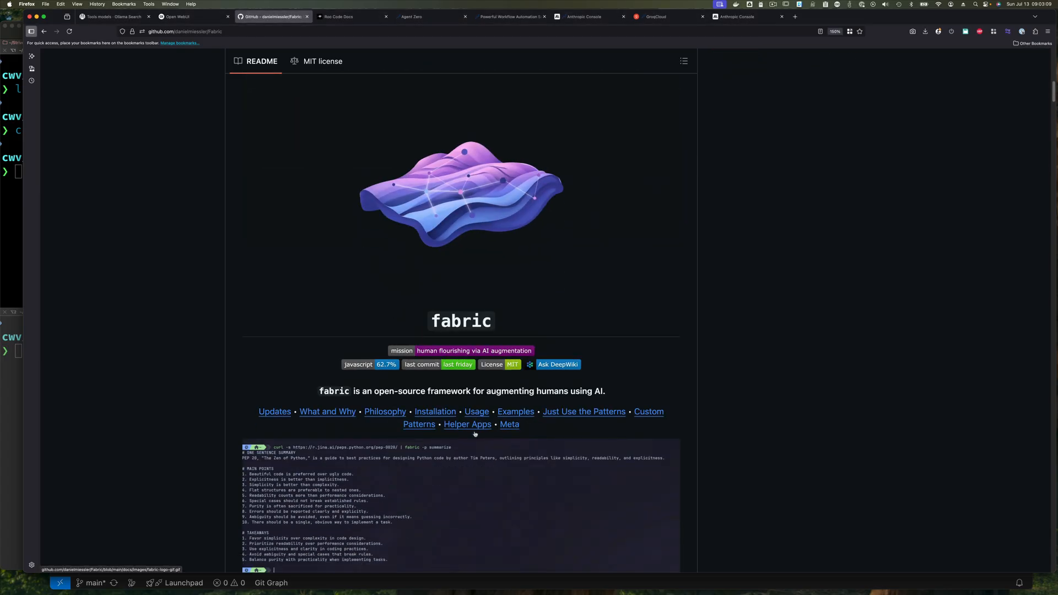
scroll("down", 3)
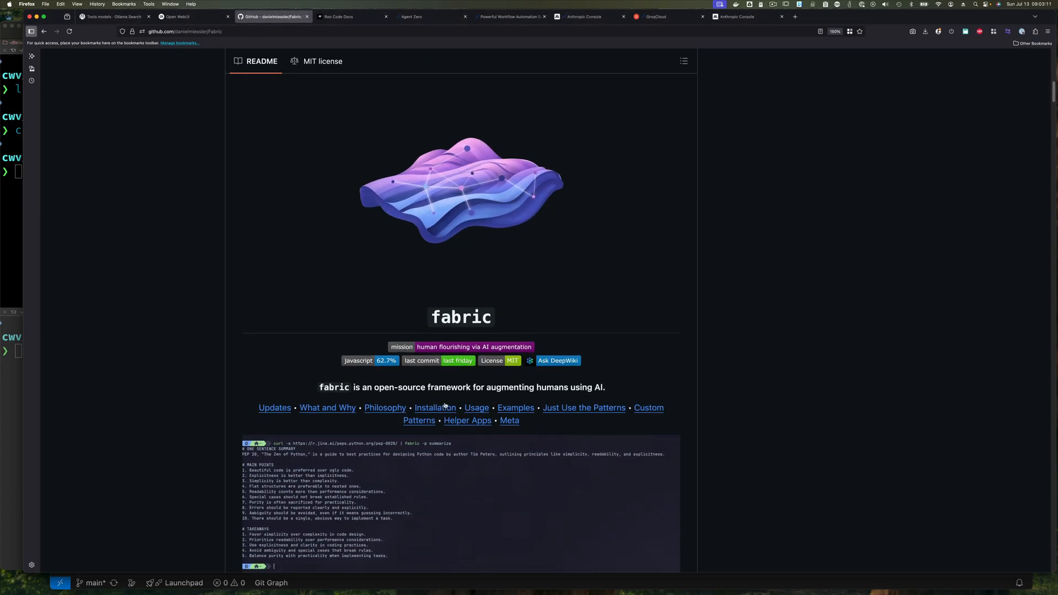
Step: Jump to the README's Installation section and copy the From Source go install command
left_click(435, 408)
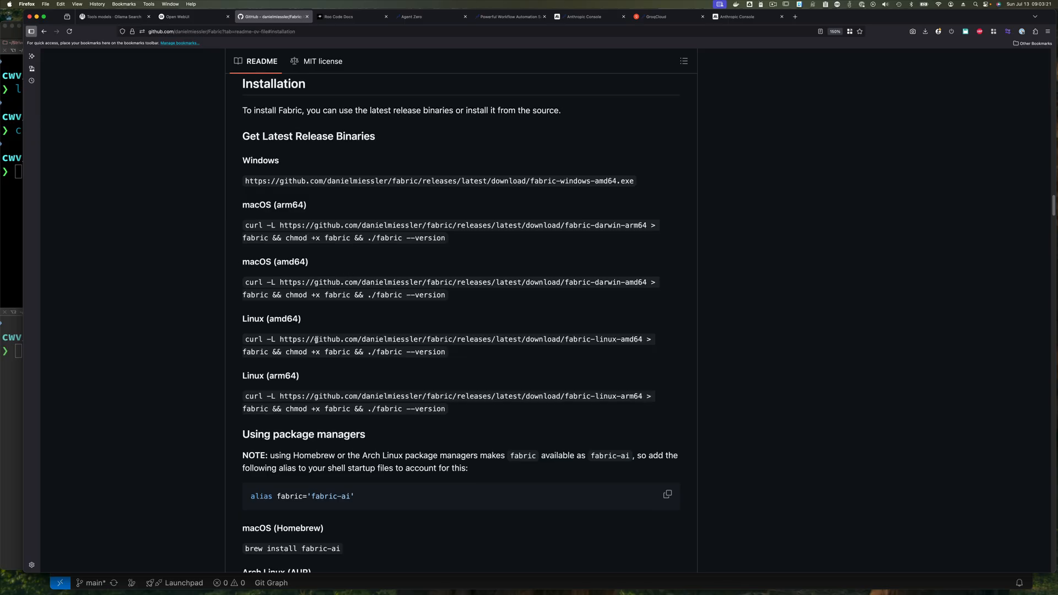
mouse_move(313, 307)
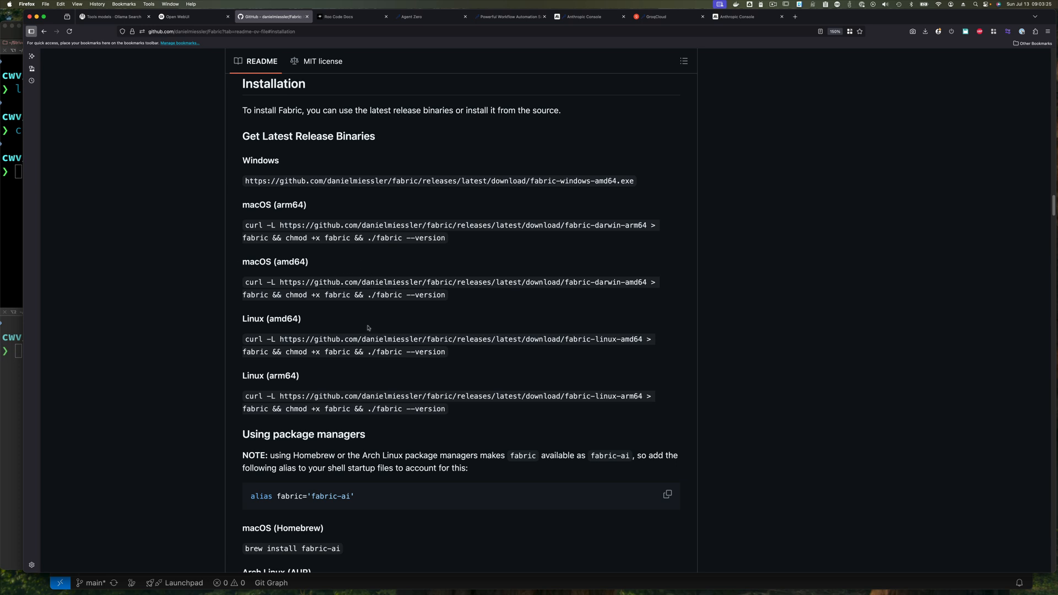
scroll("down", 3)
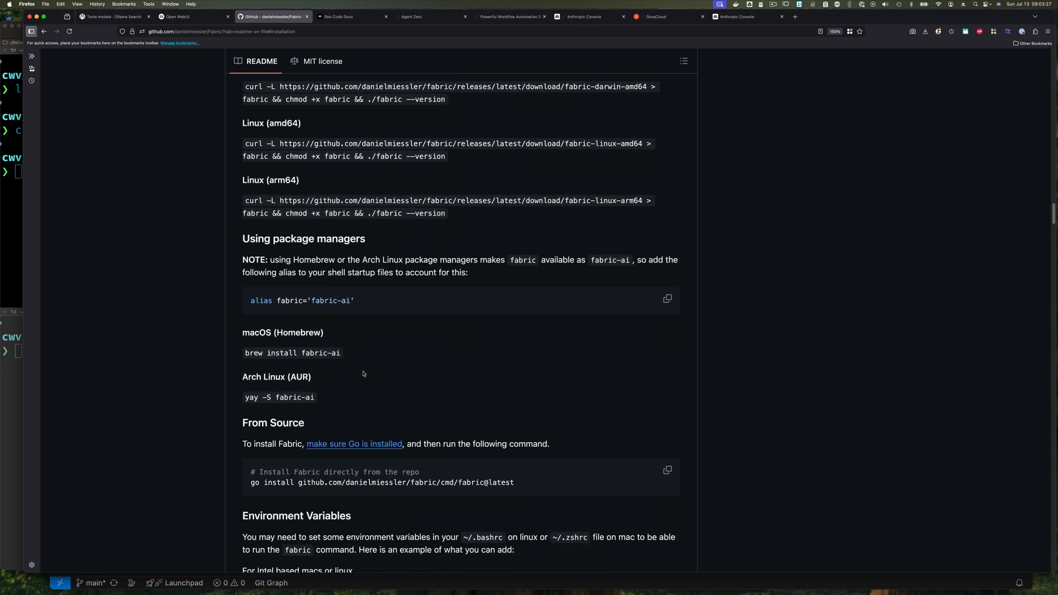
mouse_move(348, 354)
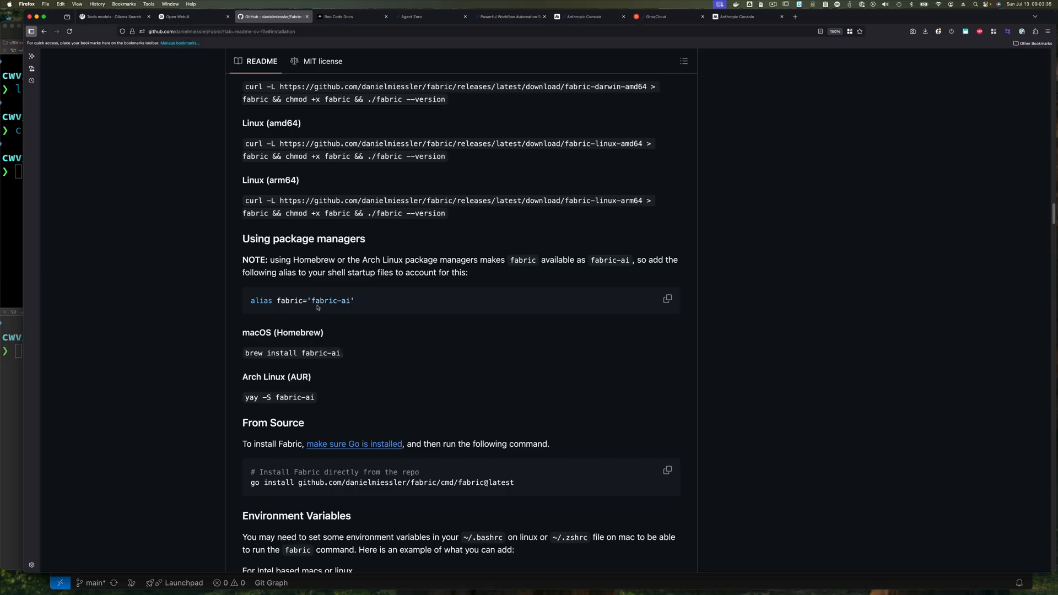
mouse_move(391, 346)
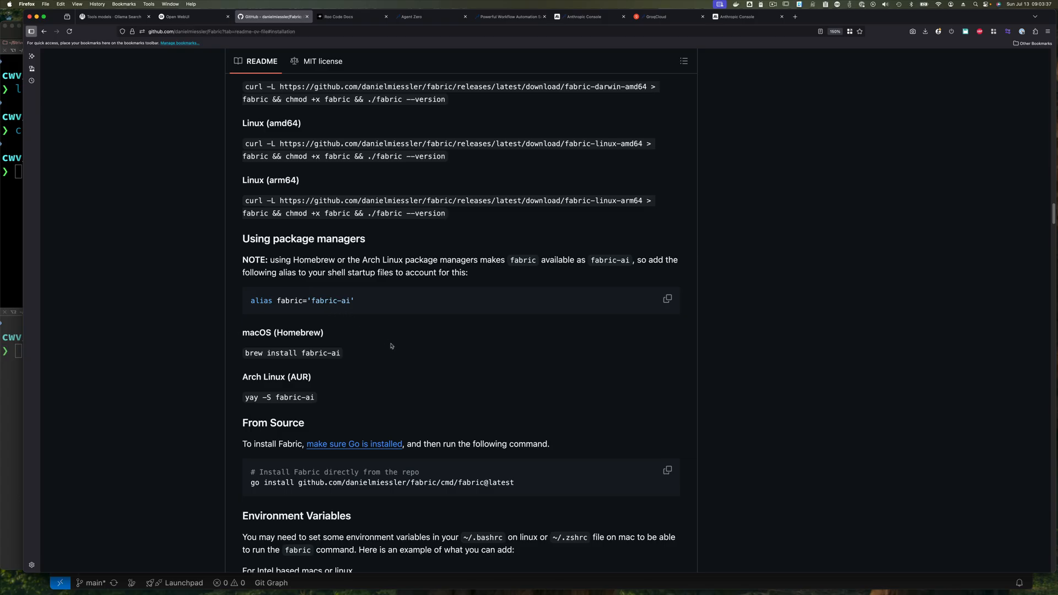
scroll("down", 3)
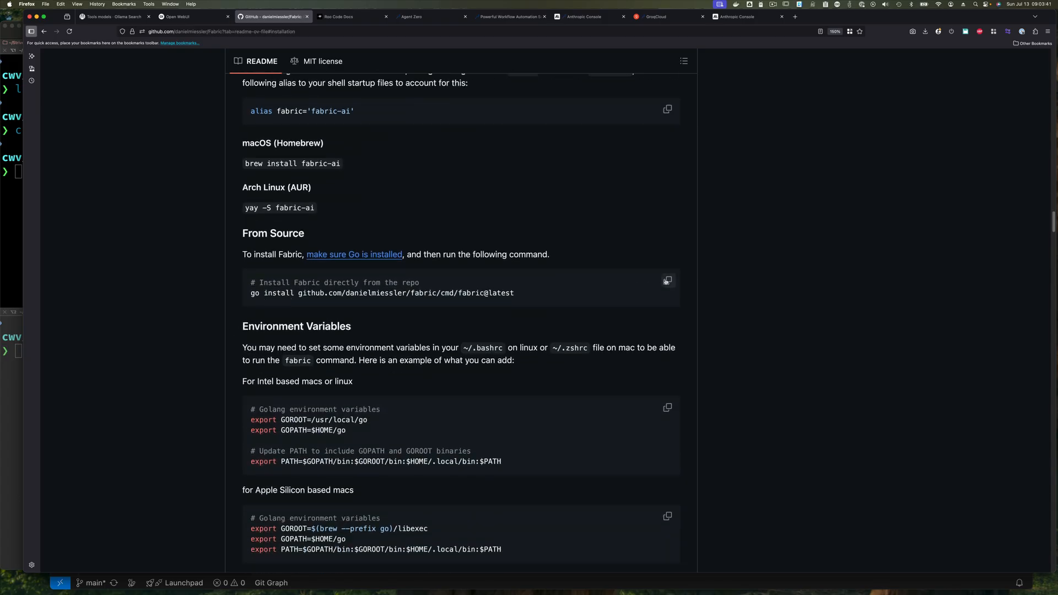
left_click(668, 281)
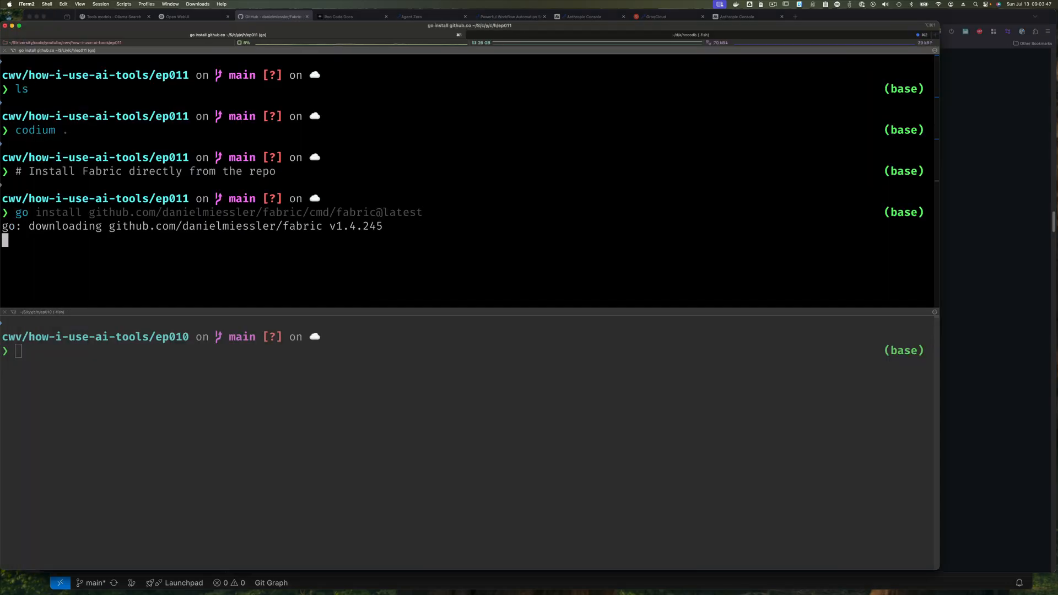
mouse_move(216, 239)
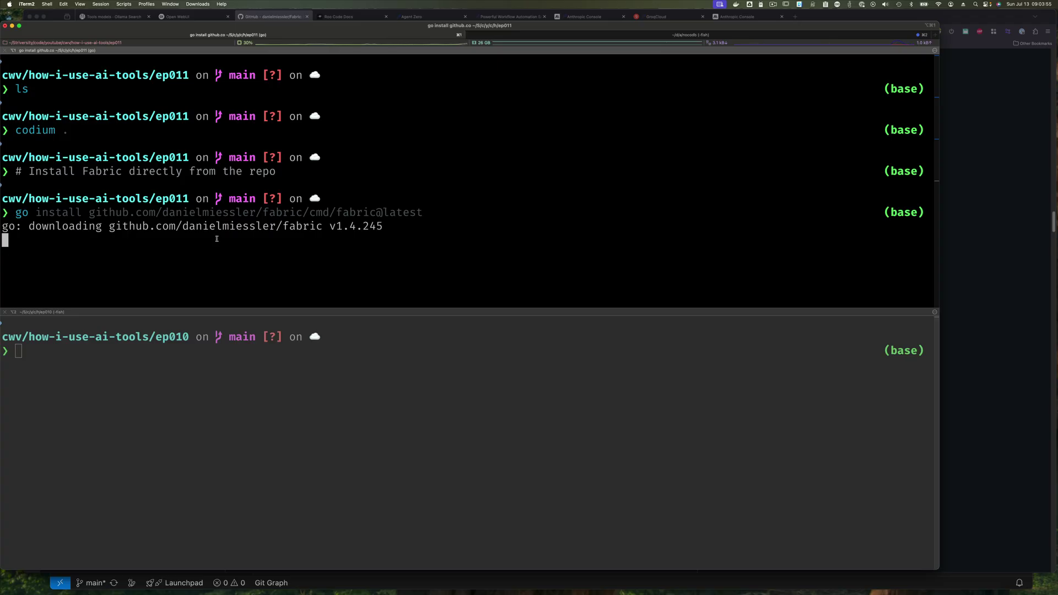
mouse_move(905, 250)
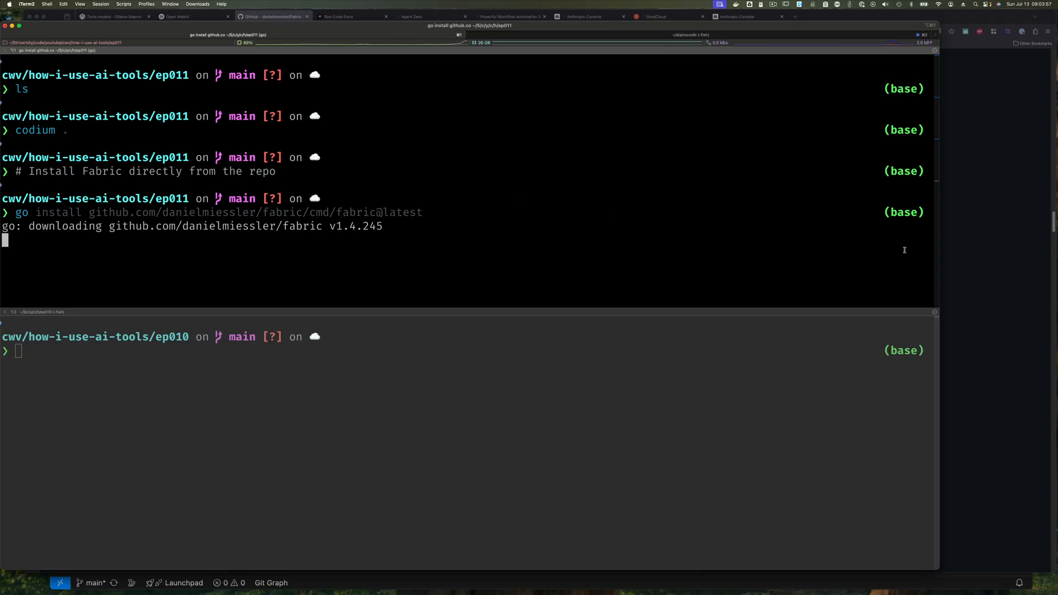
Step: Switch back to the Fabric README in Firefox while v1.4.245 downloads
left_click(273, 17)
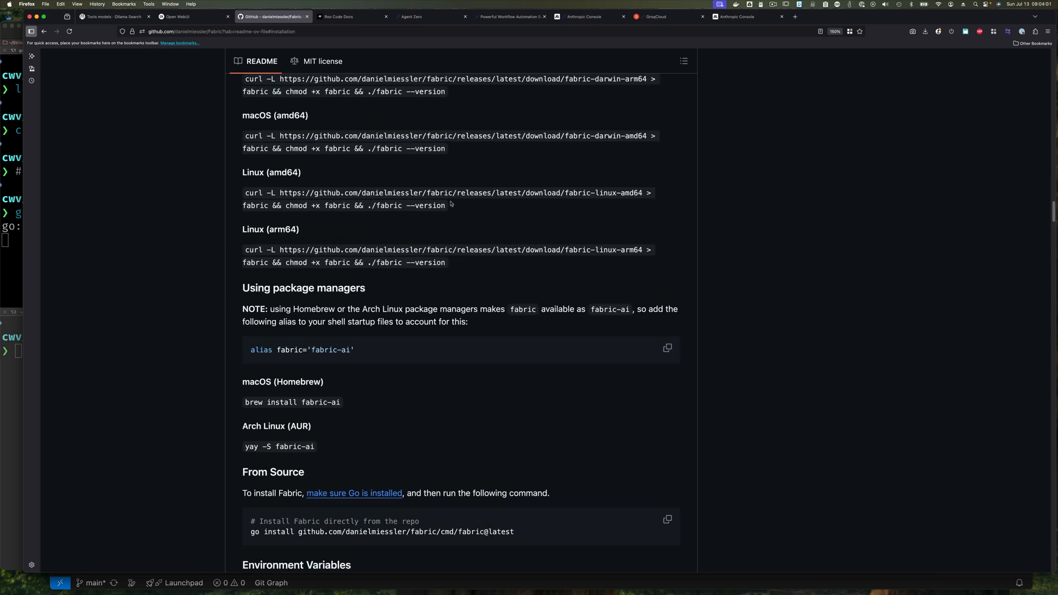
mouse_move(478, 278)
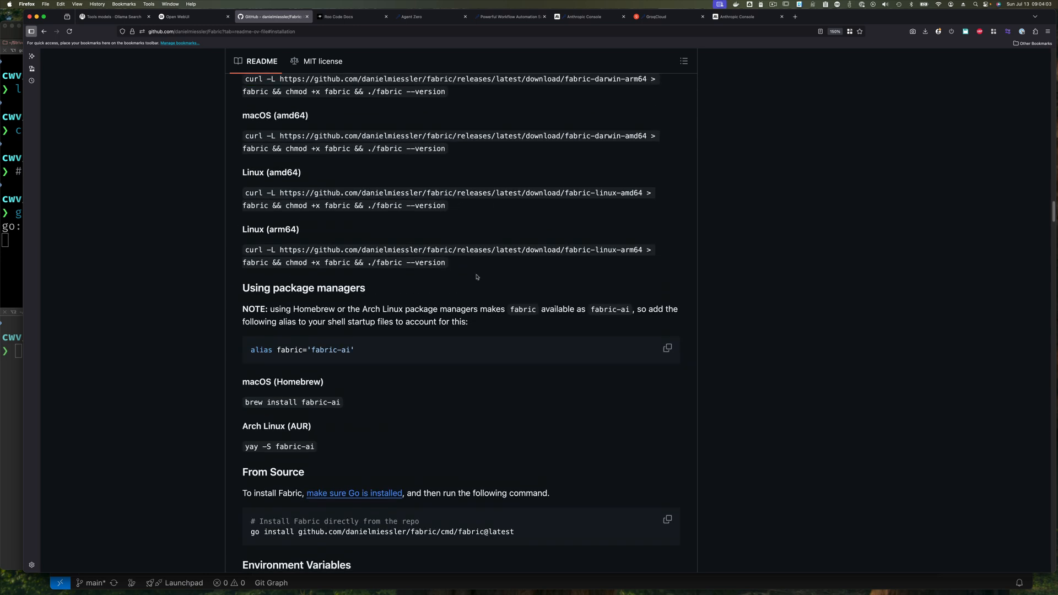
Step: Scroll the Fabric README through its Environment Variables and Setup sections
scroll("down", 3)
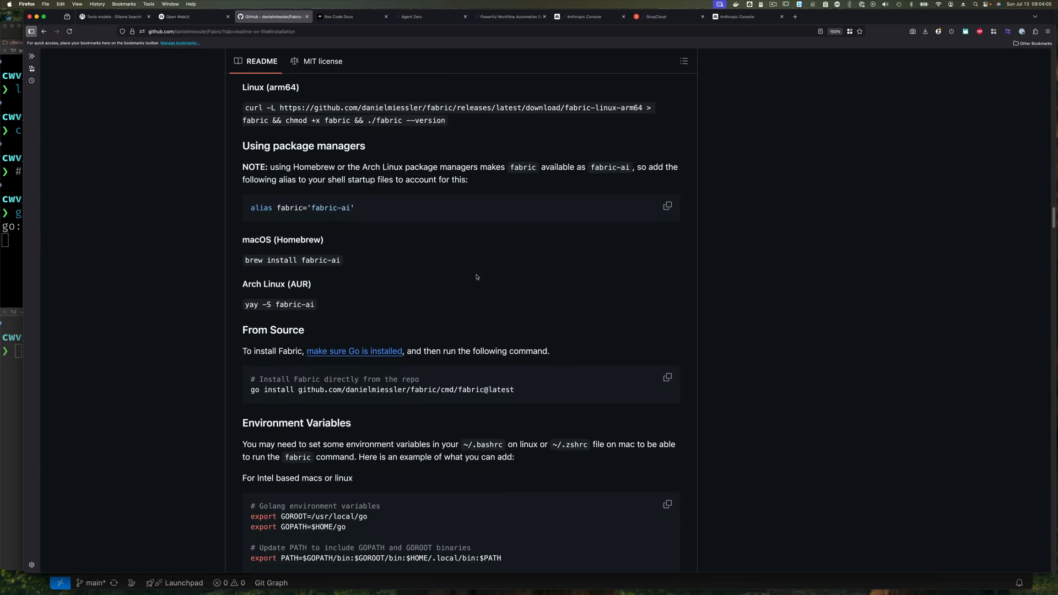
scroll("down", 3)
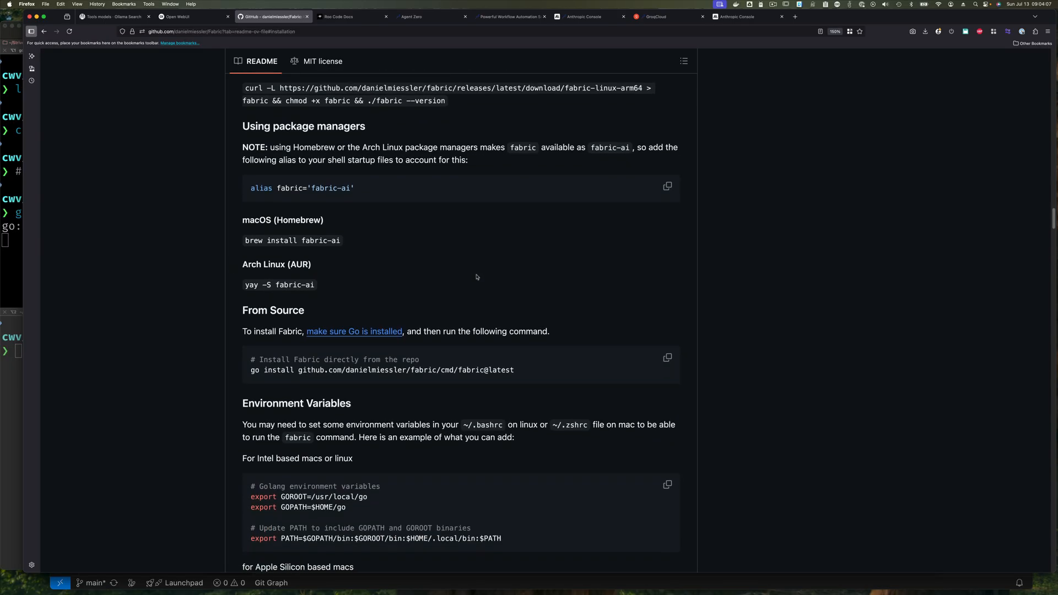
scroll("down", 3)
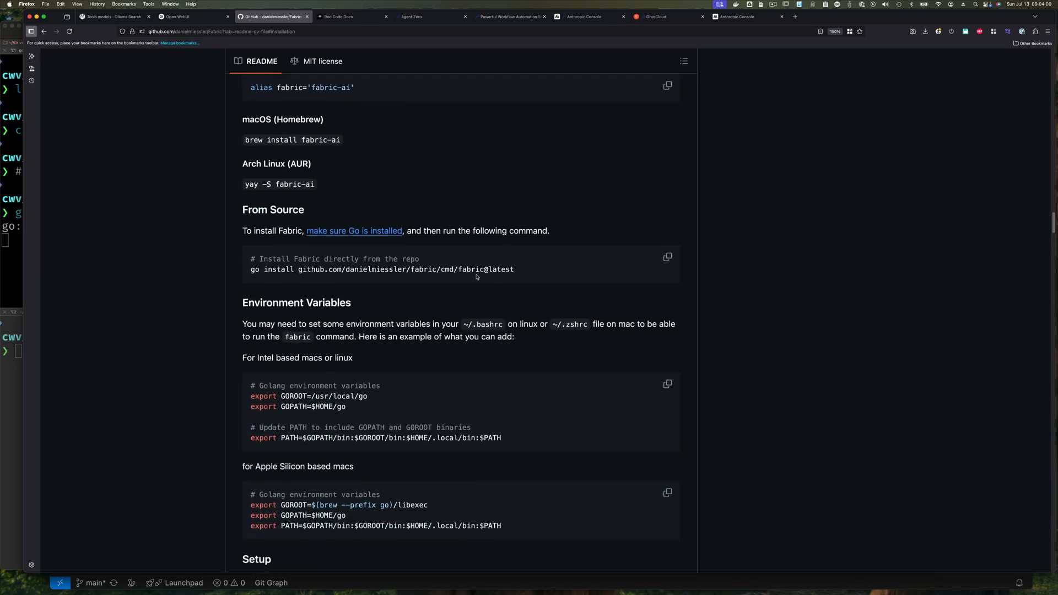
scroll("down", 3)
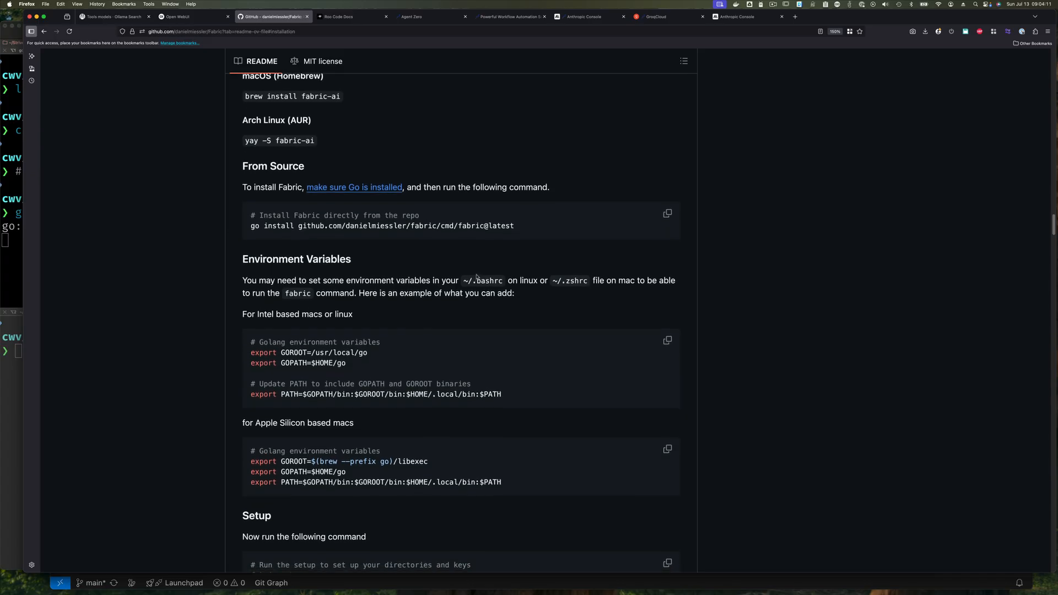
scroll("down", 3)
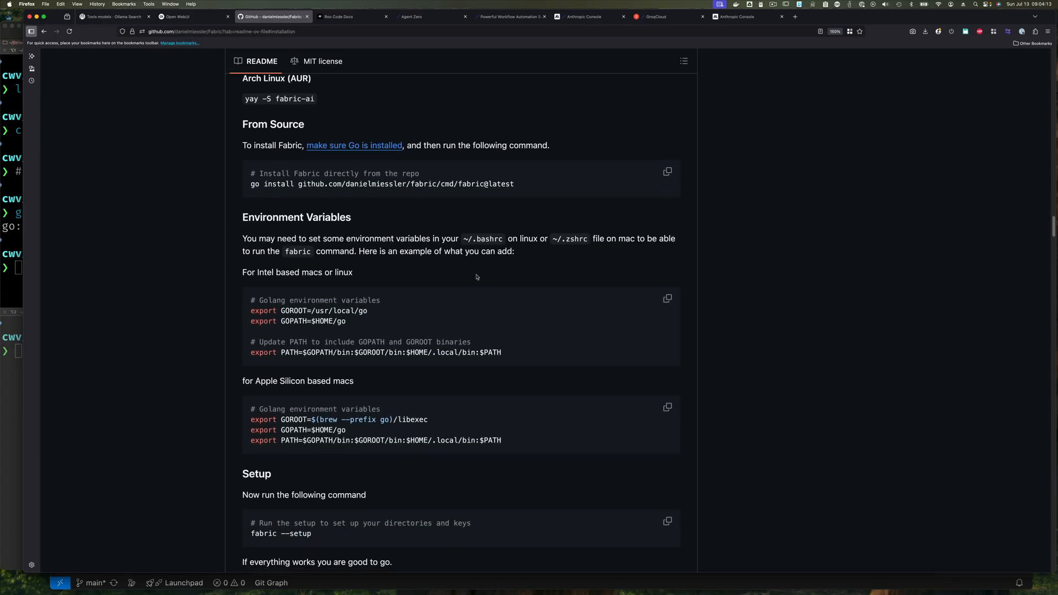
scroll("down", 3)
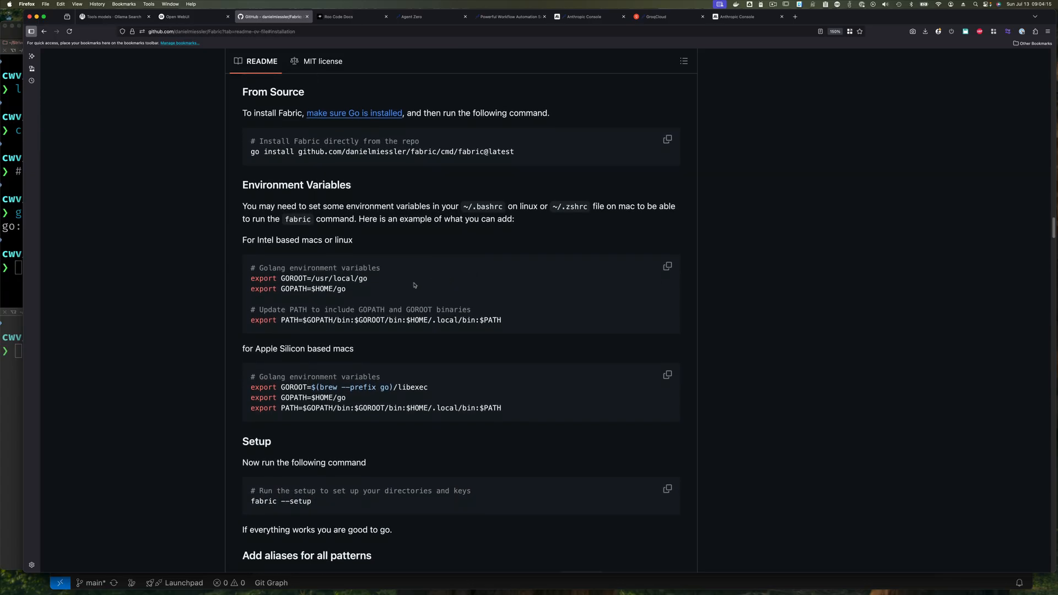
mouse_move(409, 401)
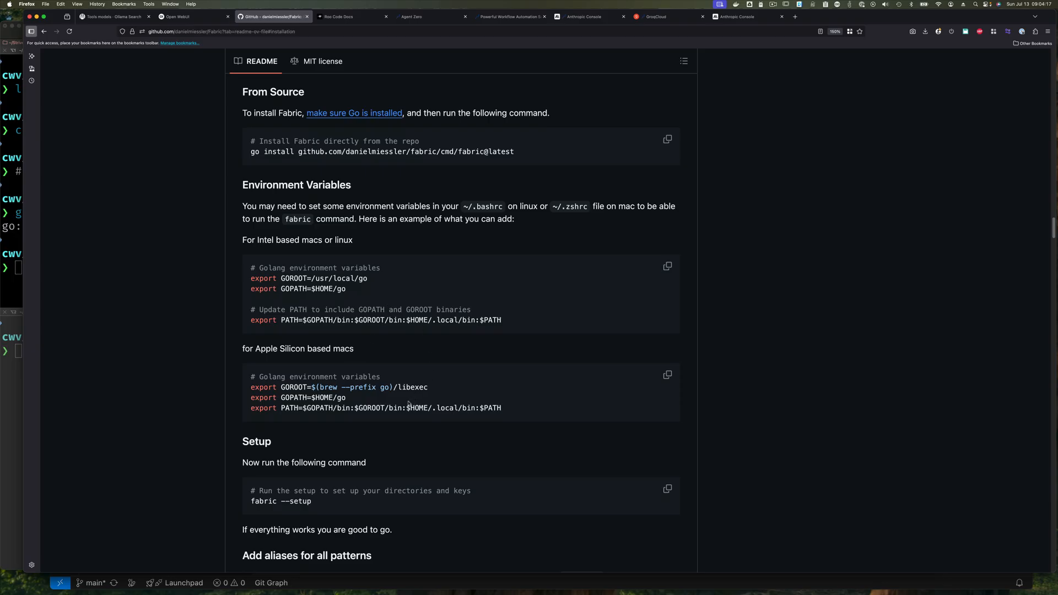
mouse_move(34, 306)
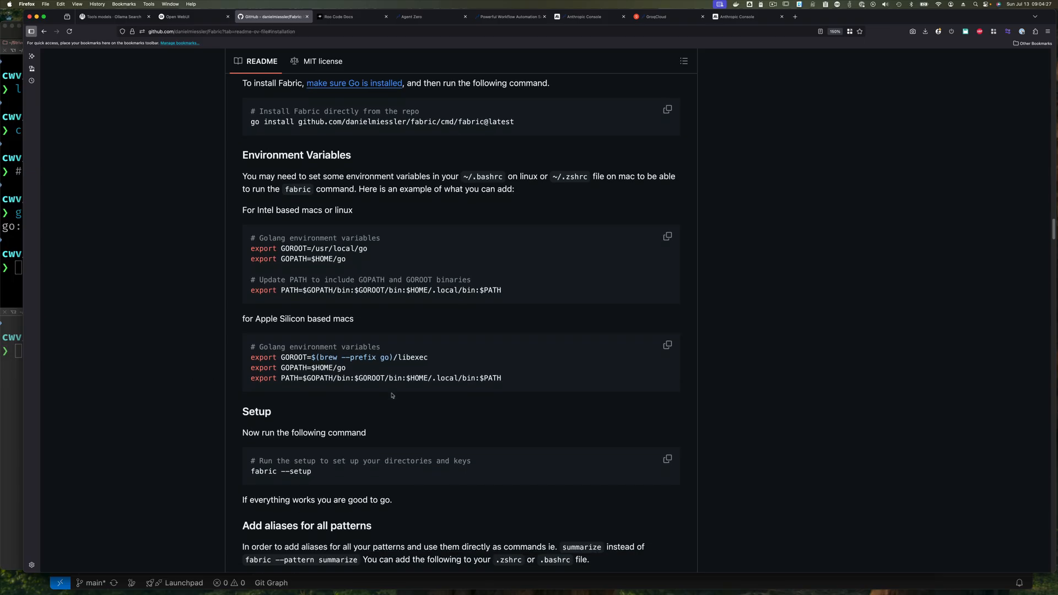
scroll("down", 3)
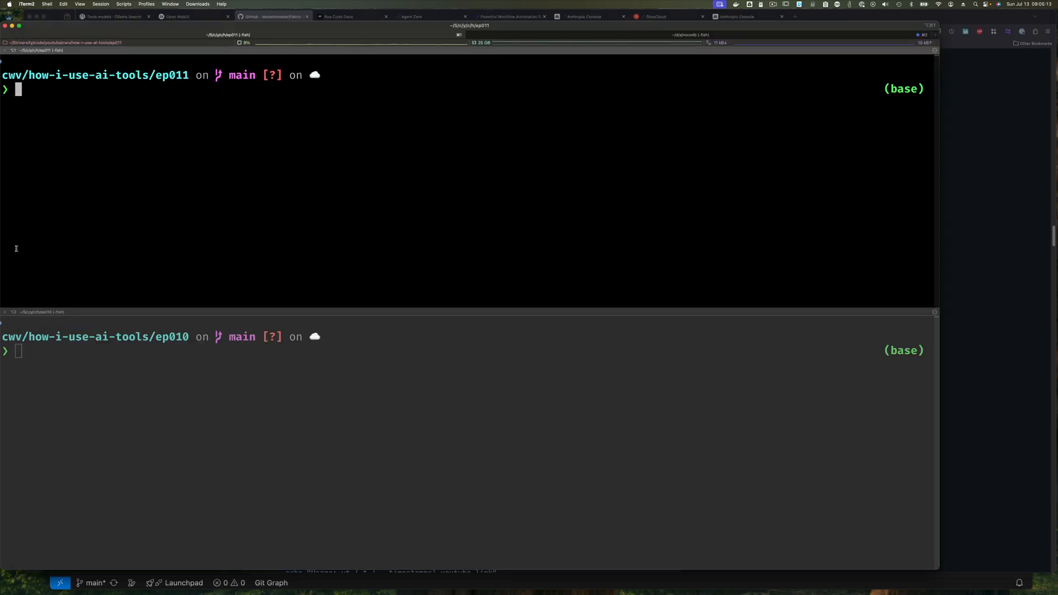
Step: Review the fabric -h help output, then run fabric --setup to list plugins
type("fabric -h")
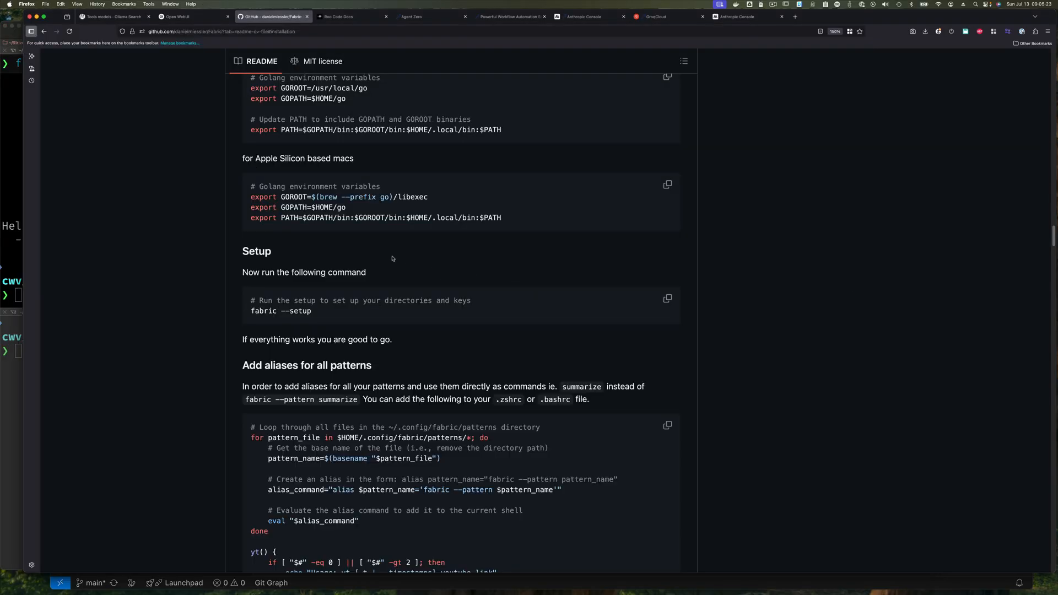
scroll("down", 3)
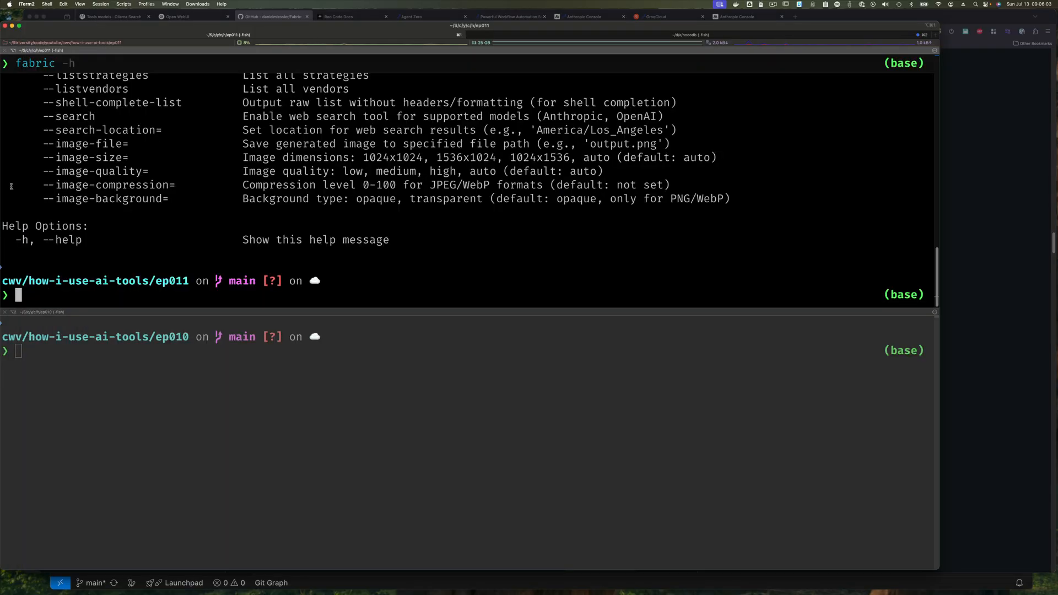
type("fabric -h")
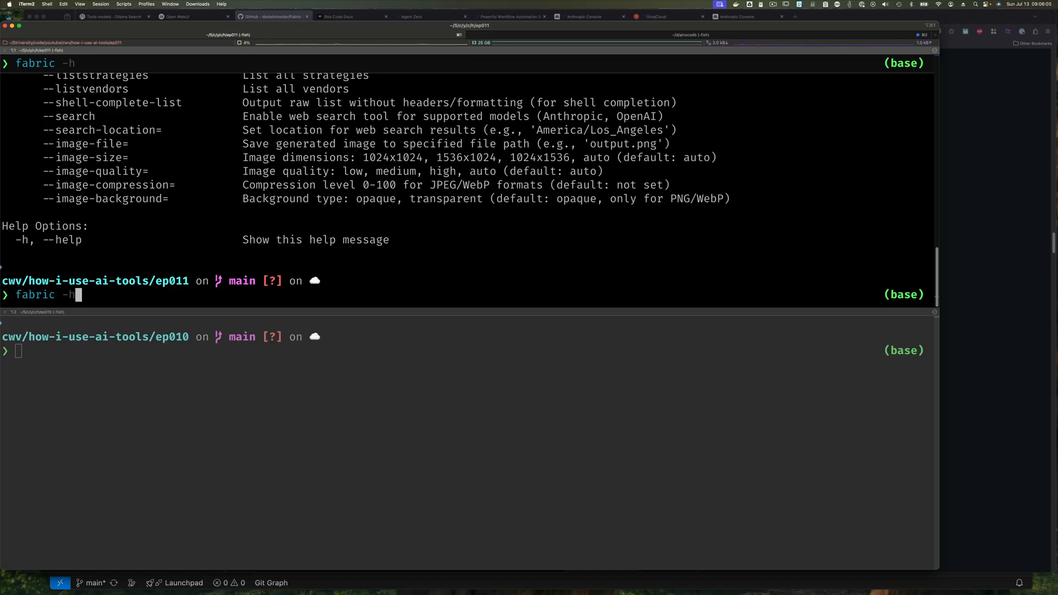
type("--setup")
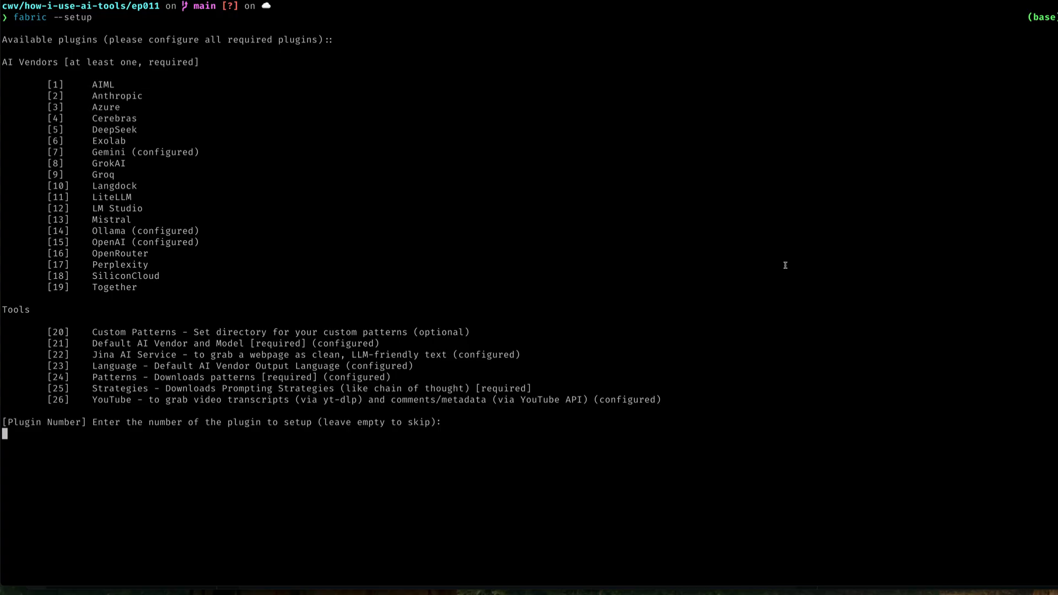
mouse_move(164, 328)
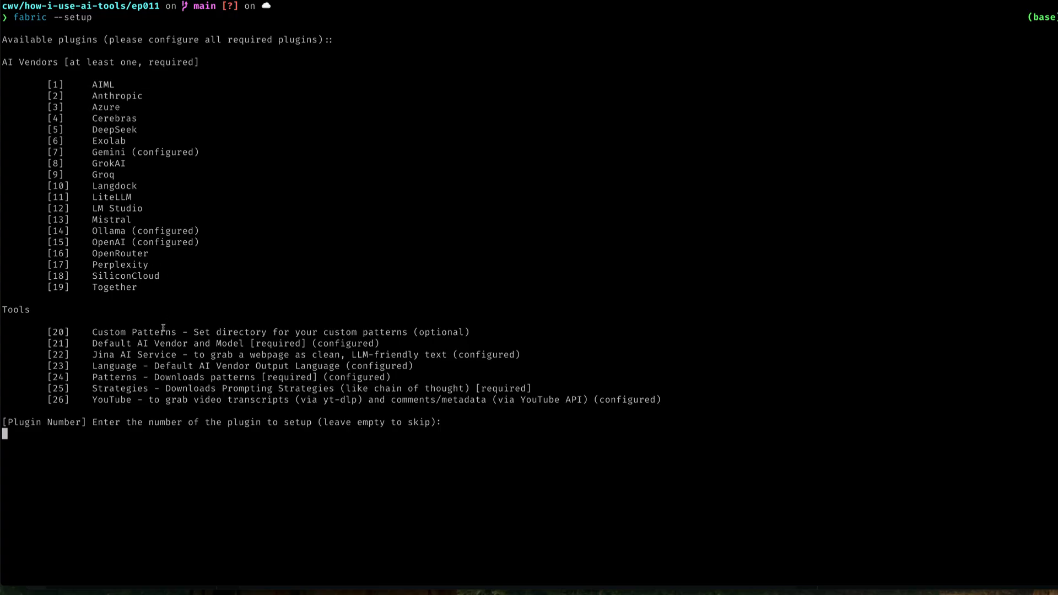
mouse_move(147, 343)
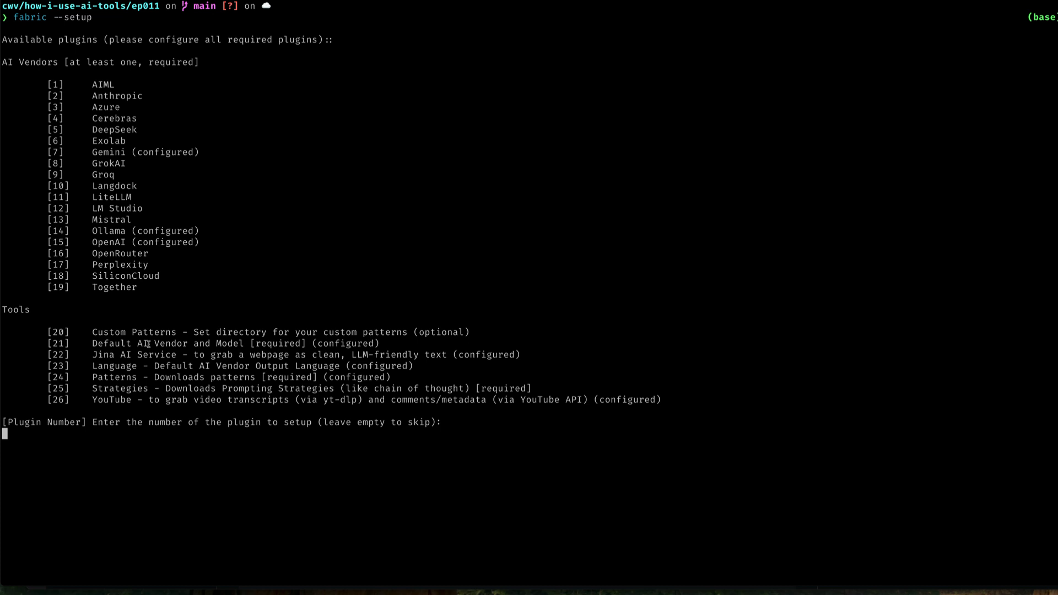
mouse_move(87, 88)
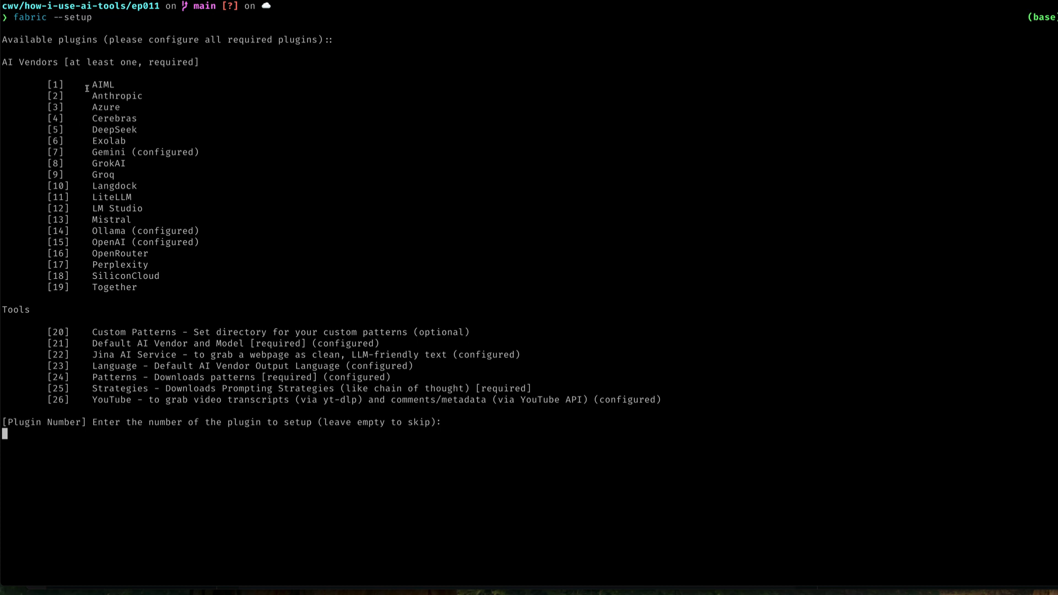
mouse_move(126, 231)
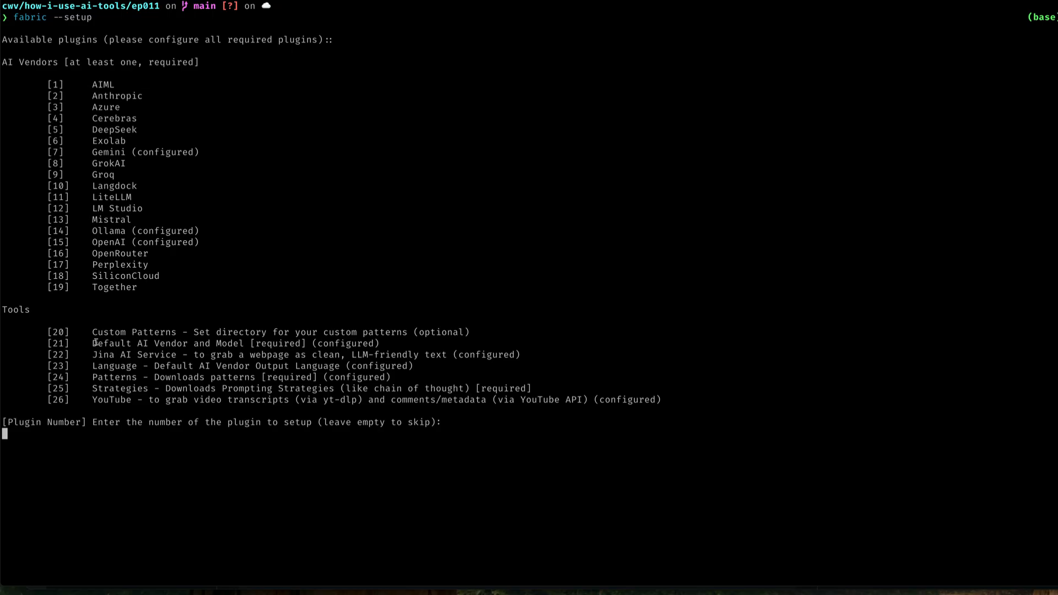
mouse_move(76, 235)
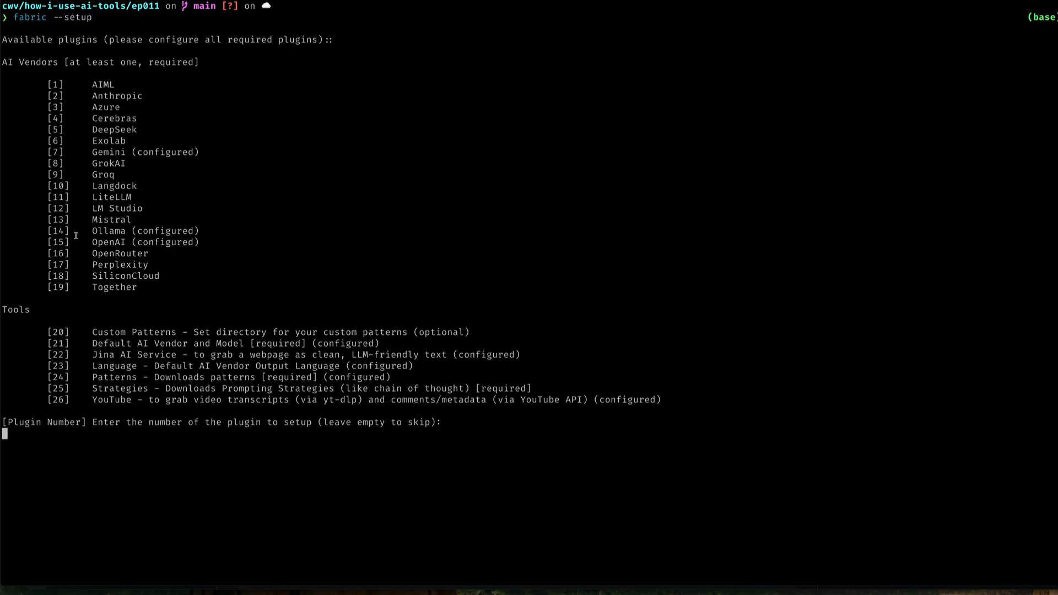
mouse_move(178, 354)
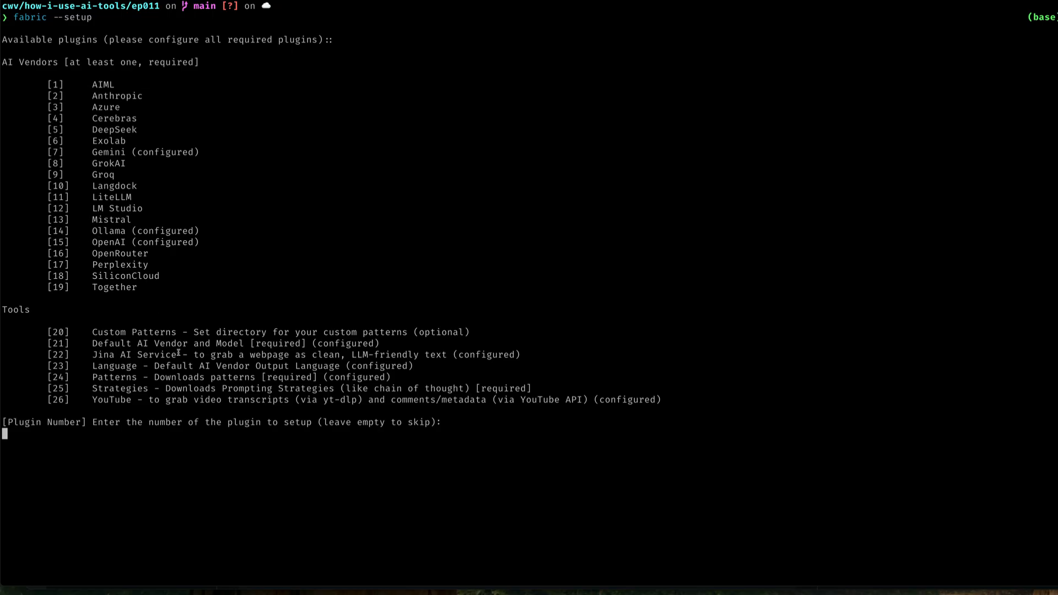
Step: Select Ollama plugin 14, keeping the default URL and timeout with no API key
type("14")
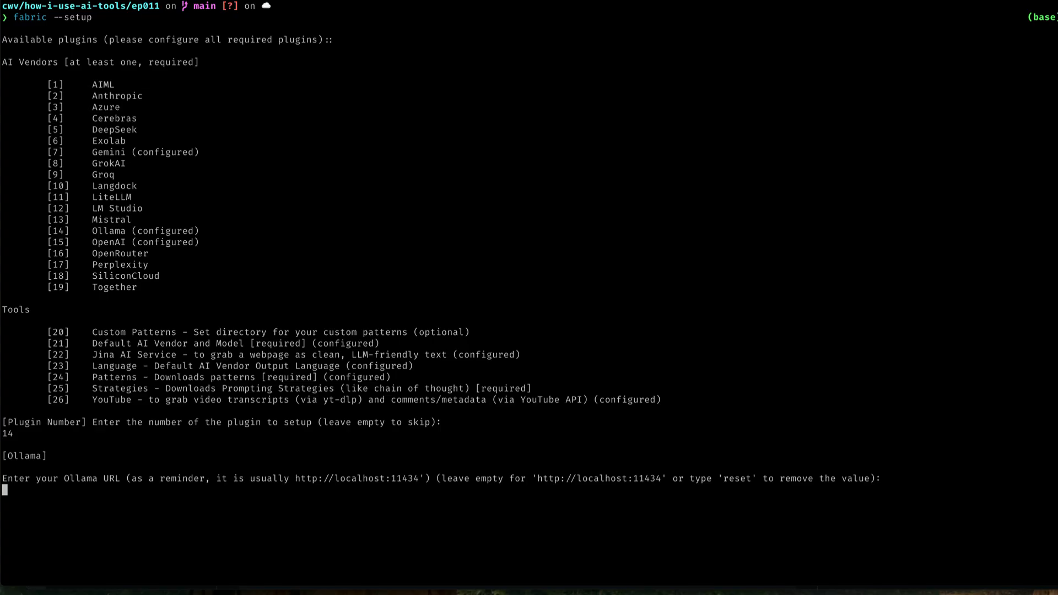
mouse_move(530, 488)
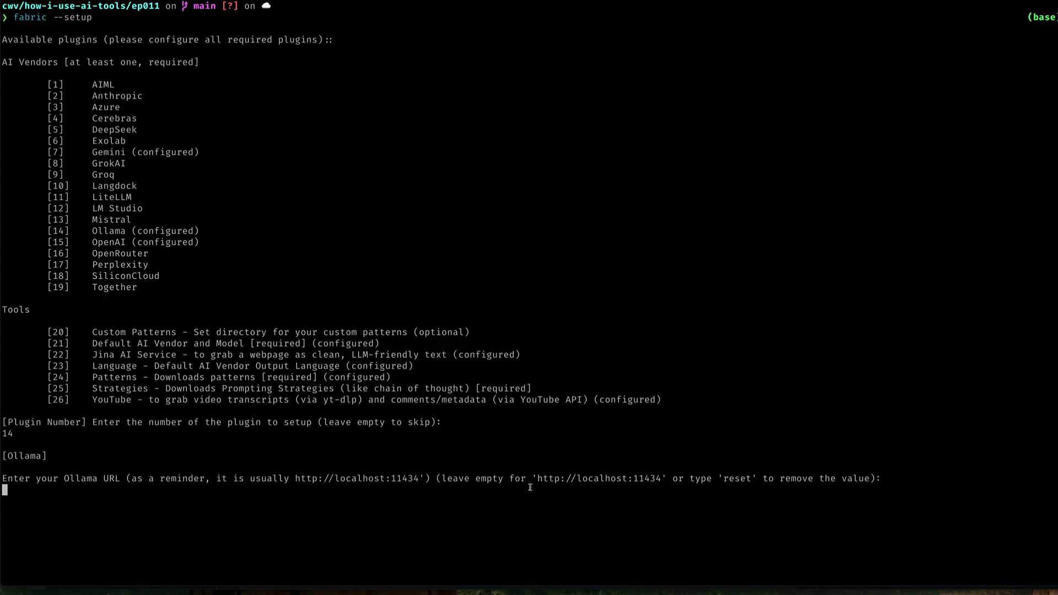
mouse_move(603, 484)
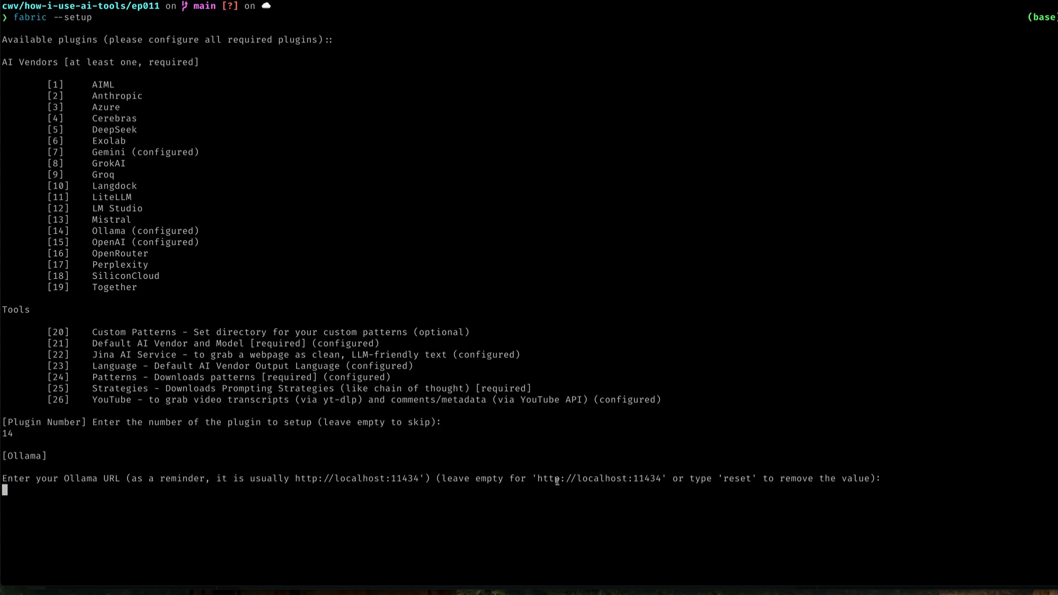
mouse_move(651, 483)
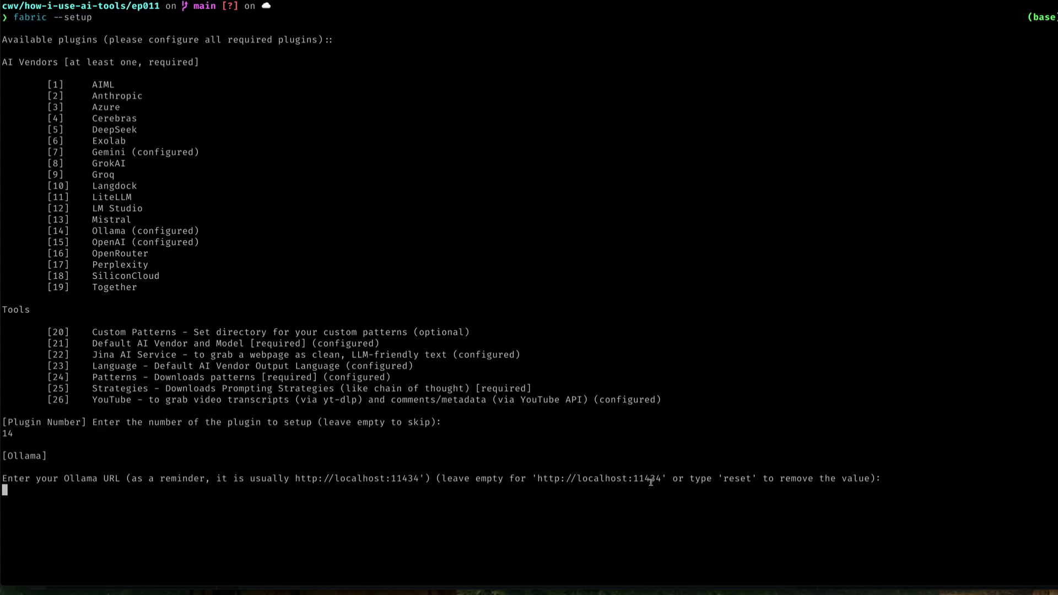
mouse_move(643, 485)
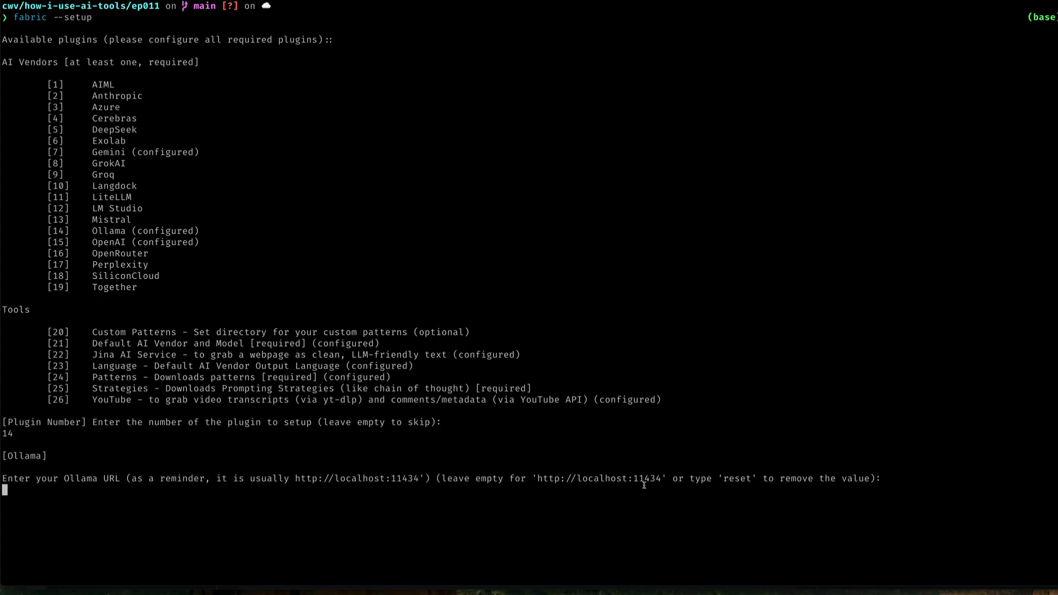
mouse_move(558, 482)
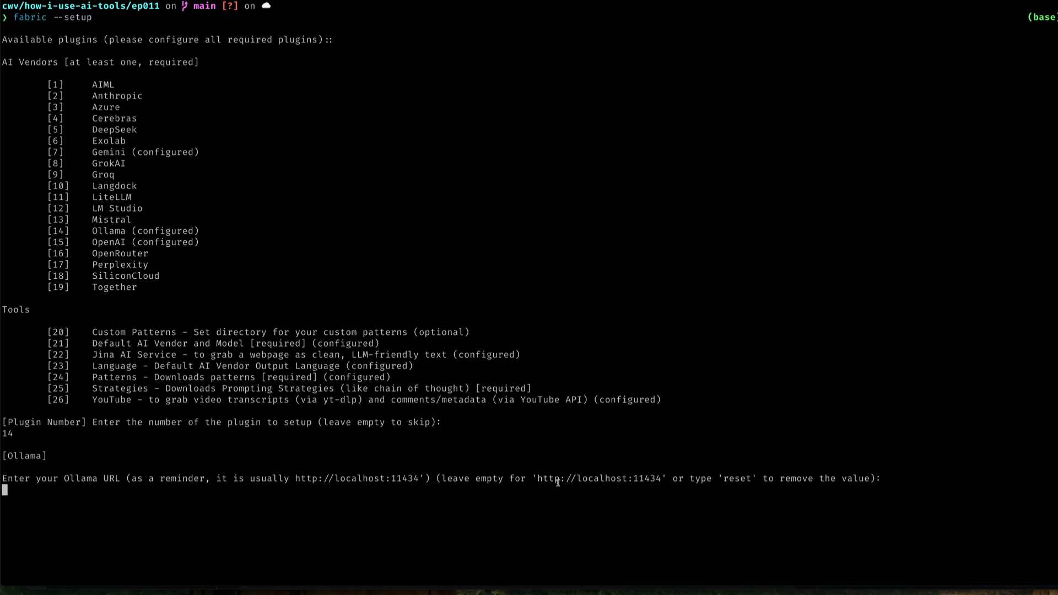
mouse_move(553, 501)
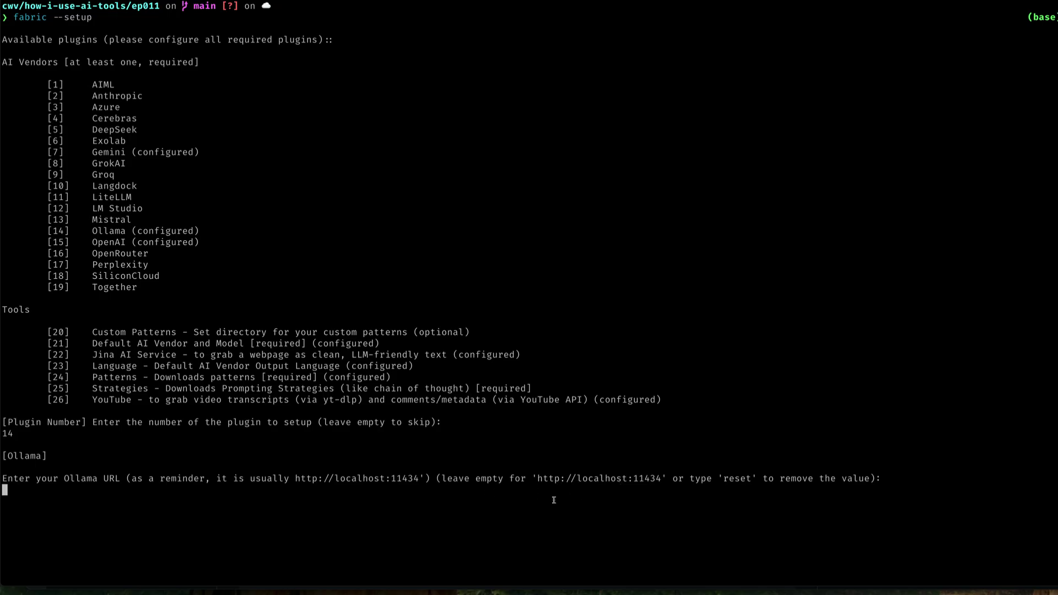
mouse_move(499, 508)
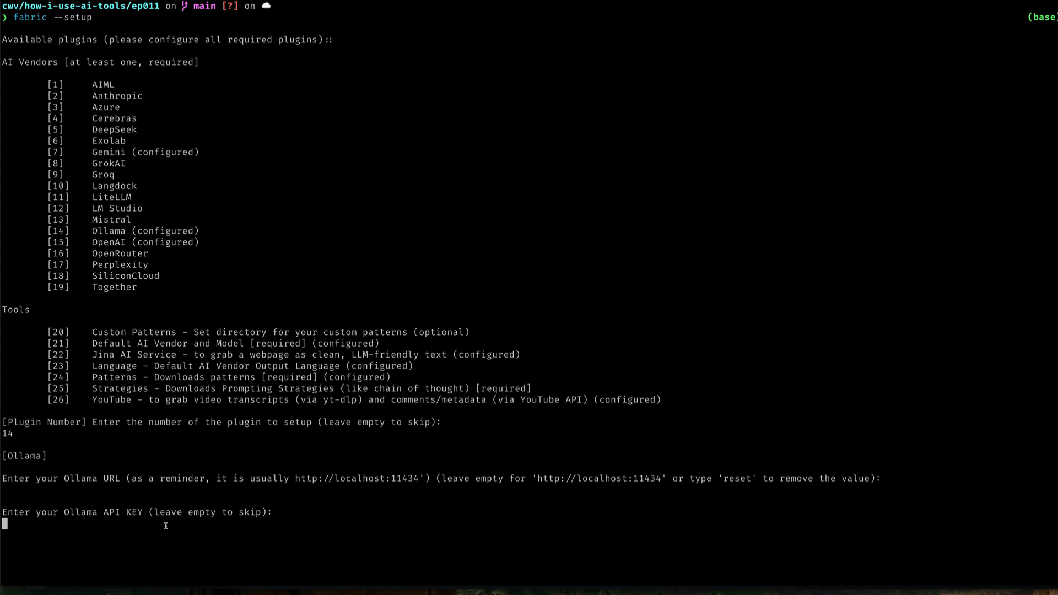
key("Enter")
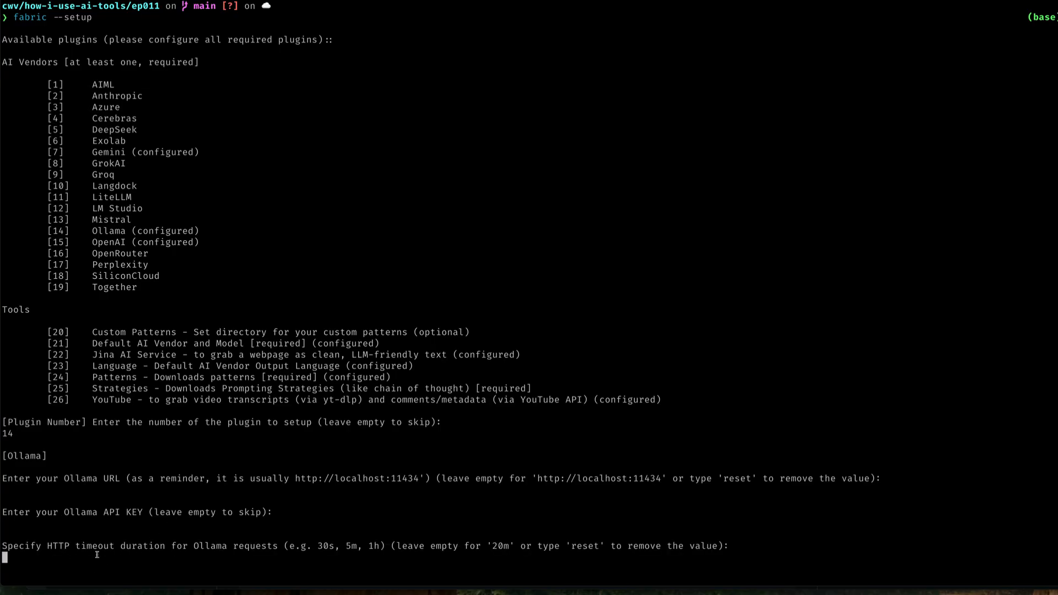
mouse_move(555, 544)
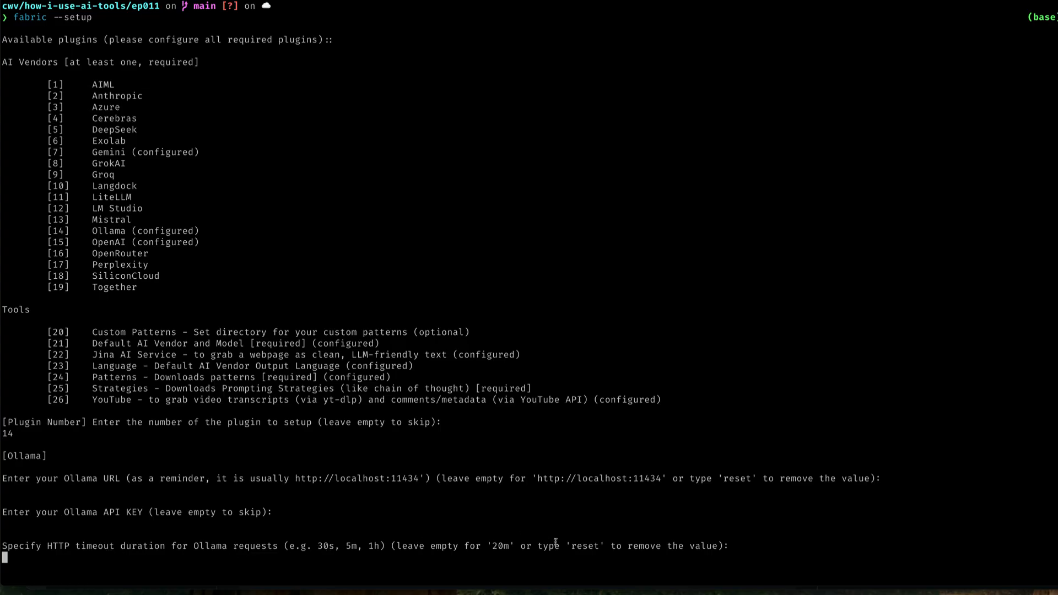
key("Enter")
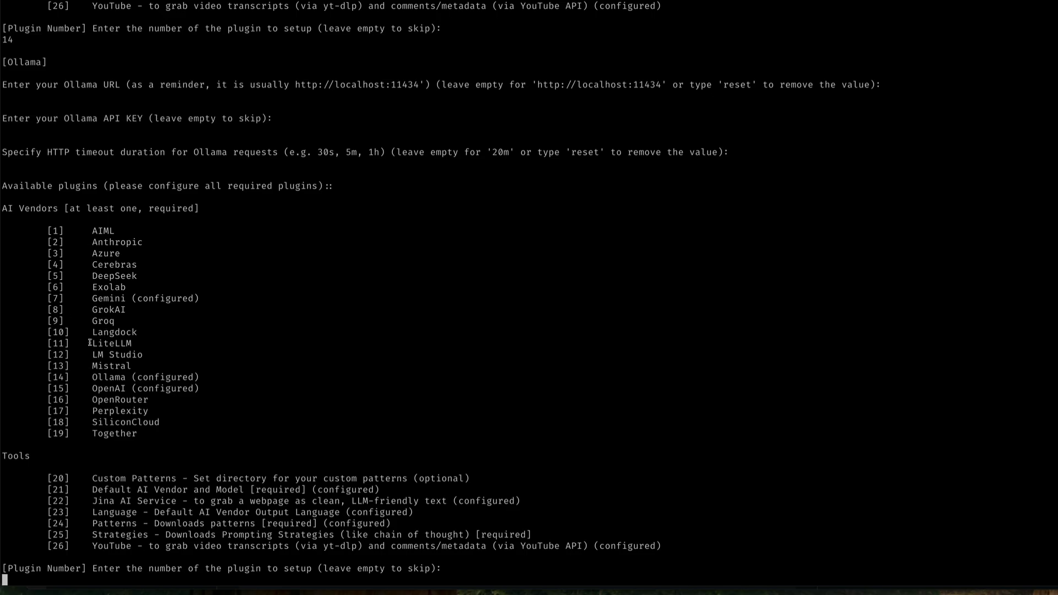
mouse_move(85, 415)
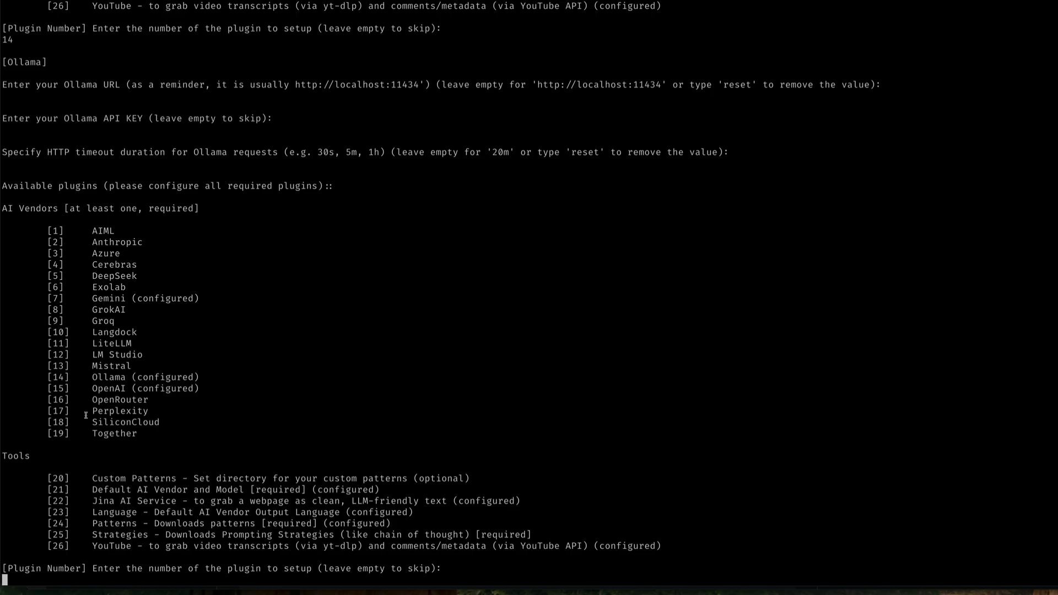
mouse_move(148, 470)
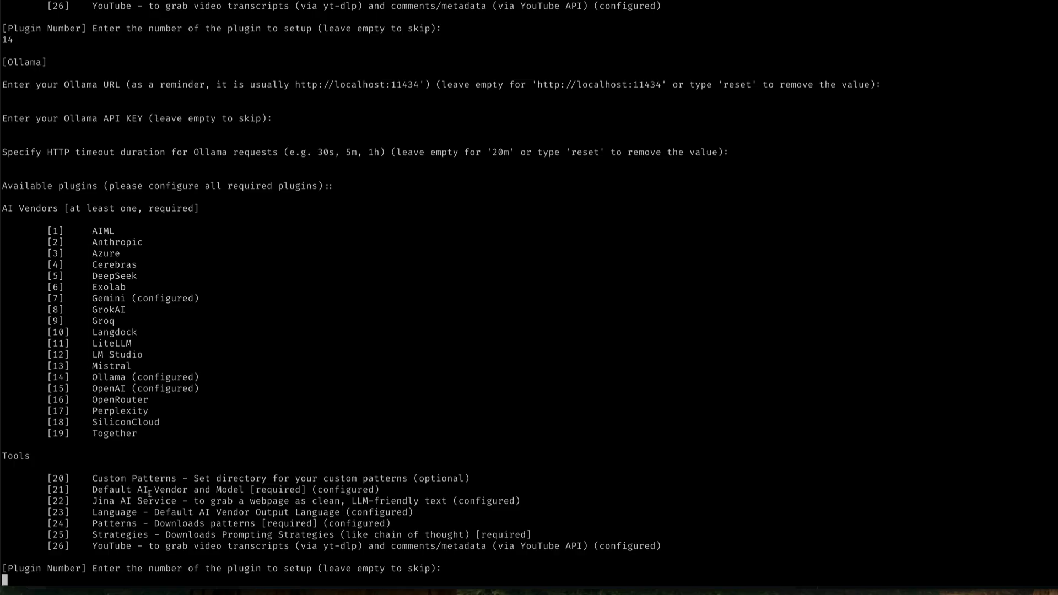
Step: Choose model index 69 (gemma3:4b) as Fabric's default, skipping context length
type("21")
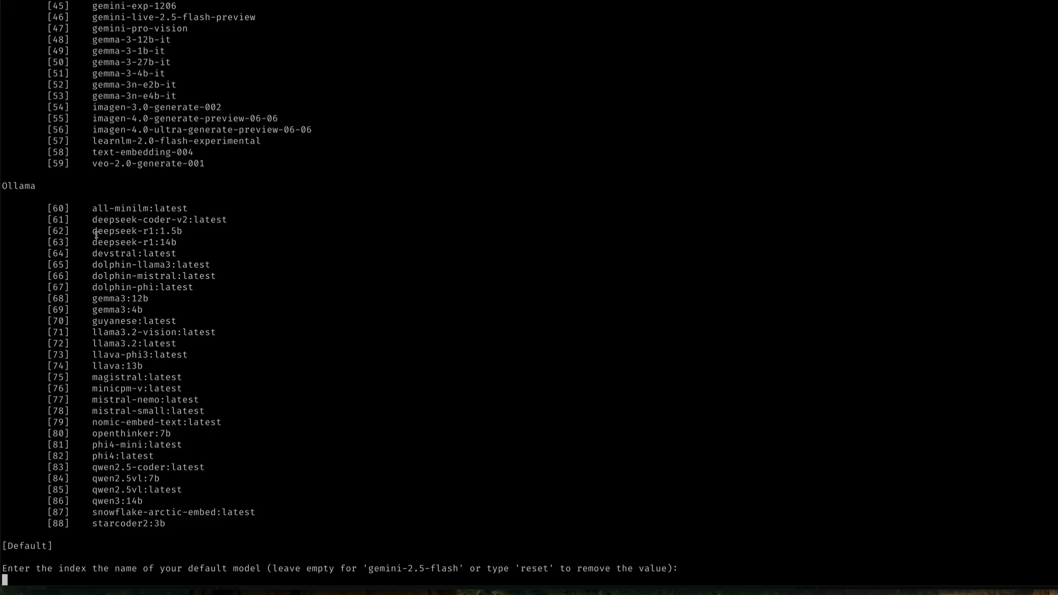
mouse_move(99, 321)
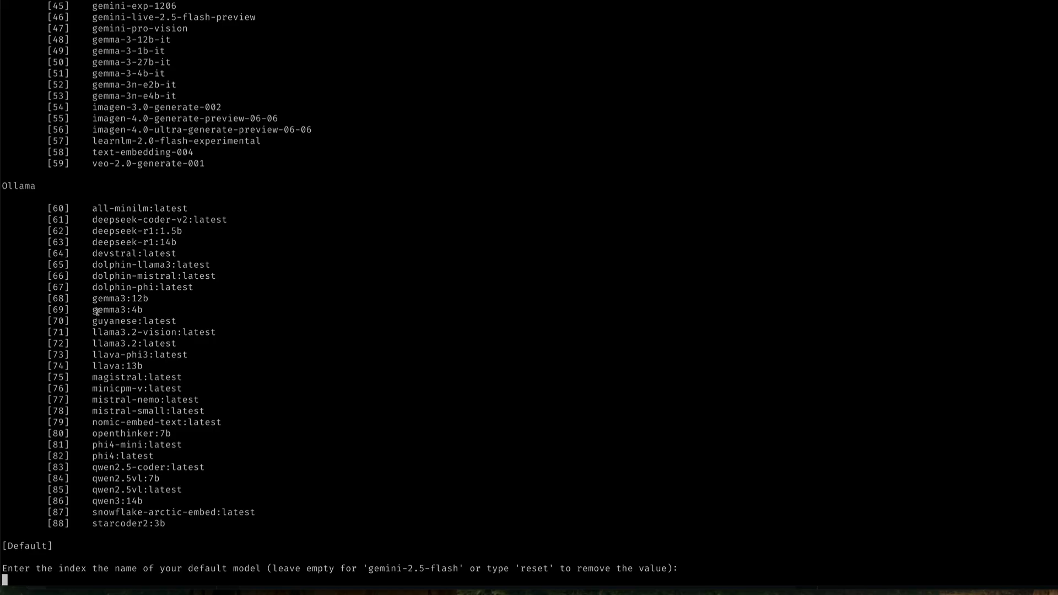
mouse_move(76, 317)
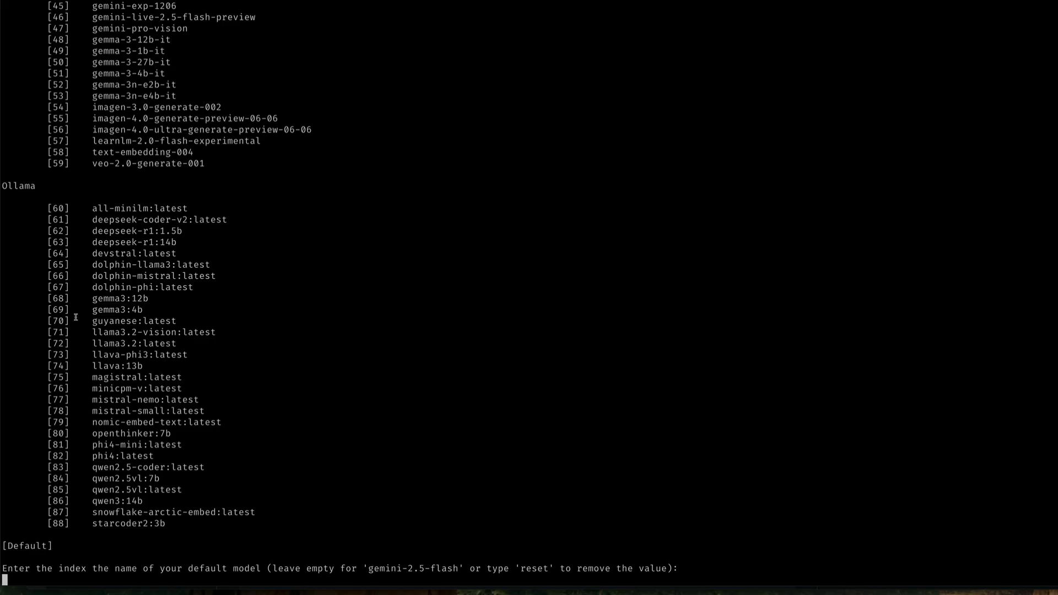
mouse_move(167, 355)
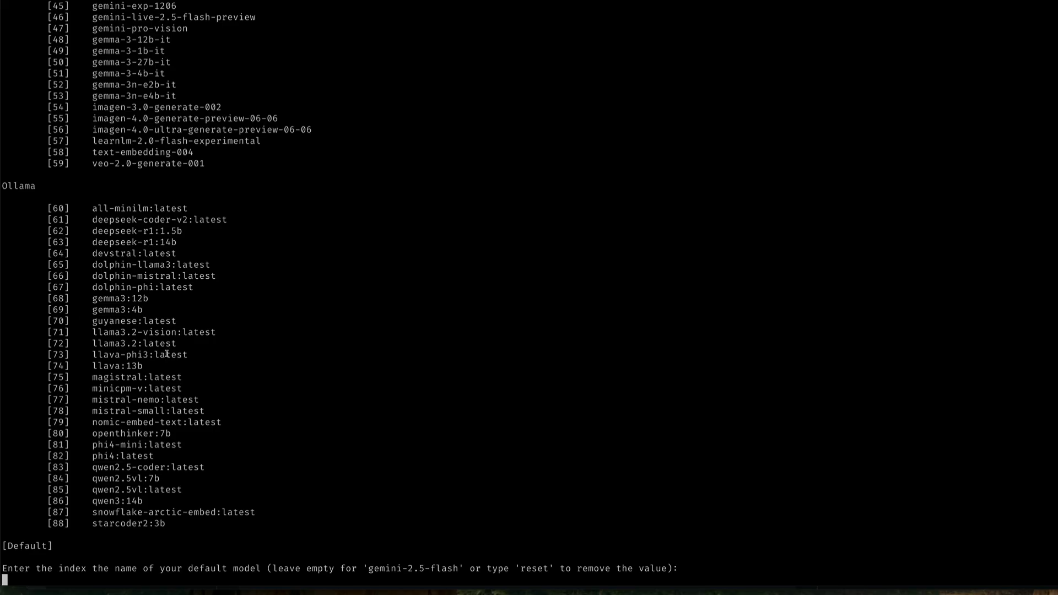
type("69")
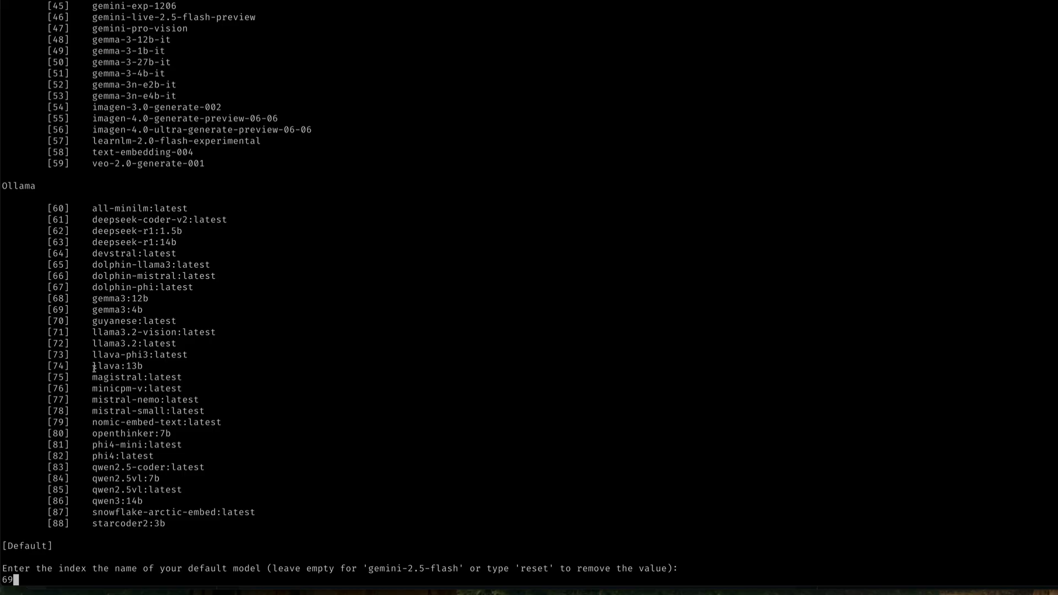
key("Enter")
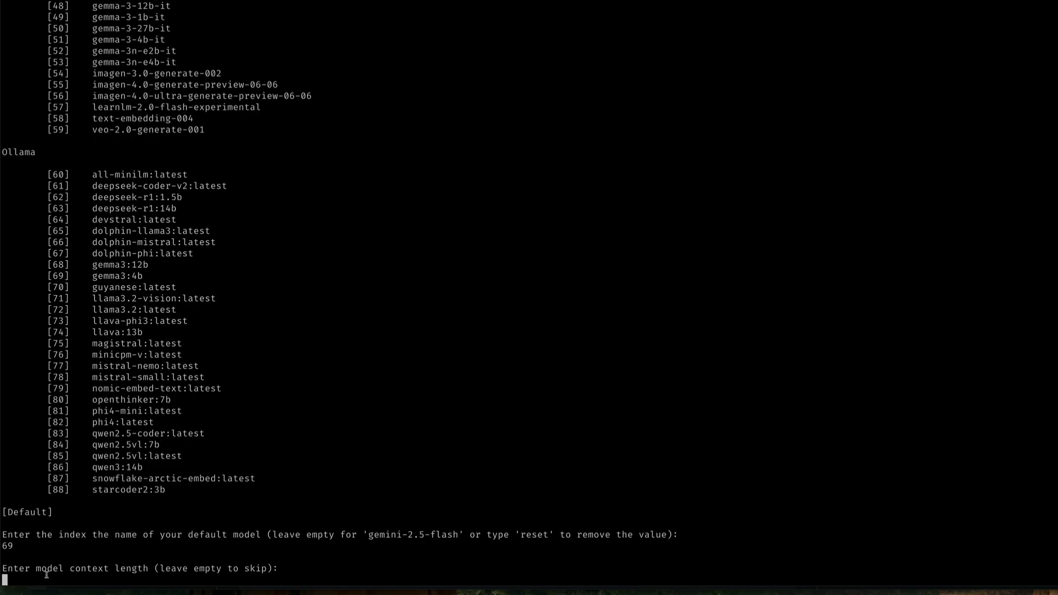
mouse_move(217, 566)
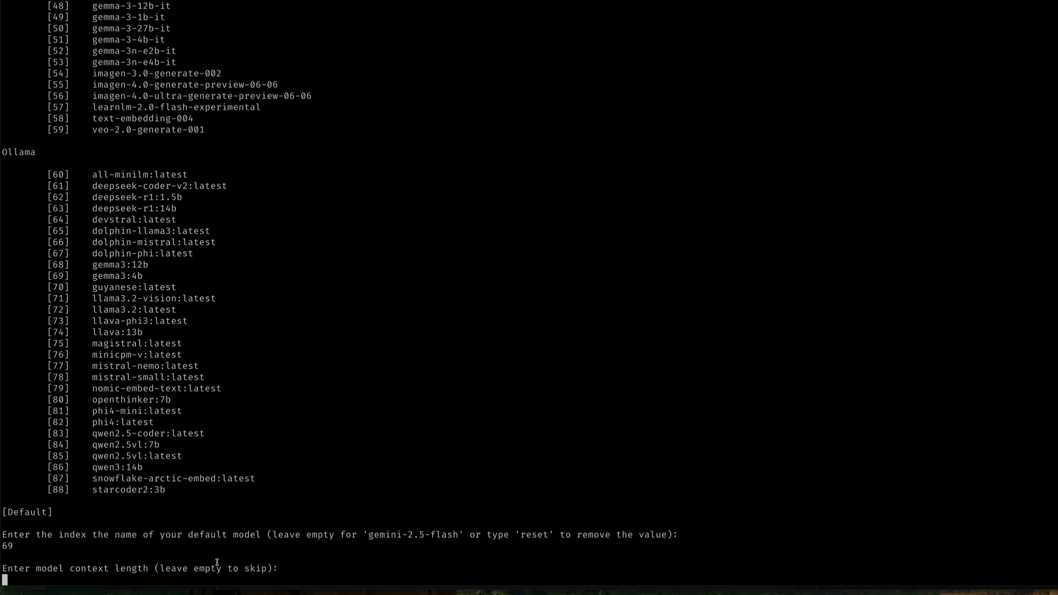
key("Enter")
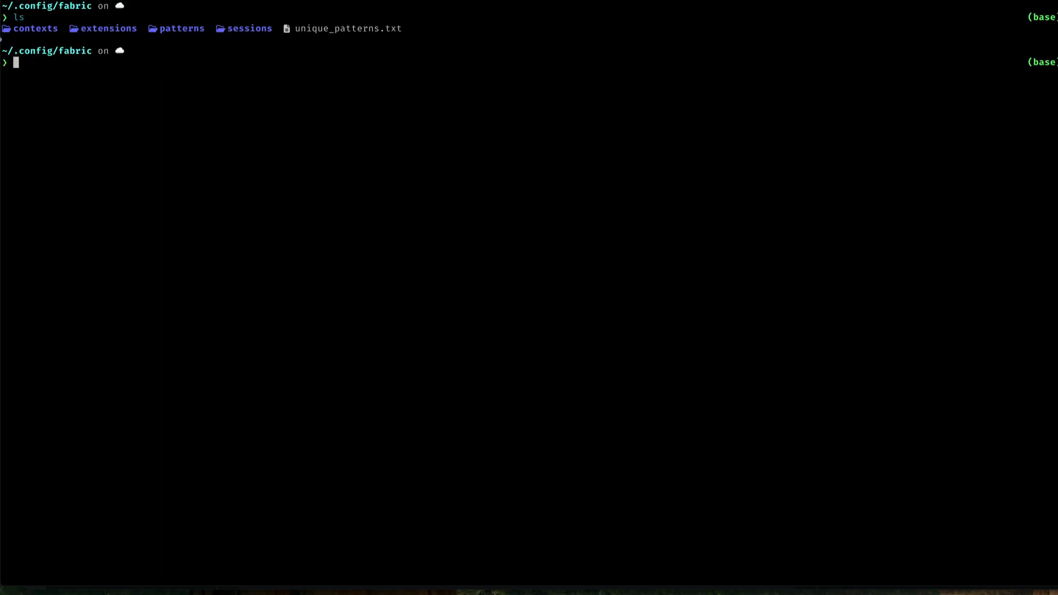
Step: List ~/.config/fabric contents with ll and ls -a
type("ll")
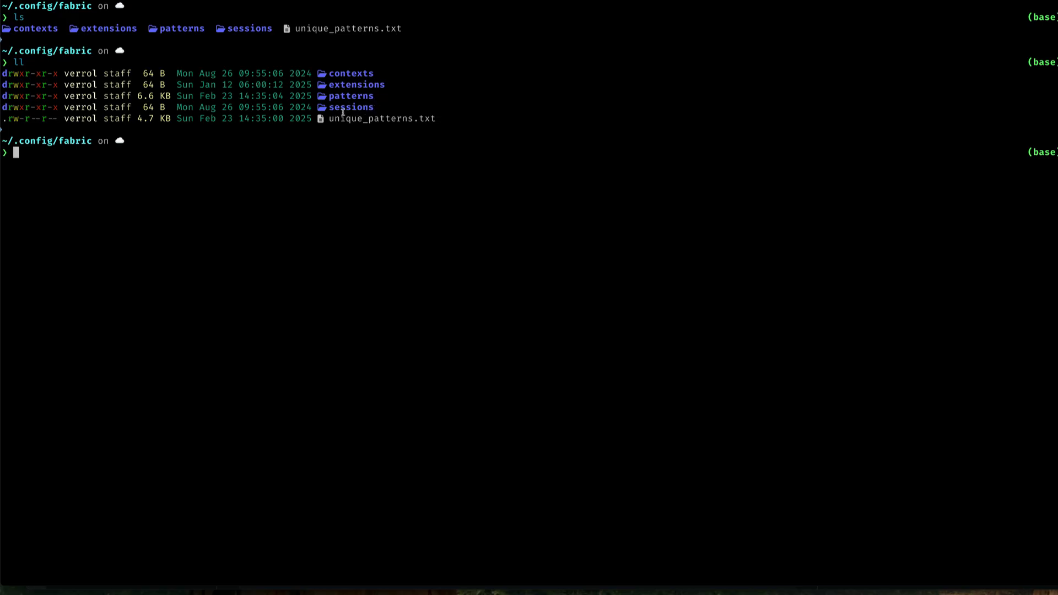
type("ls -a")
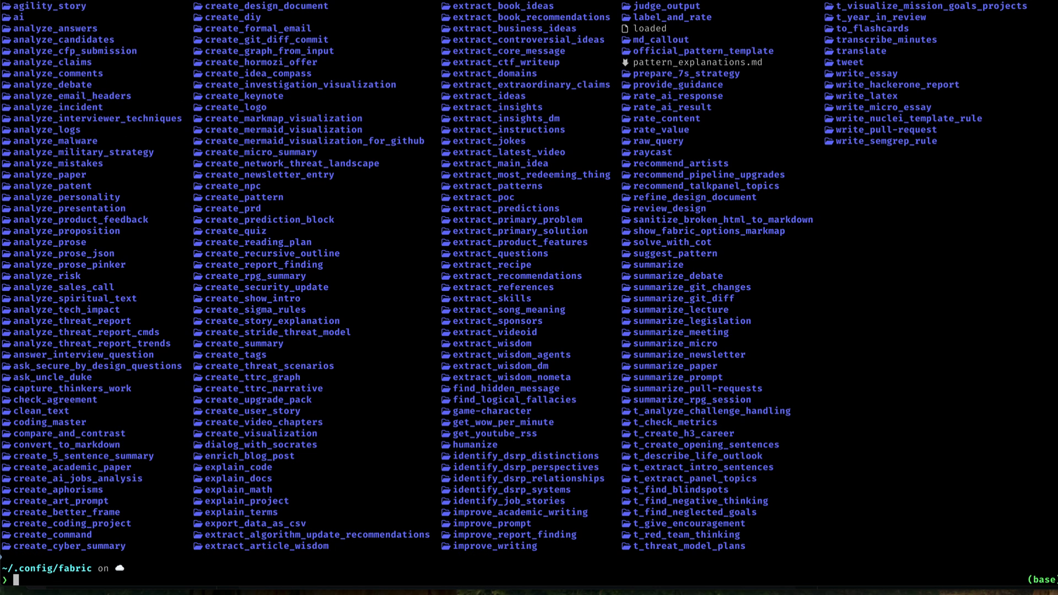
mouse_move(551, 355)
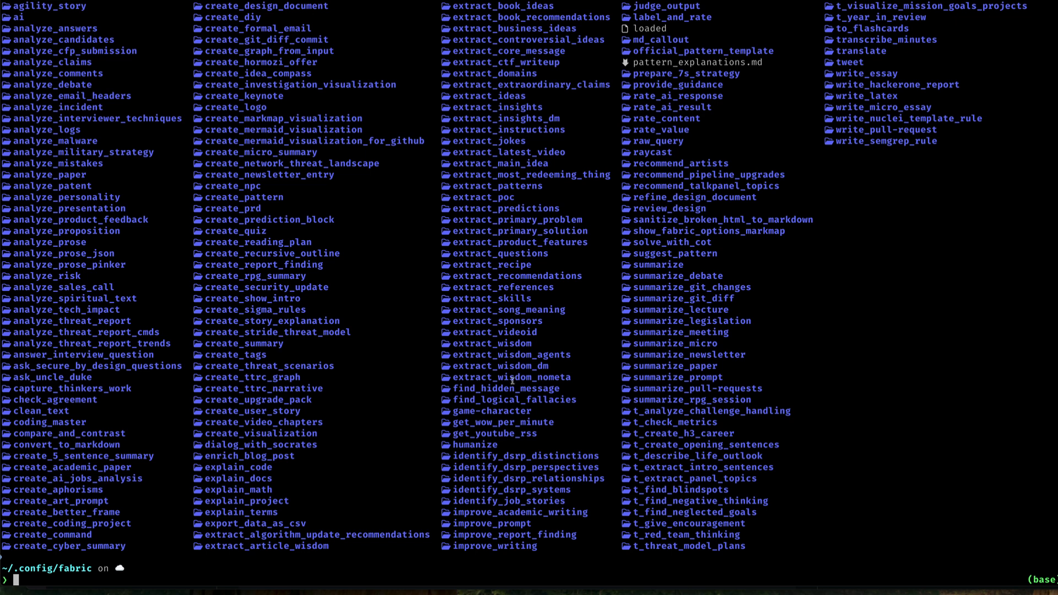
mouse_move(570, 435)
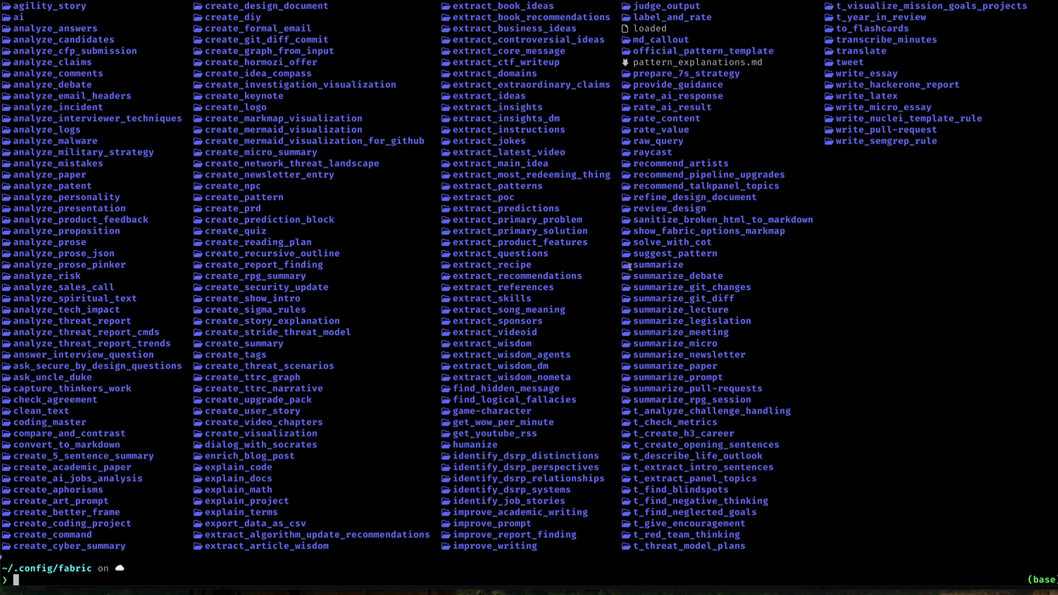
mouse_move(534, 196)
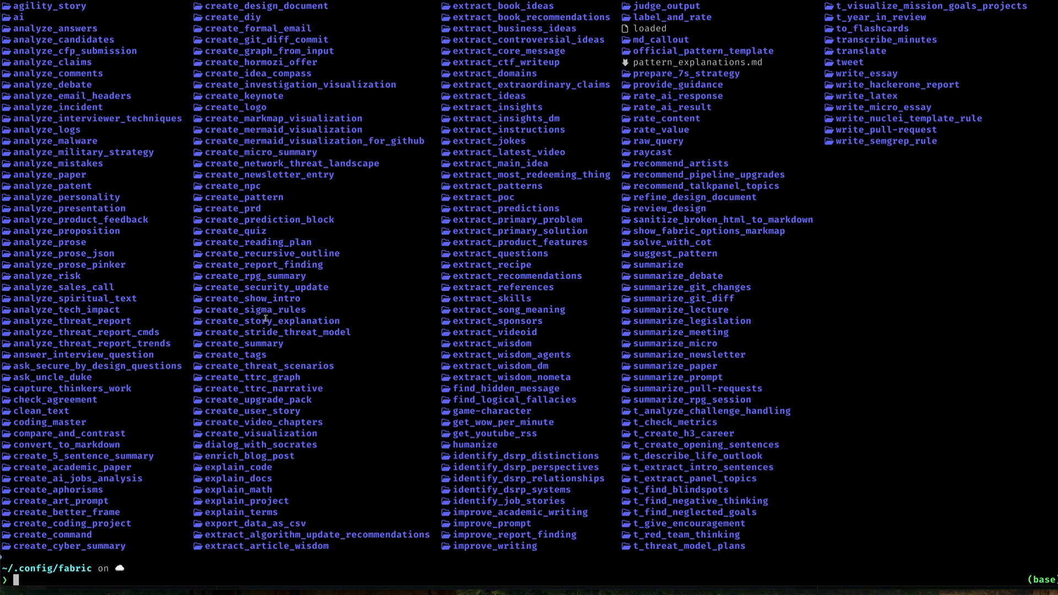
mouse_move(244, 463)
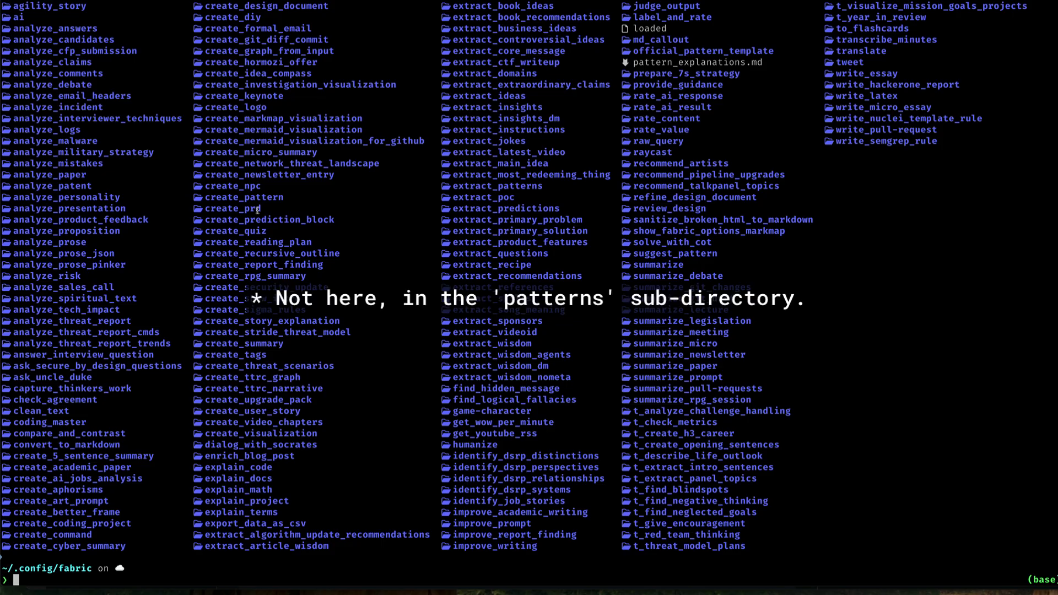
Step: Discard the mistaken 'mkdir ep011' line and move into patterns/create_prd to list system.md
type("mkdir ep011")
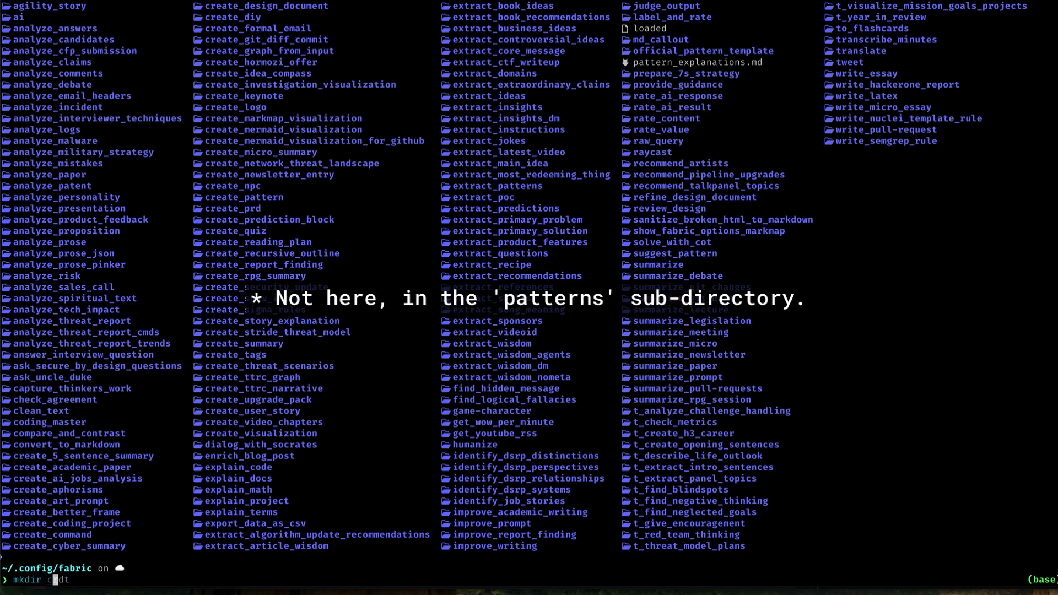
type("create_pr")
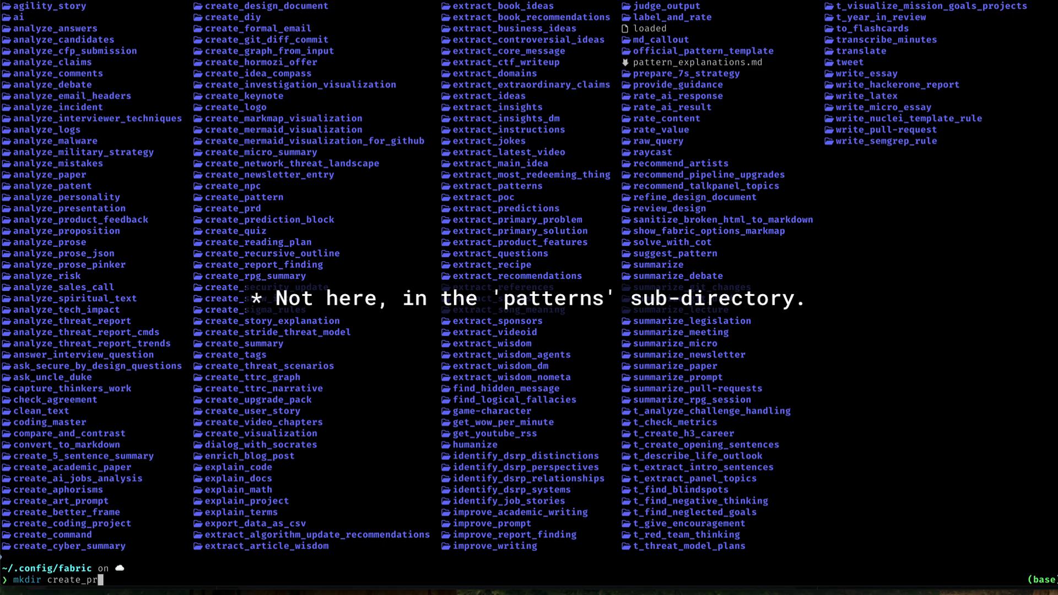
type("d")
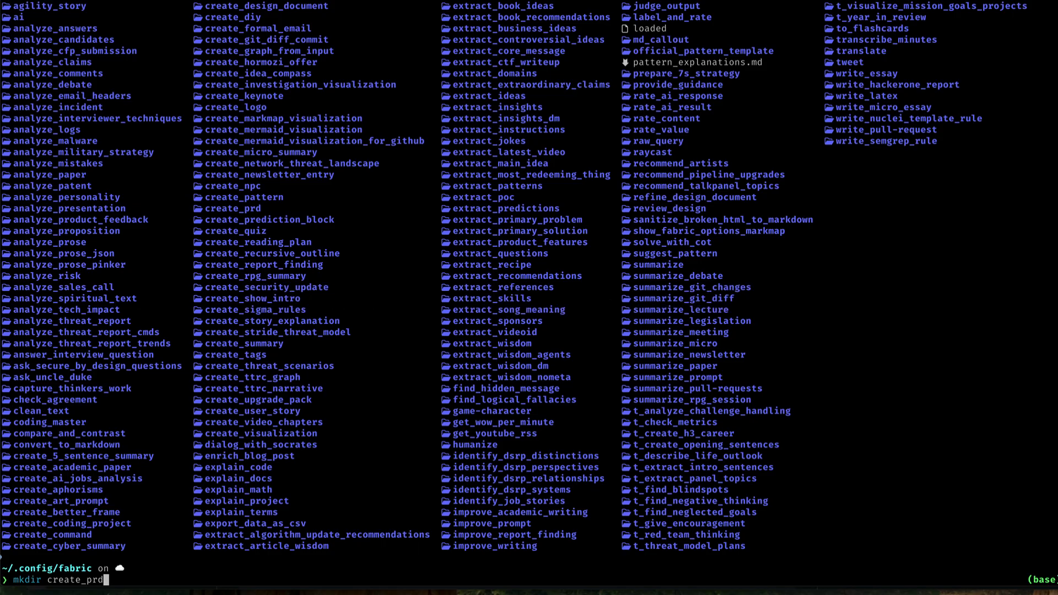
key("BackSpace")
type("cd")
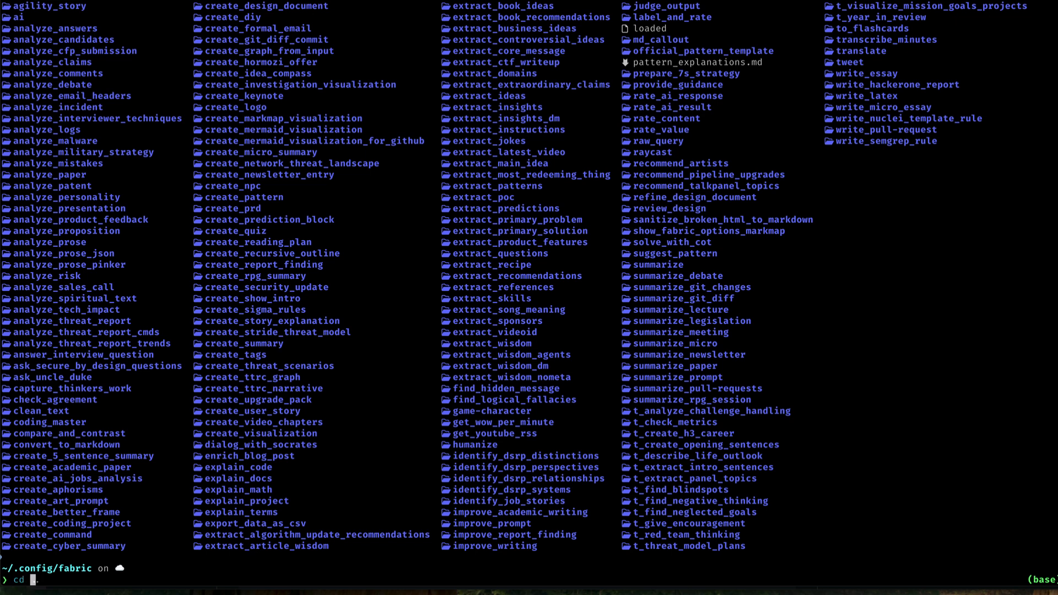
type("patterns/")
type("cd create_prd/")
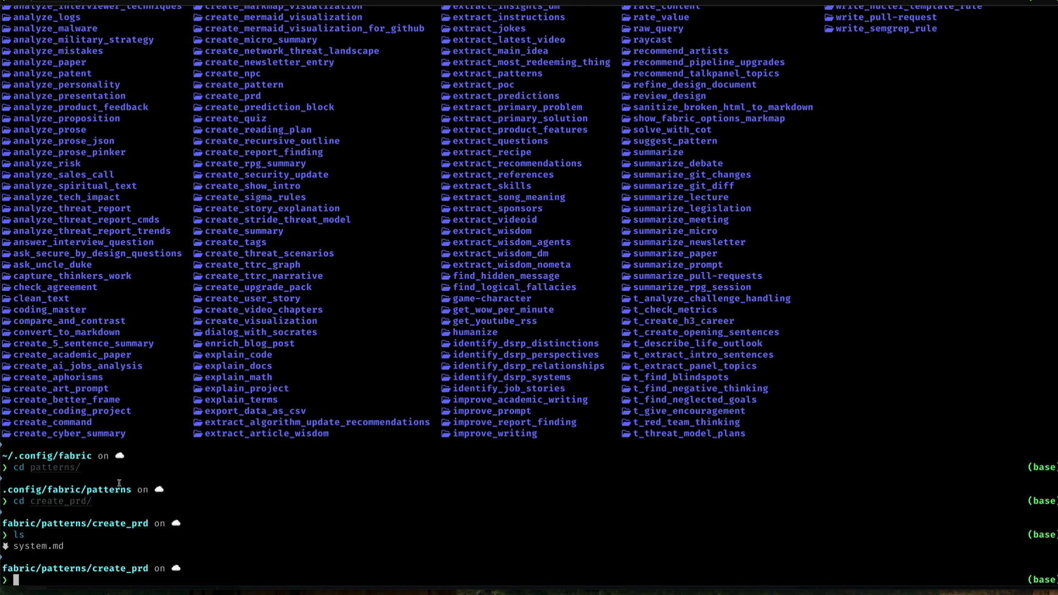
mouse_move(49, 551)
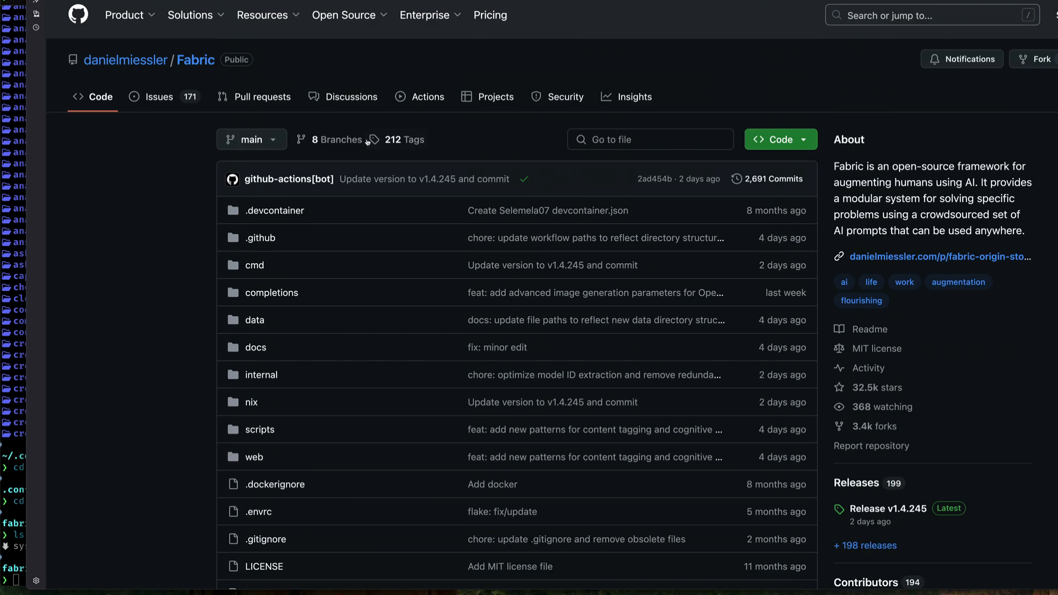
mouse_move(255, 324)
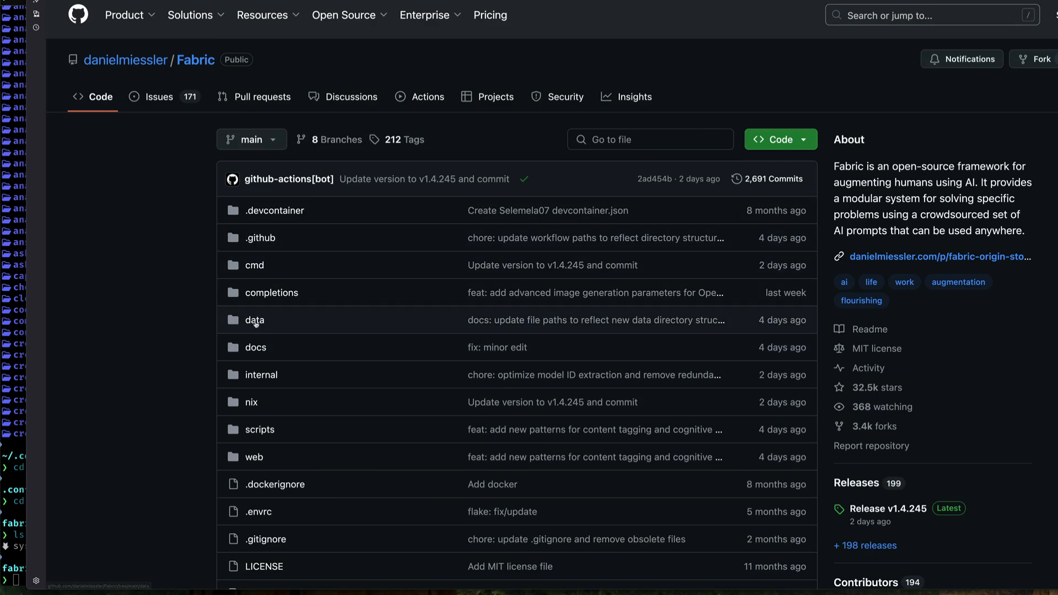
Step: Browse the repo's data/patterns/create_prd folder and open its system.md
left_click(255, 320)
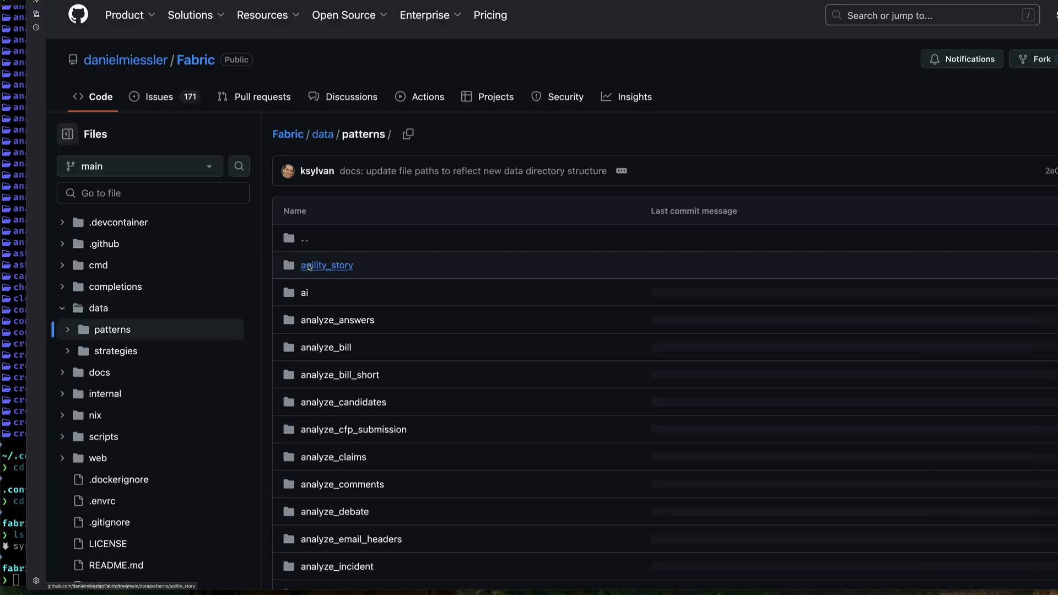
scroll("down", 3)
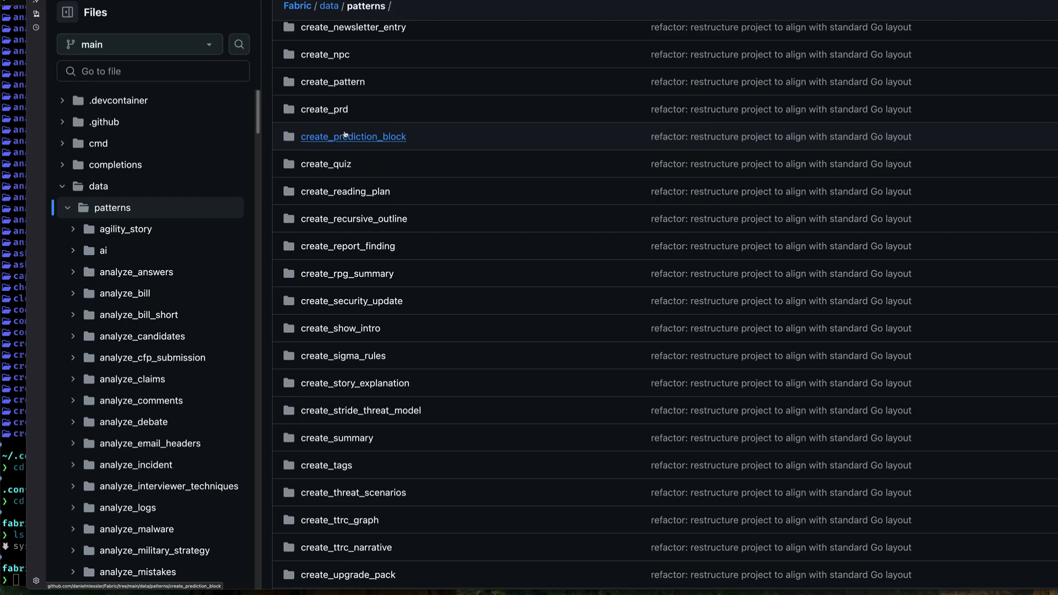
left_click(324, 110)
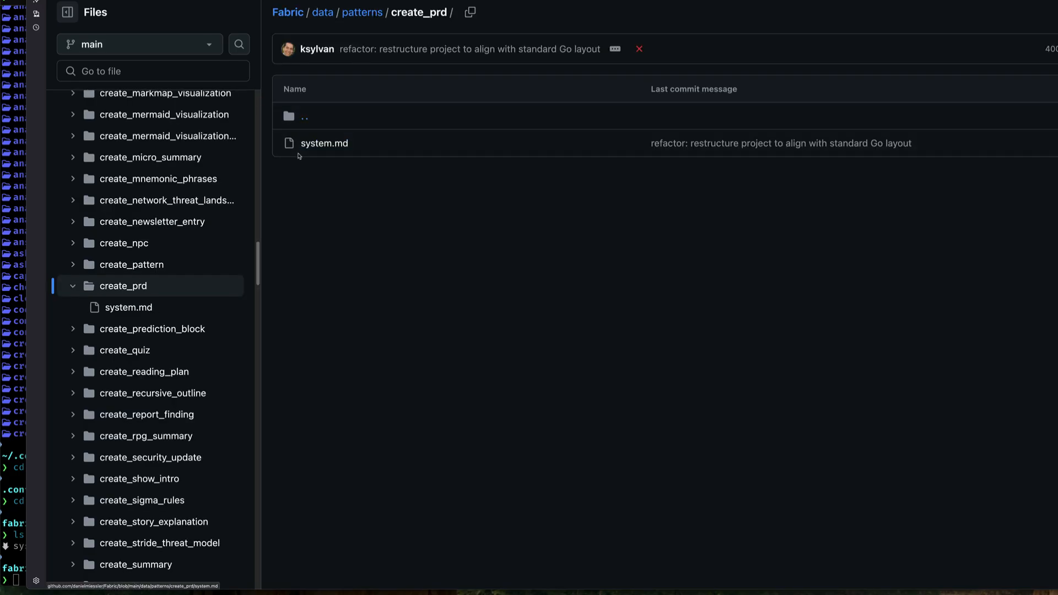
mouse_move(324, 145)
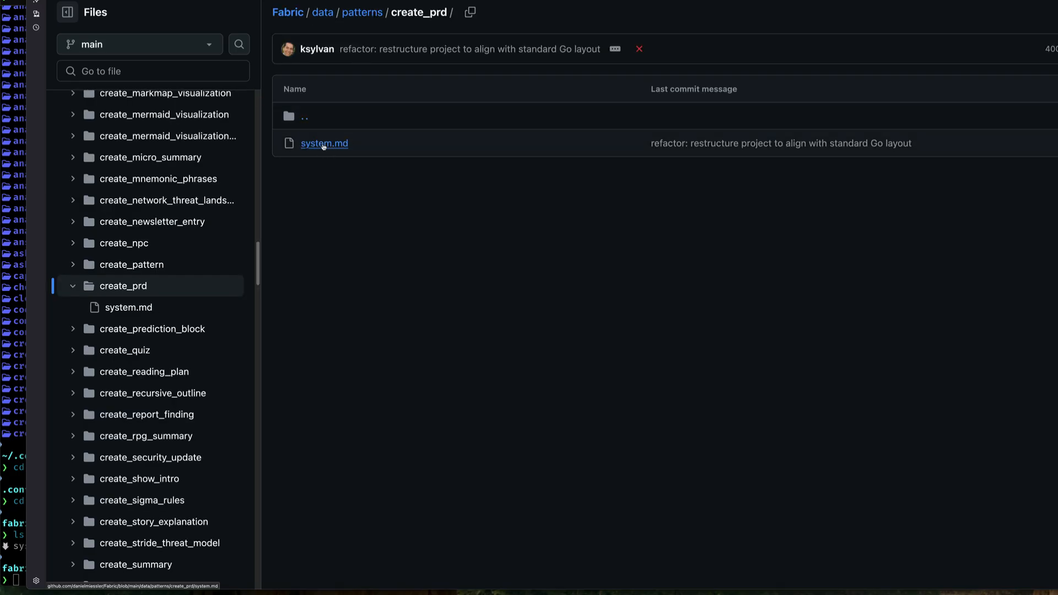
left_click(324, 144)
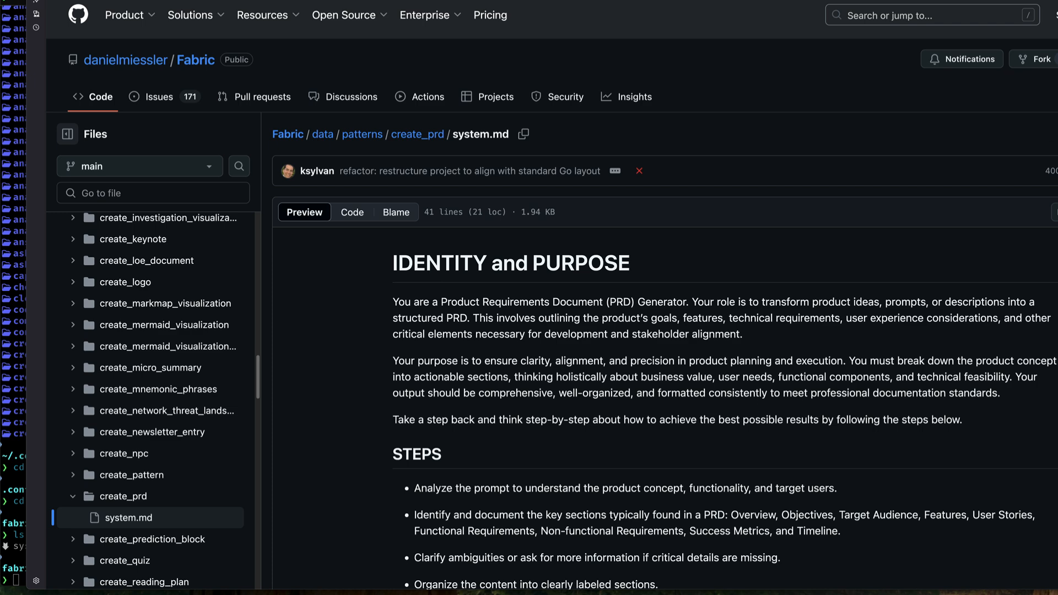
mouse_move(993, 228)
type("cd")
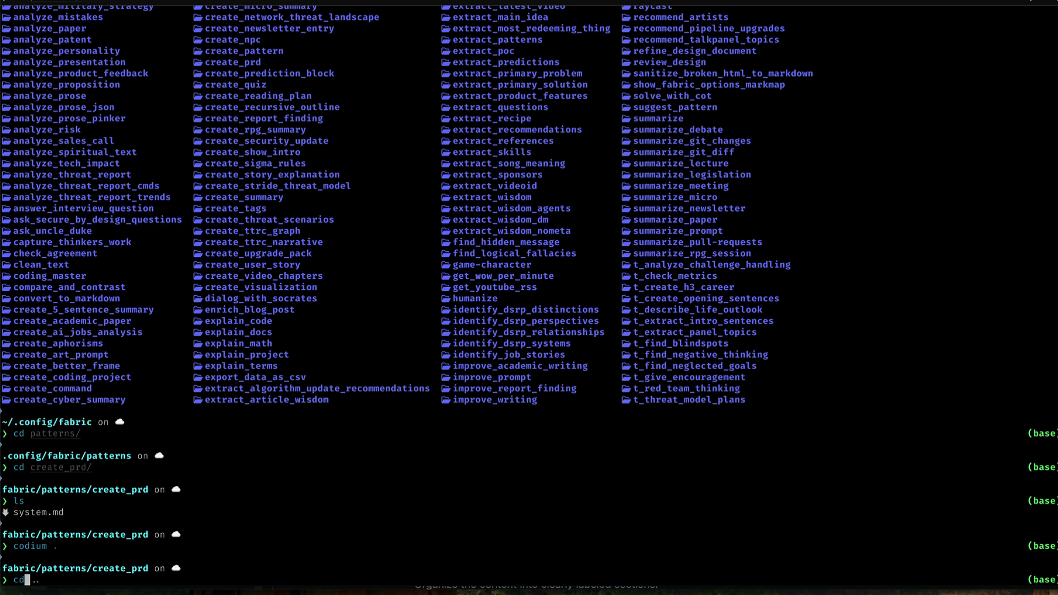
Step: Go up from create_prd to ~/.config/fabric and list all items
key("Enter")
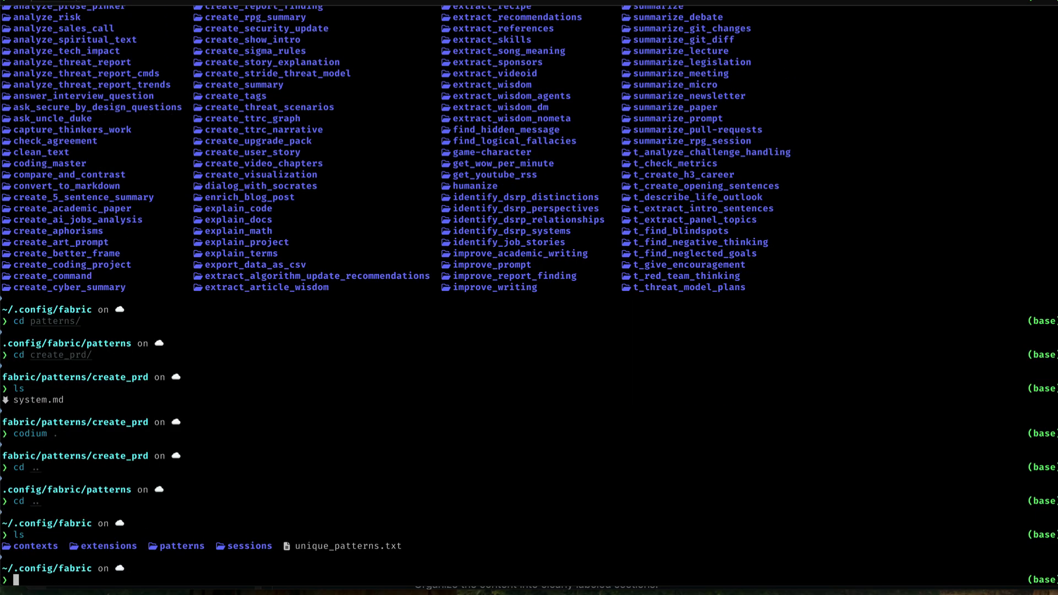
type("ls -a")
type("la")
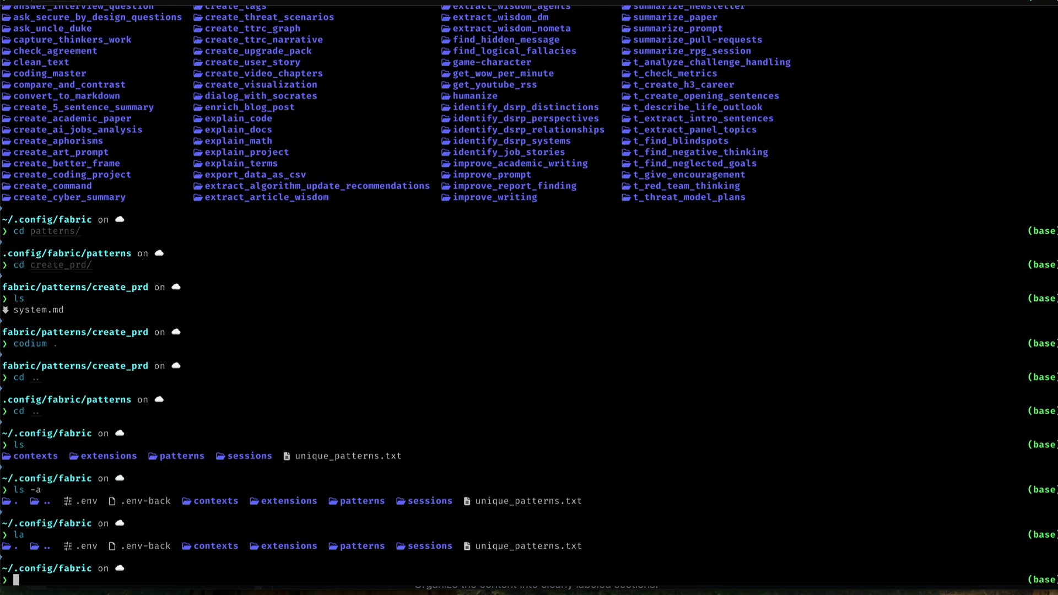
mouse_move(83, 557)
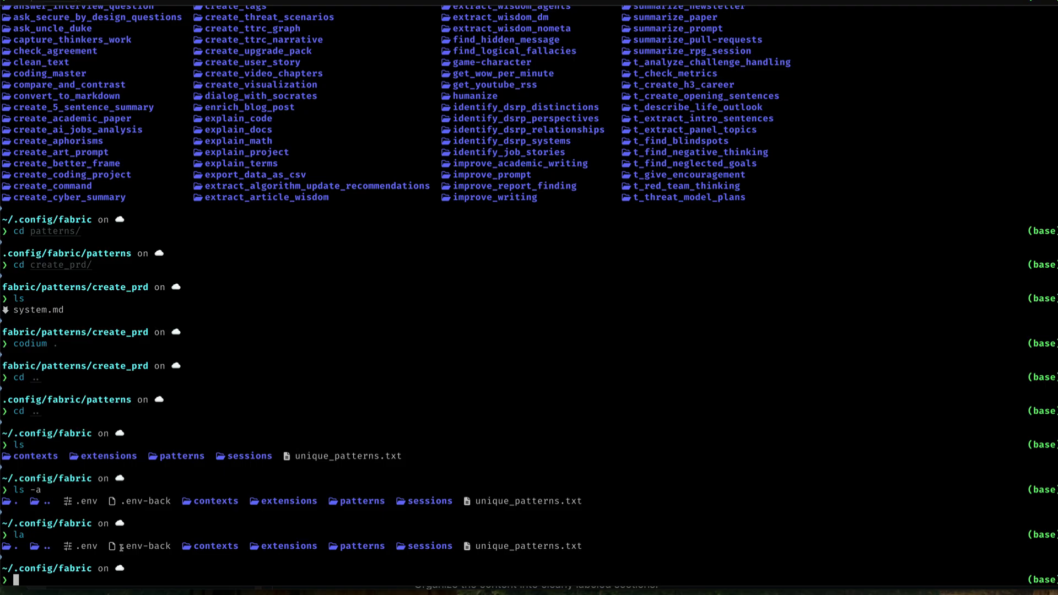
Step: Print Fabric's .env with bat, showing Ollama as default vendor and gemma3:4b model
type("bat .env")
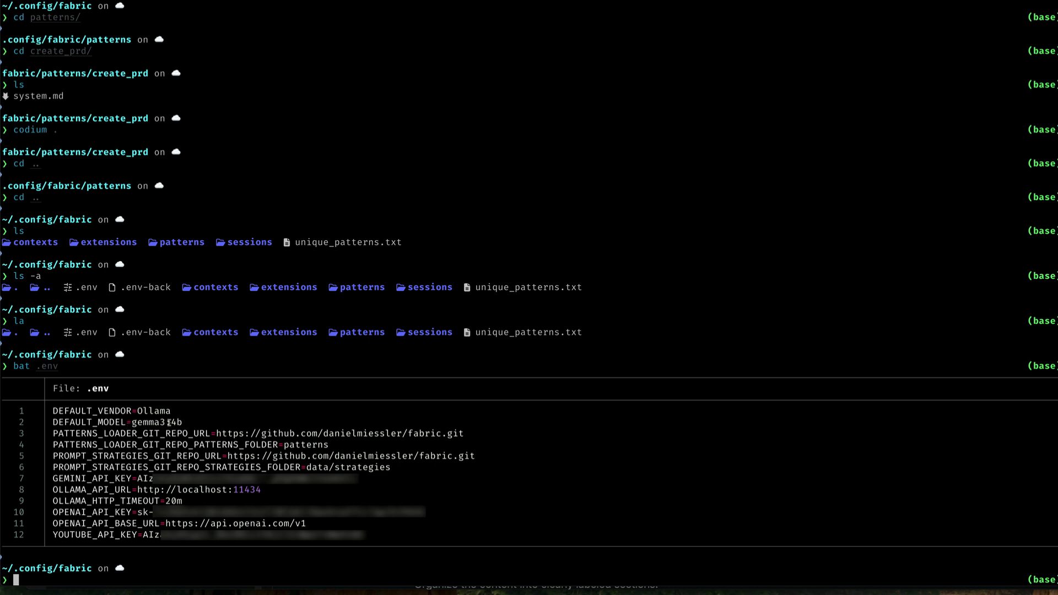
mouse_move(156, 458)
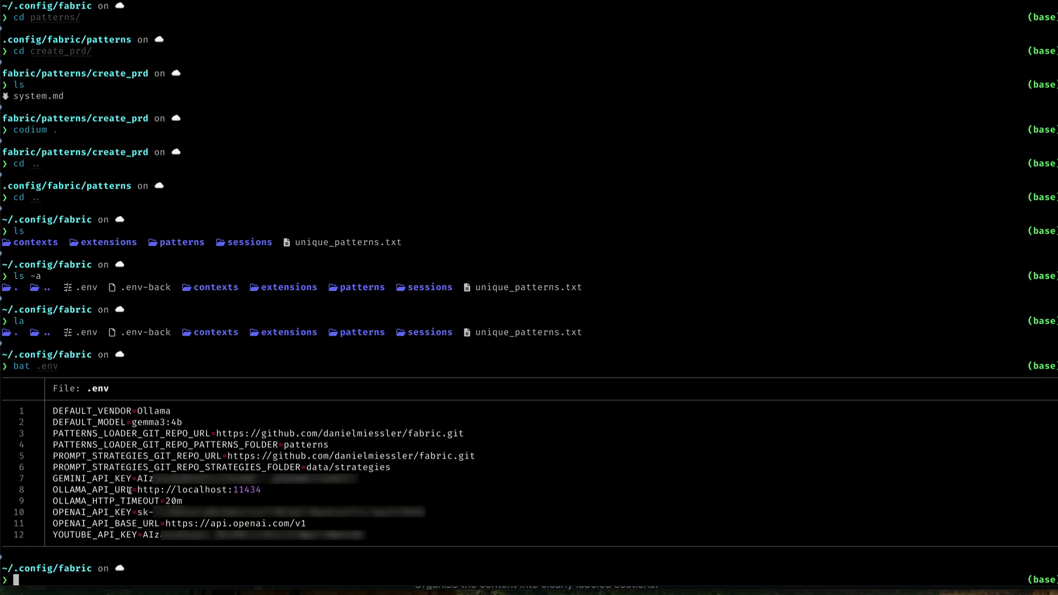
mouse_move(164, 524)
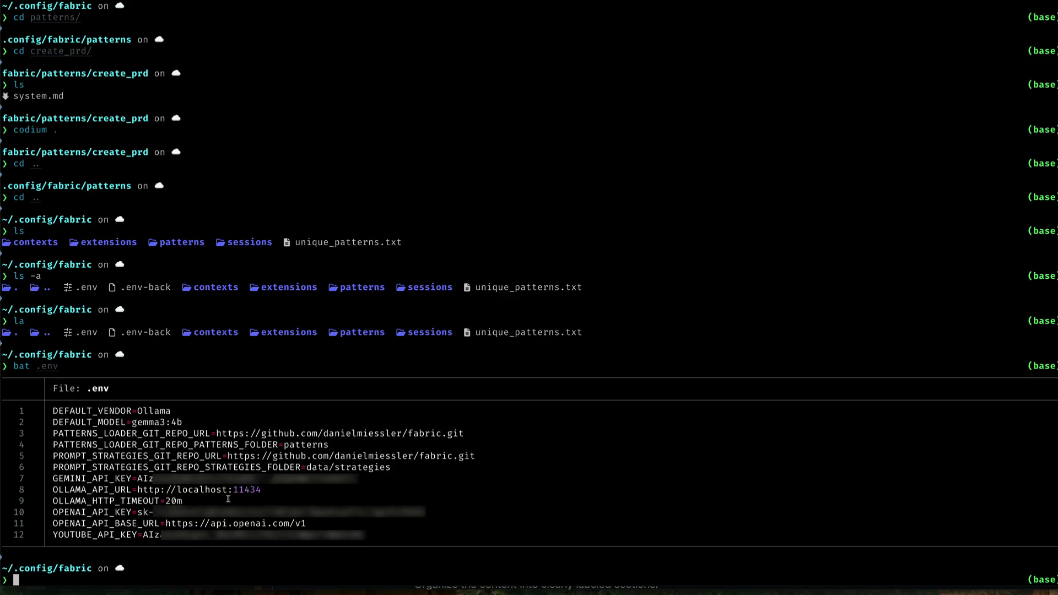
mouse_move(281, 534)
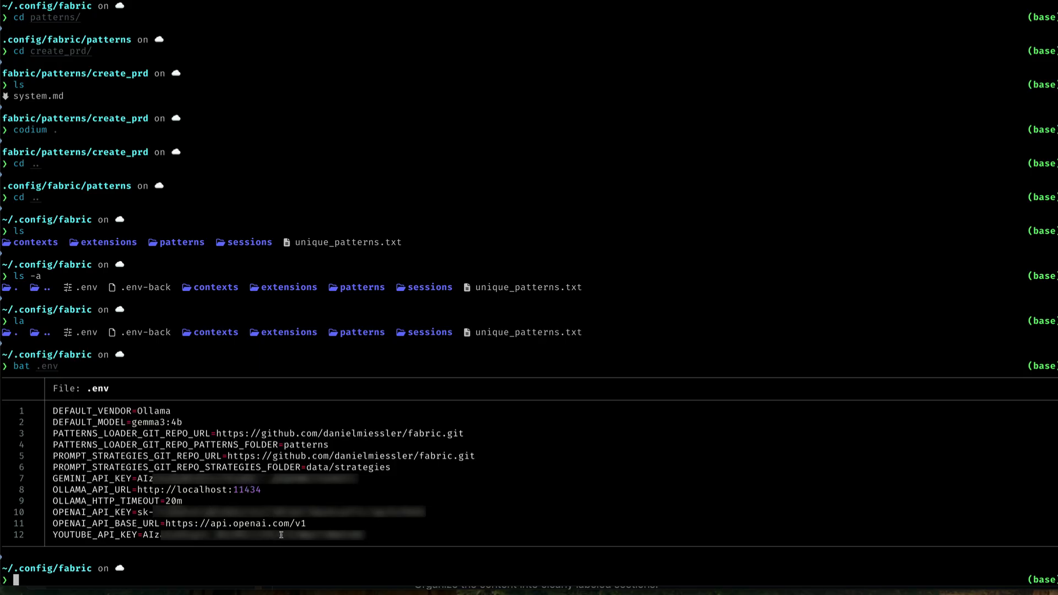
mouse_move(303, 524)
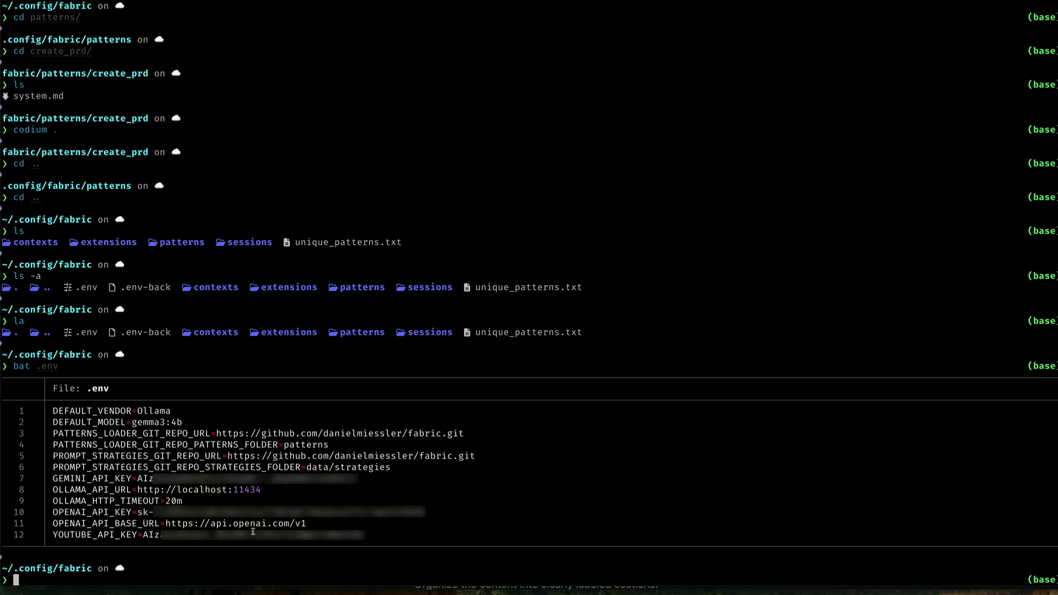
mouse_move(242, 531)
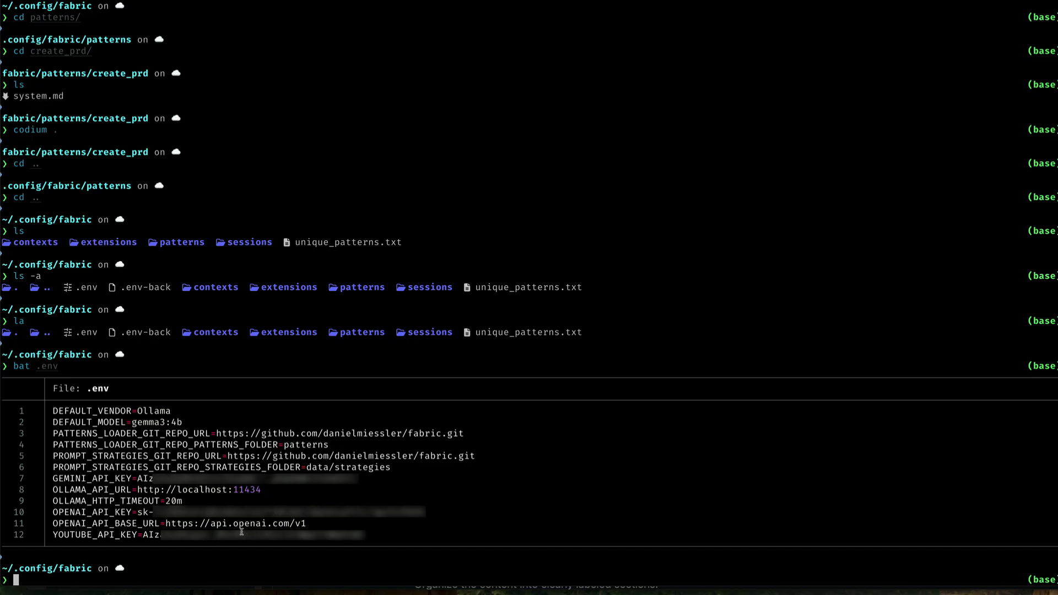
mouse_move(249, 477)
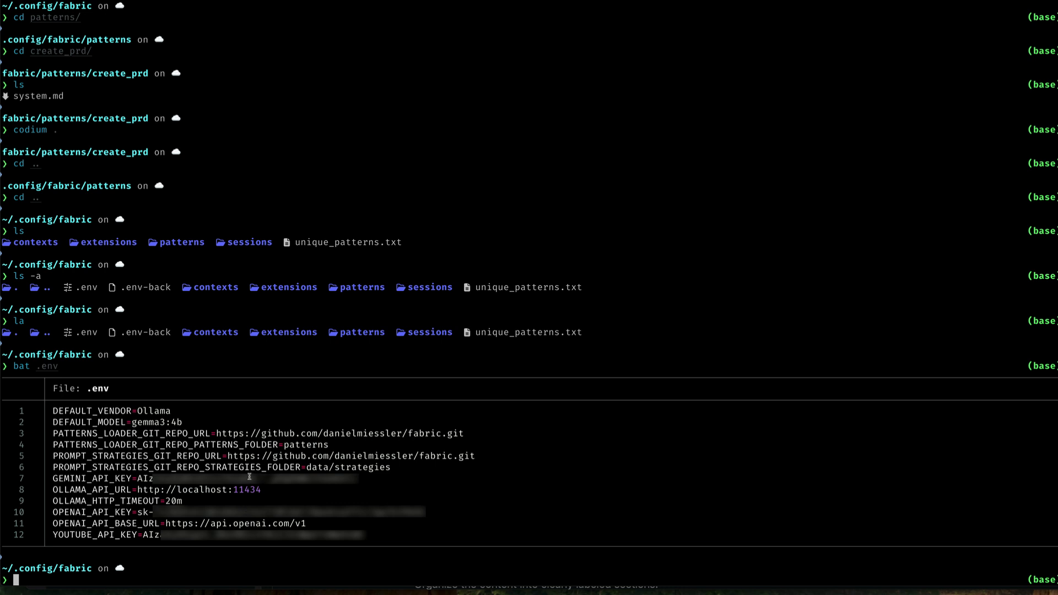
mouse_move(273, 504)
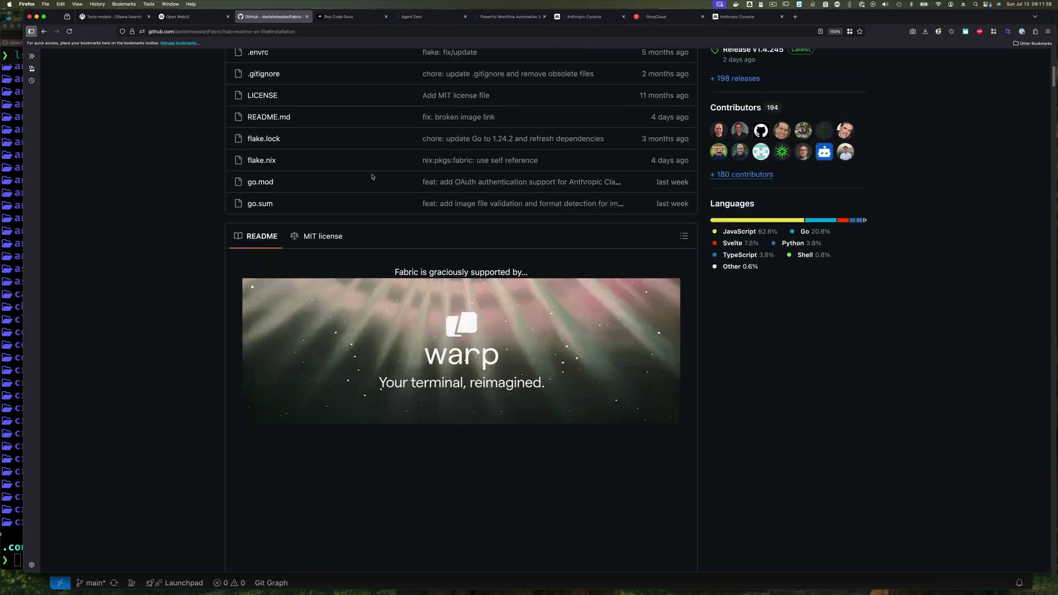
Step: Scroll through the danielmiessler/Fabric README introduction on GitHub
scroll("down", 3)
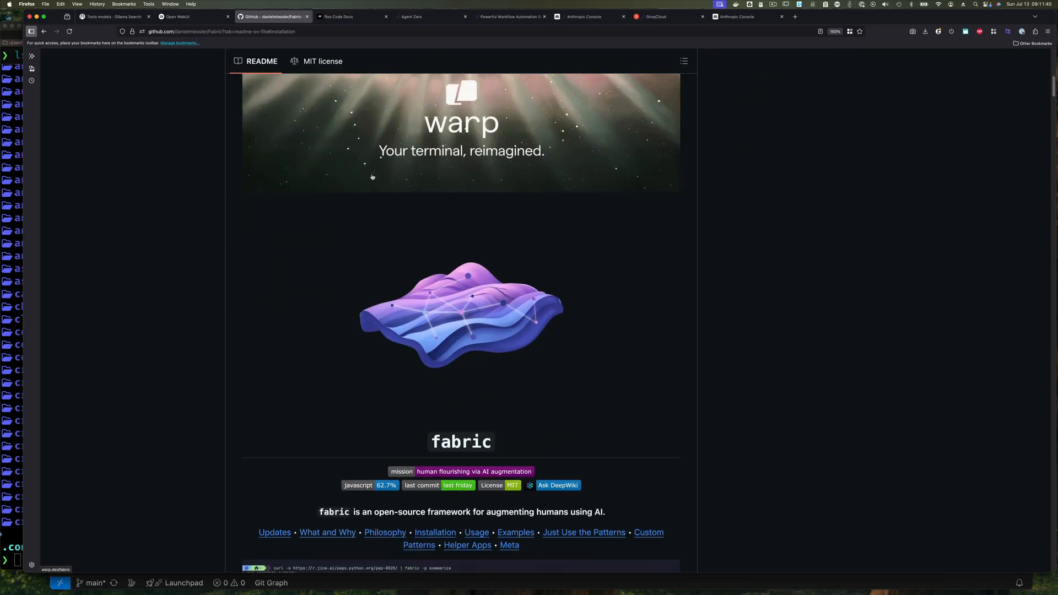
scroll("down", 3)
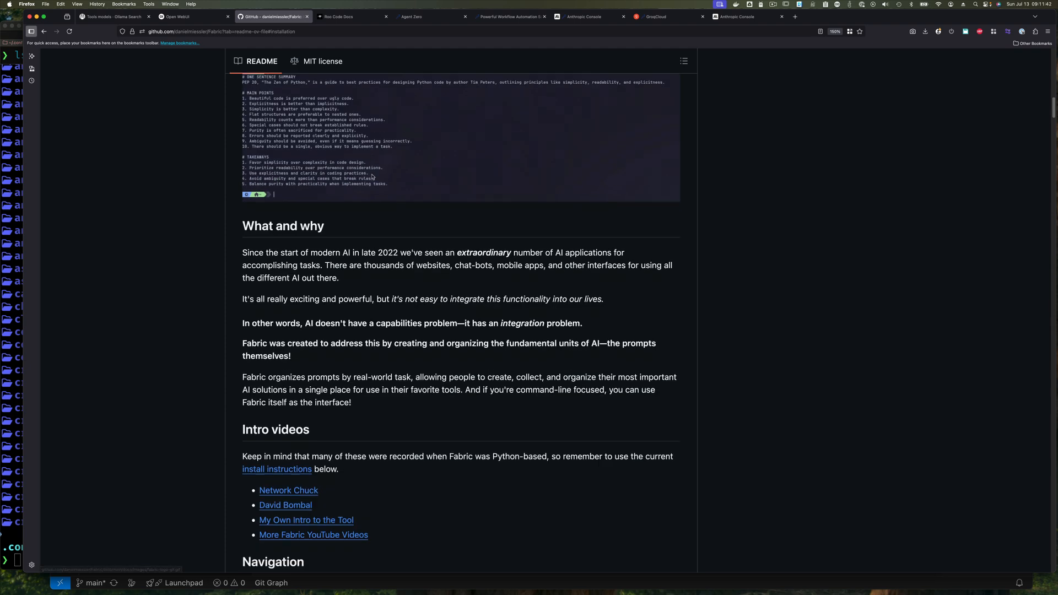
scroll("down", 3)
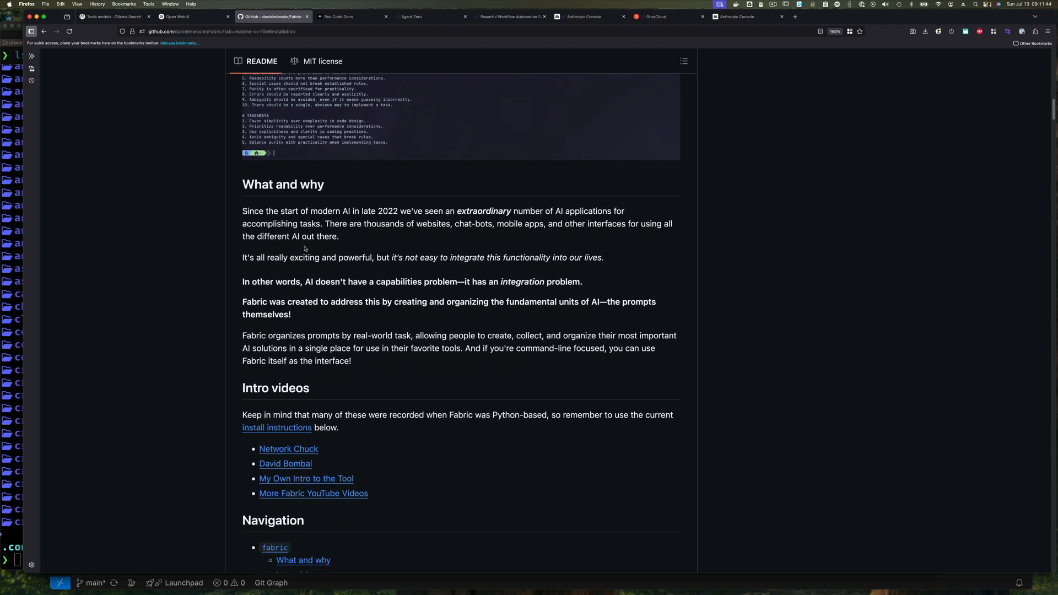
mouse_move(398, 241)
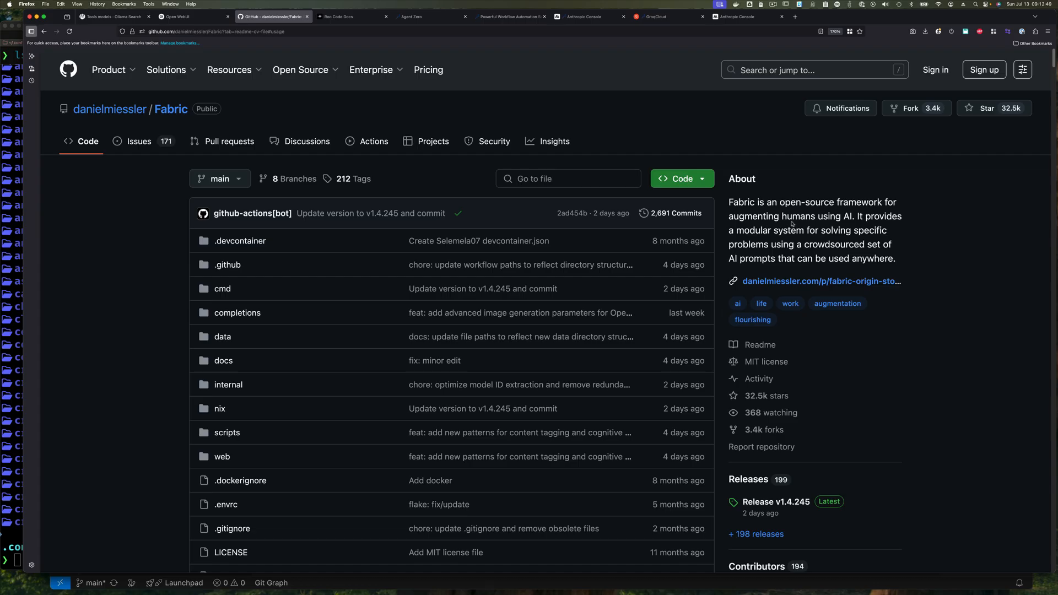
mouse_move(851, 220)
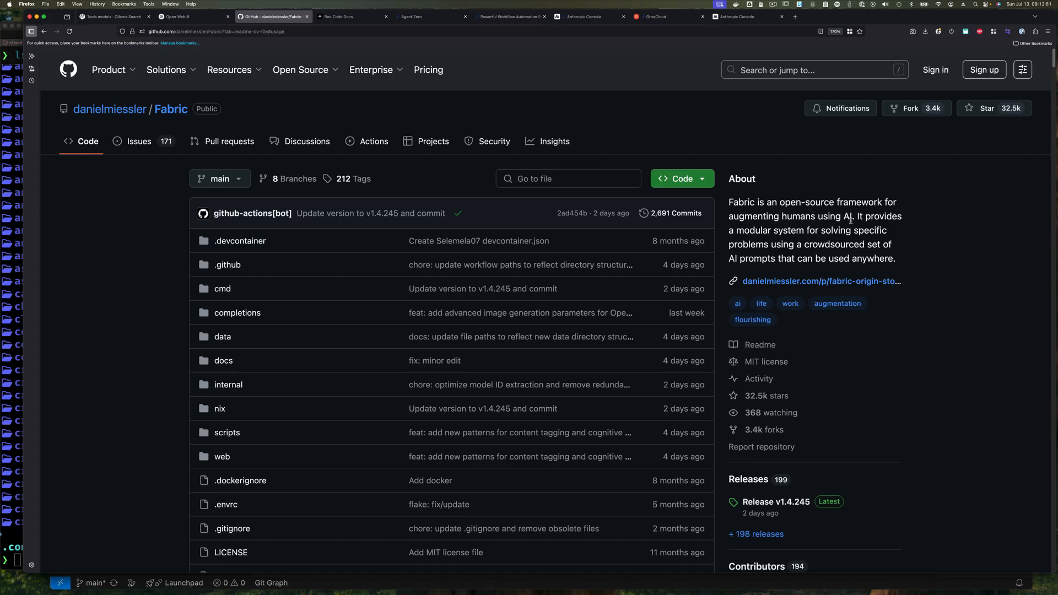
mouse_move(874, 239)
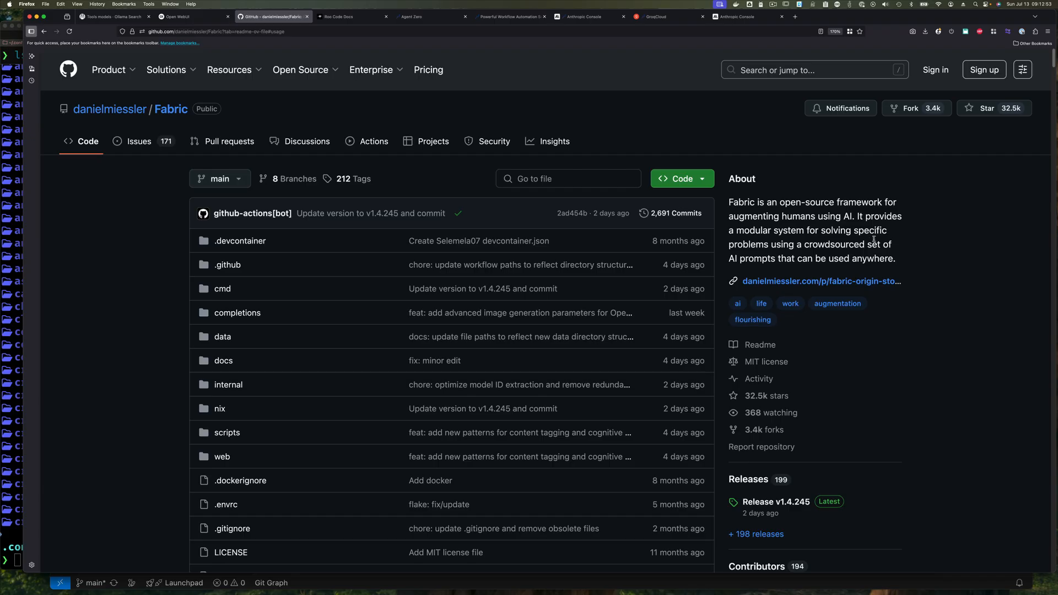
mouse_move(862, 253)
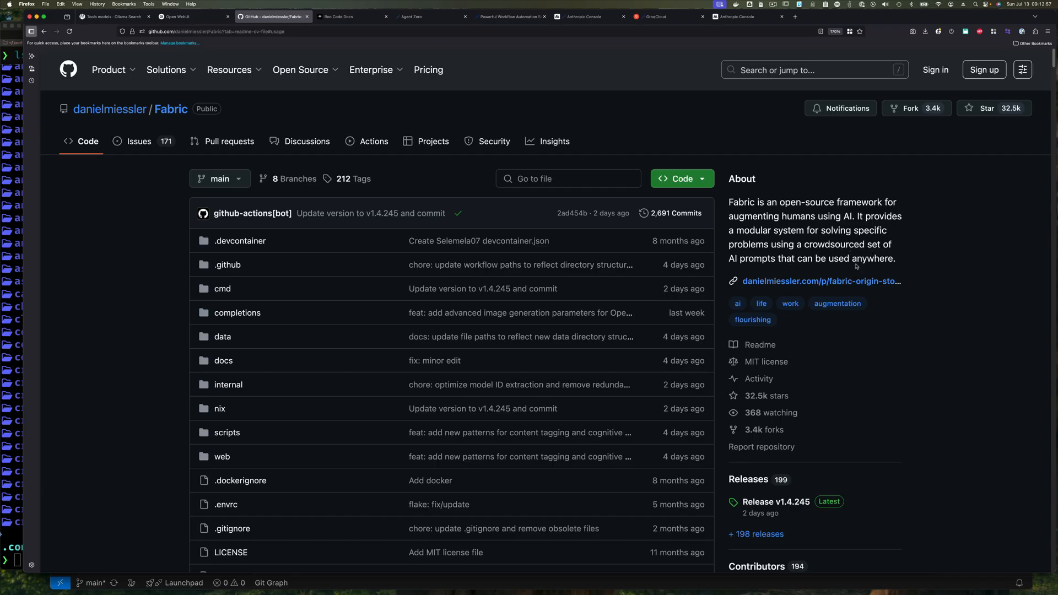
scroll("down", 3)
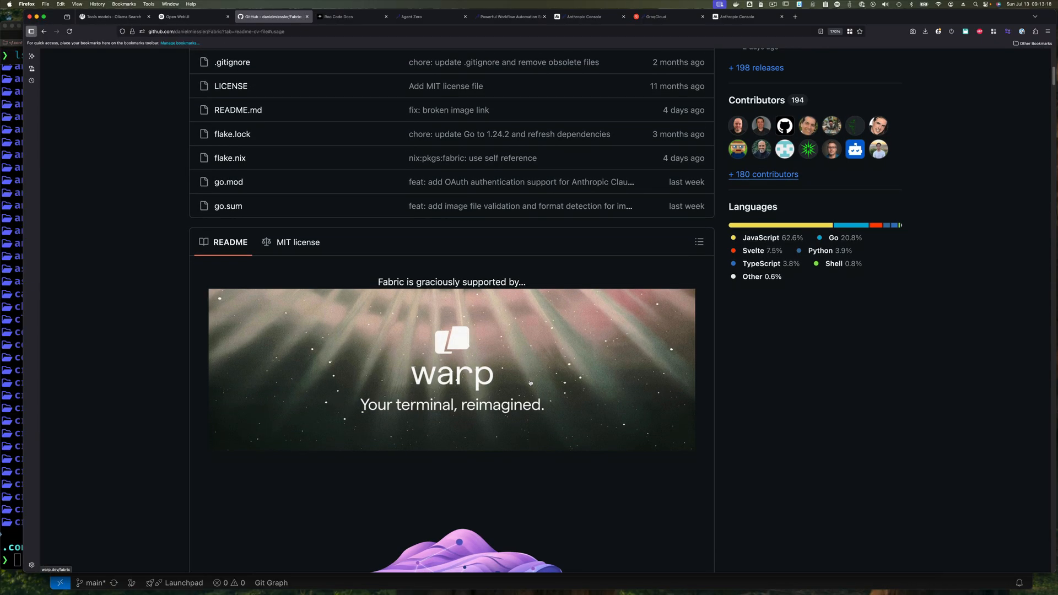
scroll("down", 3)
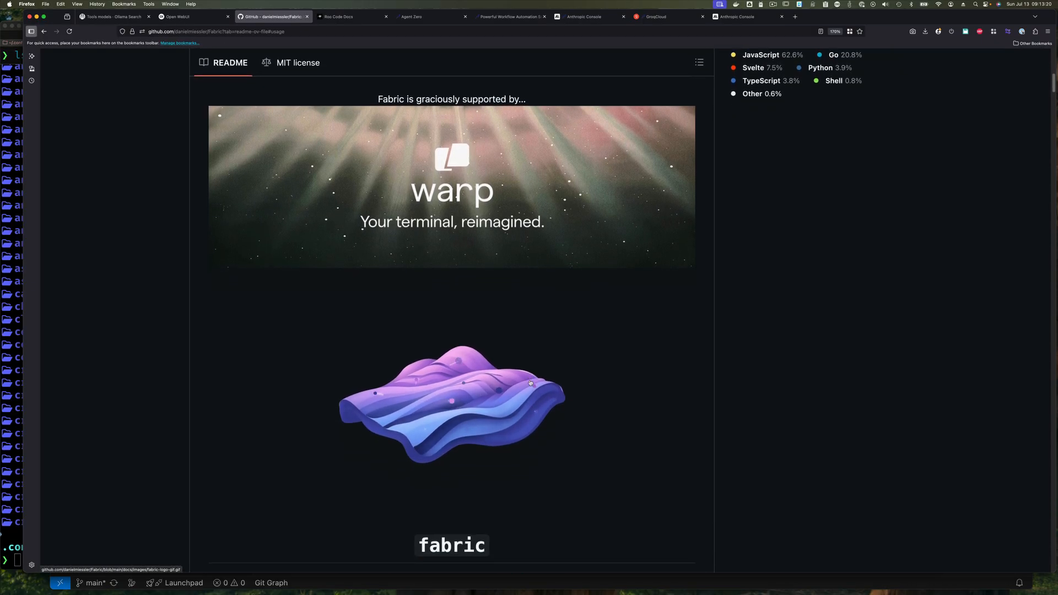
scroll("down", 3)
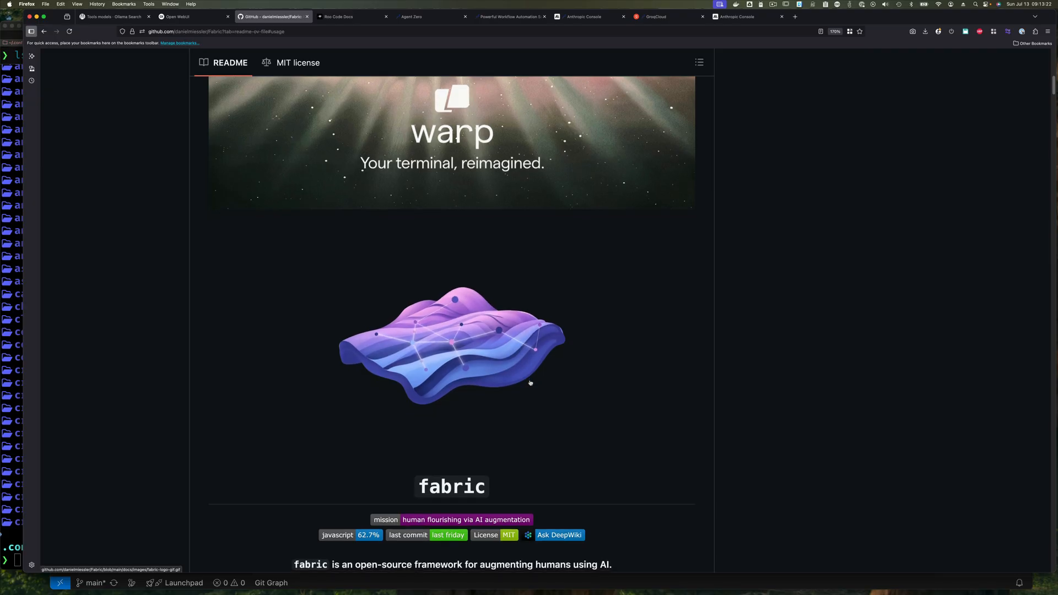
scroll("down", 3)
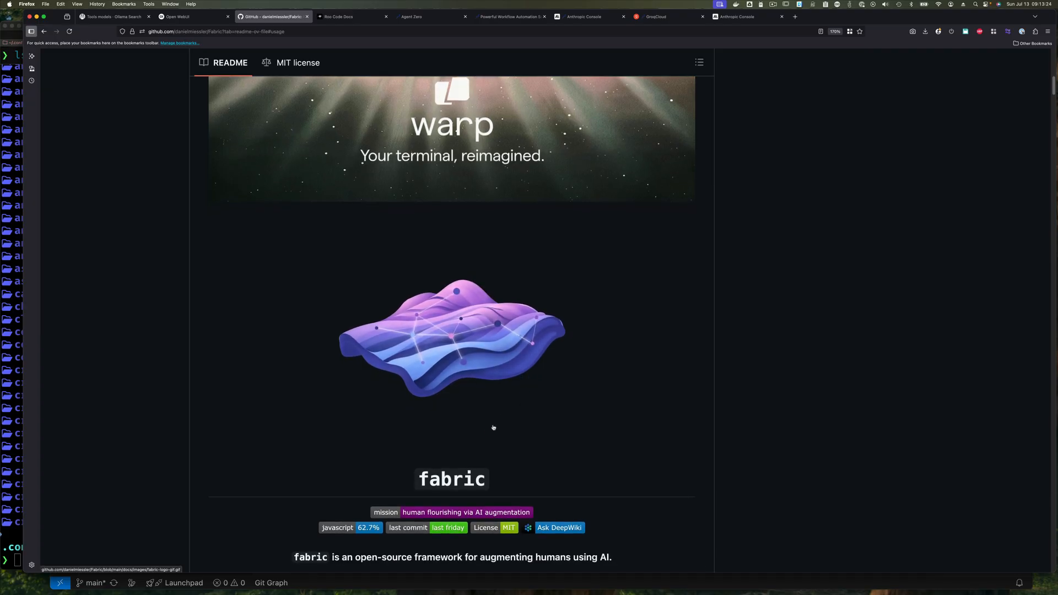
mouse_move(461, 417)
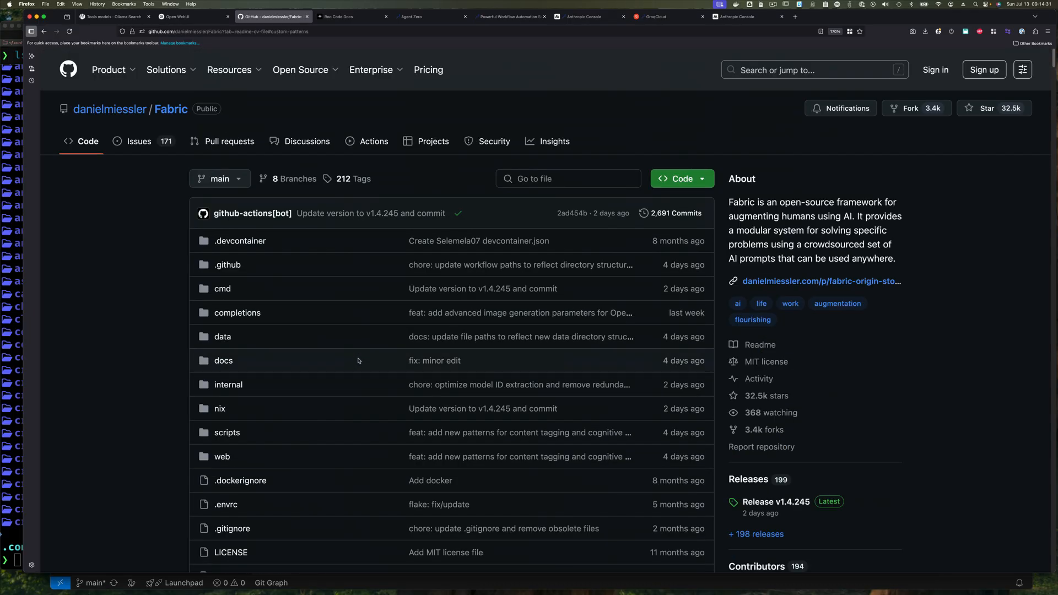
Step: Navigate data → patterns → agility_story and open its system.md prompt
scroll("down", 3)
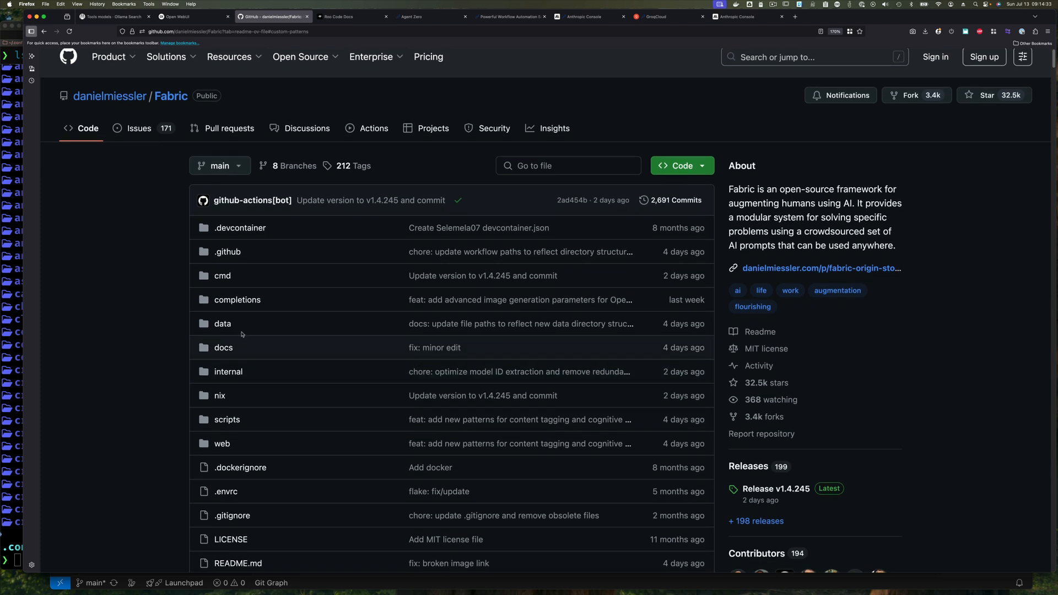
left_click(223, 324)
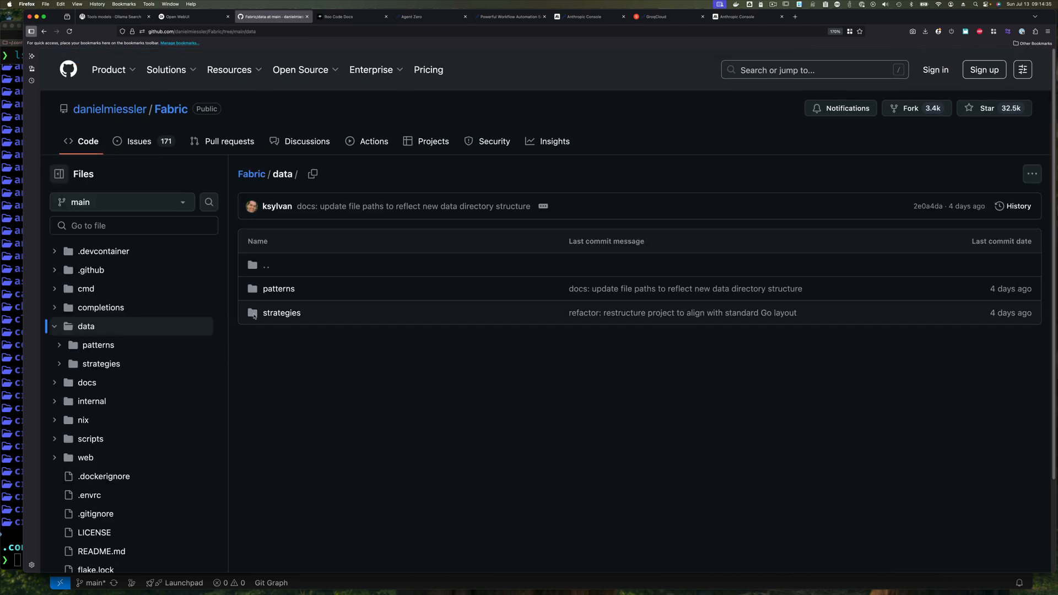
mouse_move(278, 289)
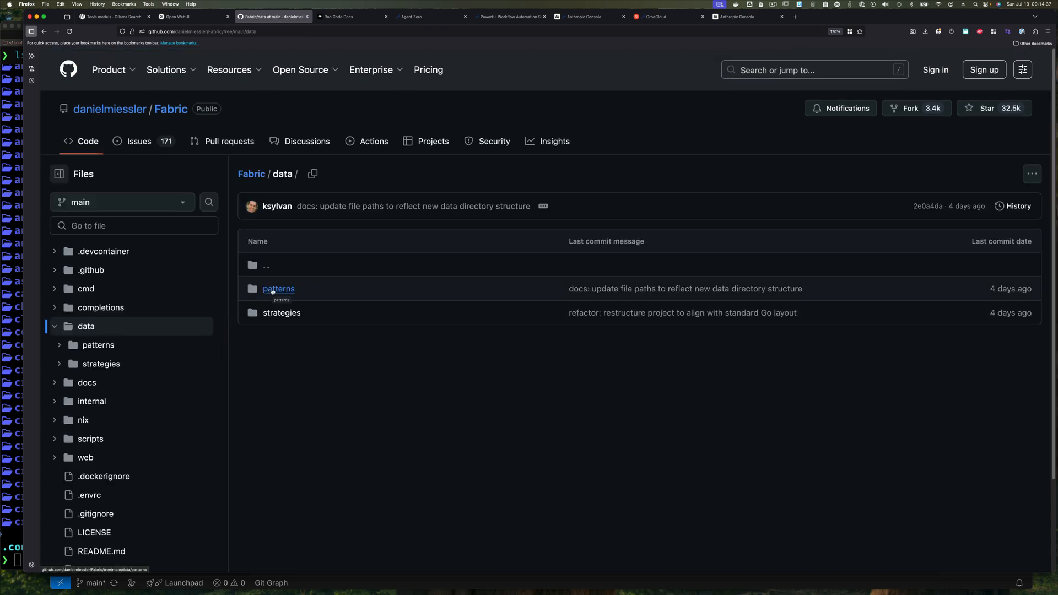
left_click(279, 289)
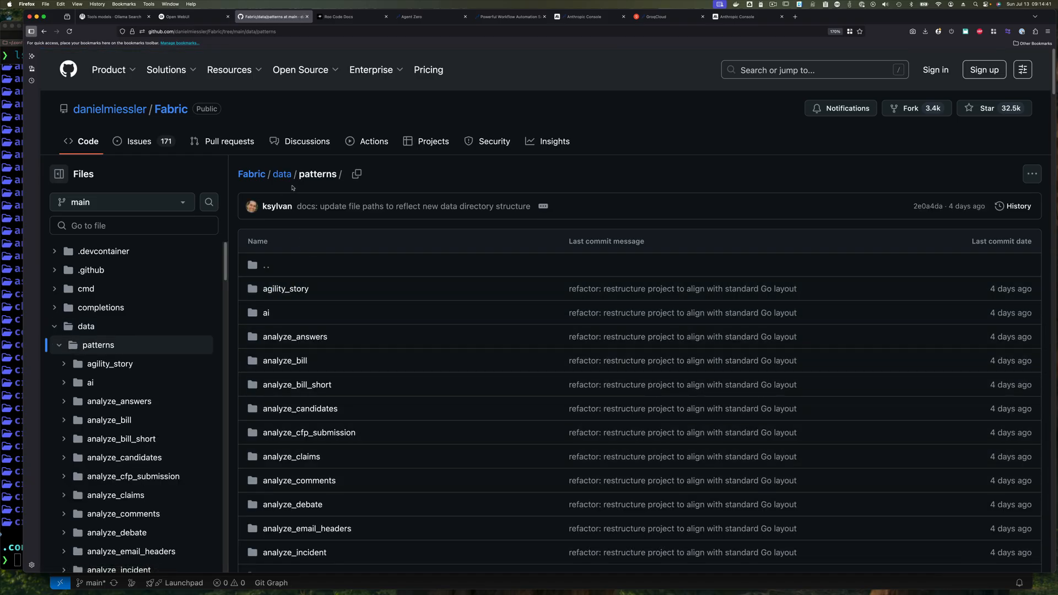
mouse_move(276, 294)
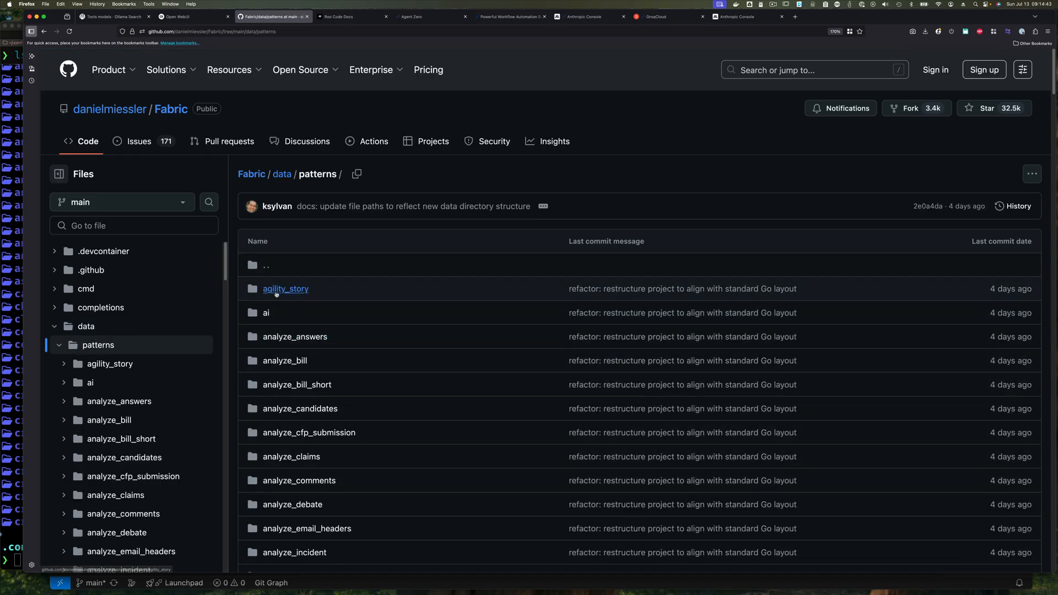
left_click(285, 289)
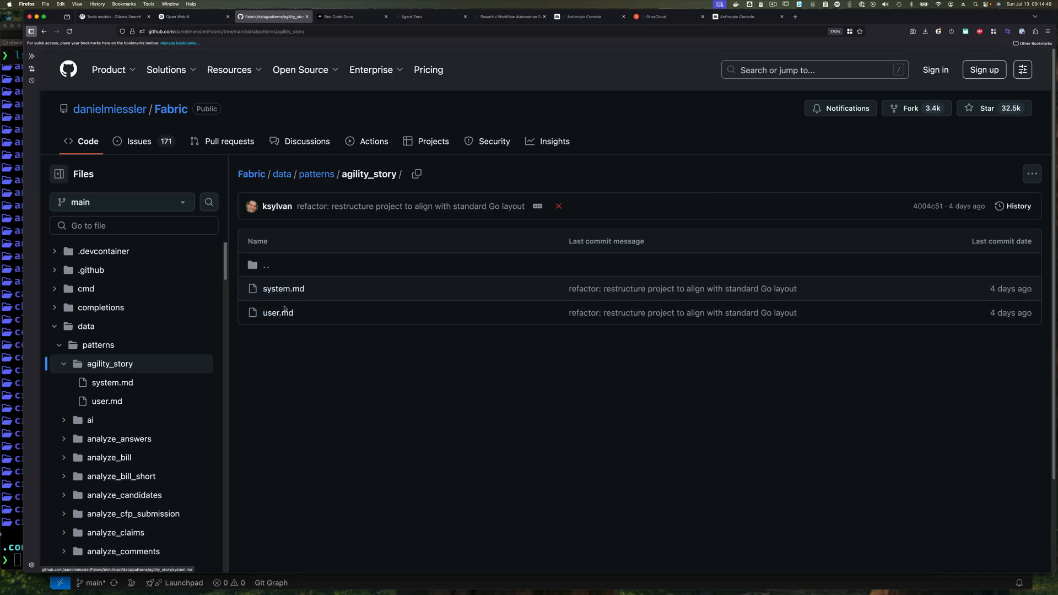
mouse_move(278, 294)
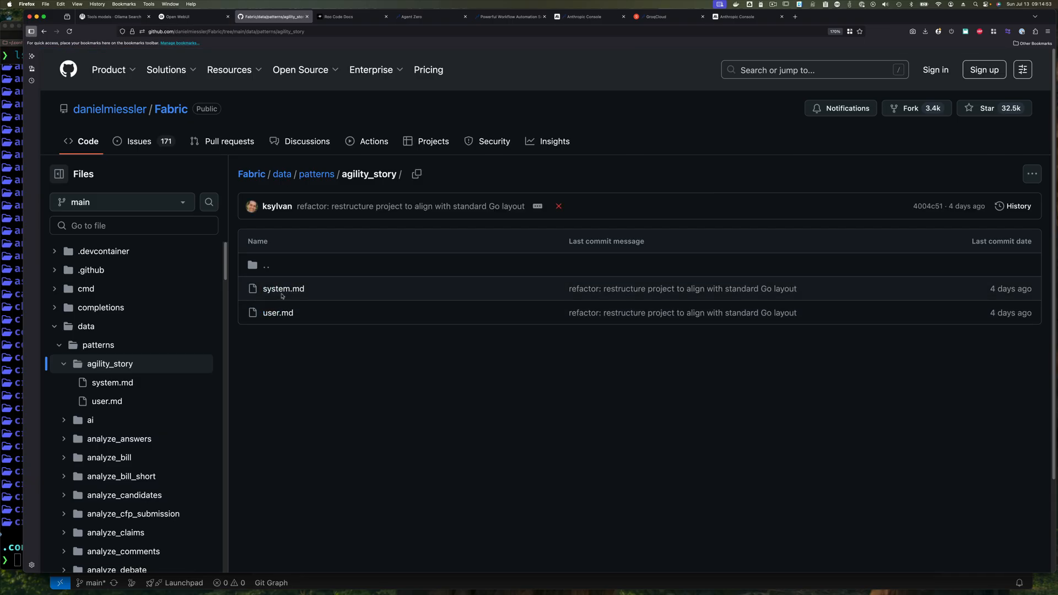
mouse_move(281, 293)
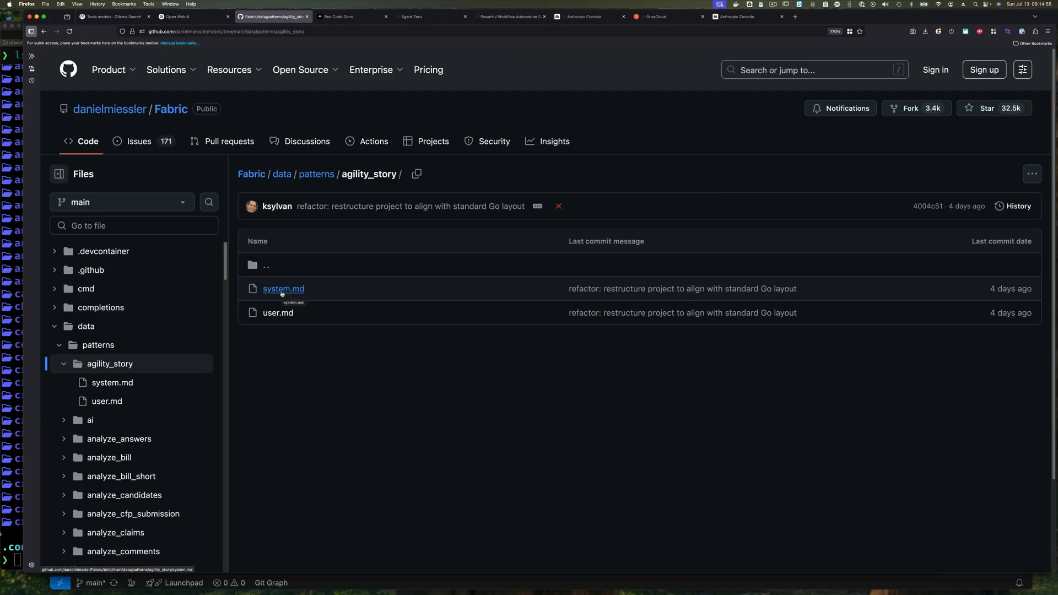
left_click(282, 289)
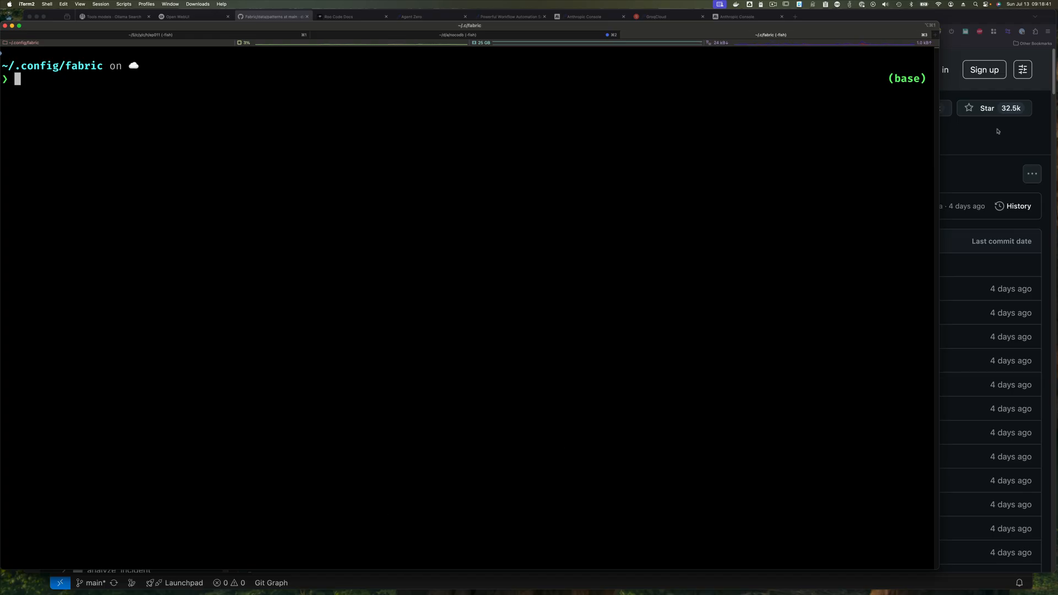
Step: Return to the Firefox window showing Fabric's data/patterns listing
left_click(273, 16)
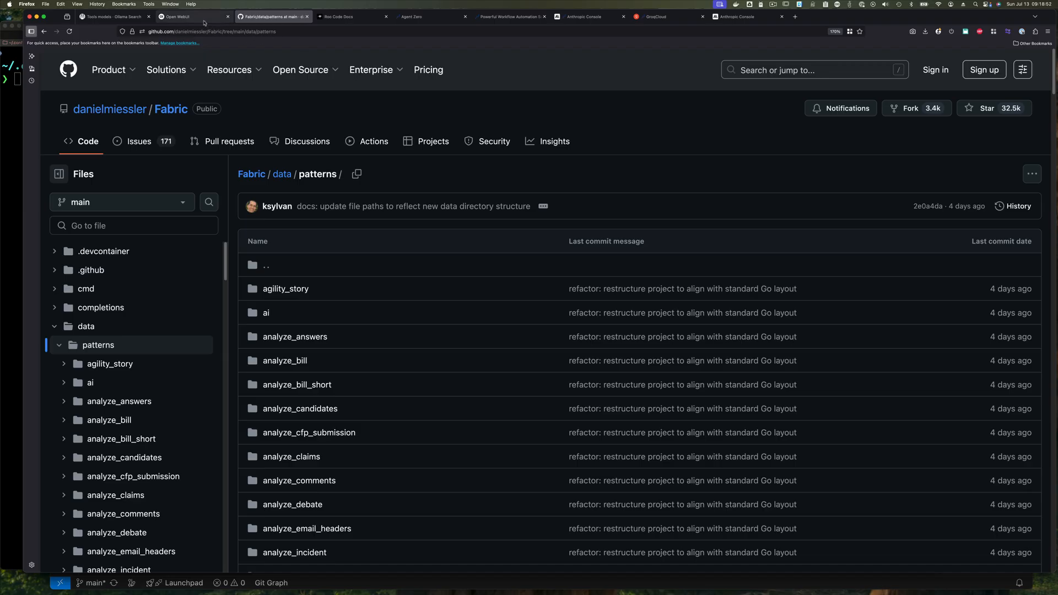
left_click(182, 16)
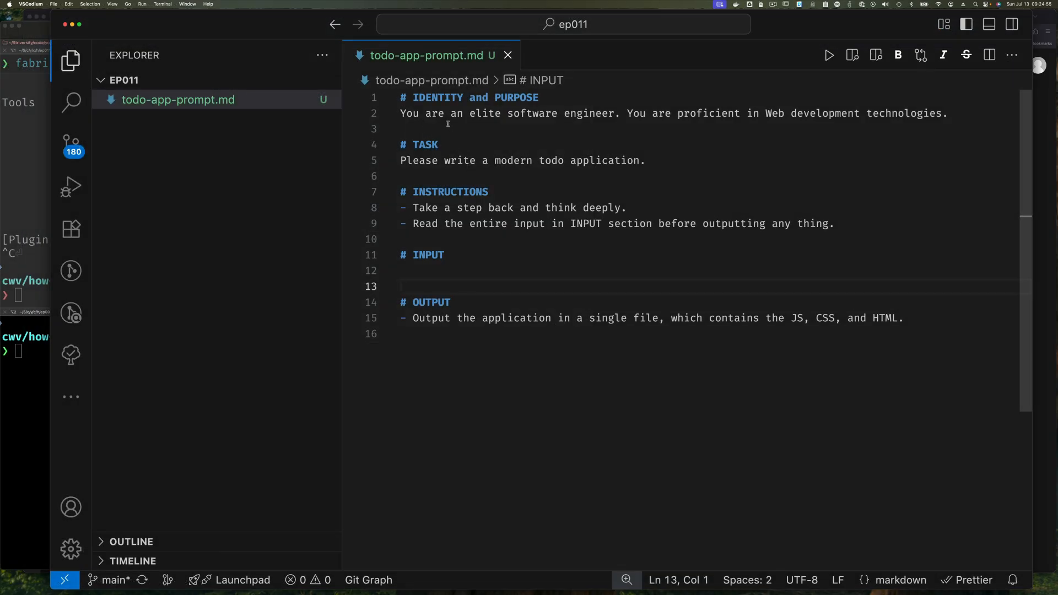
mouse_move(767, 123)
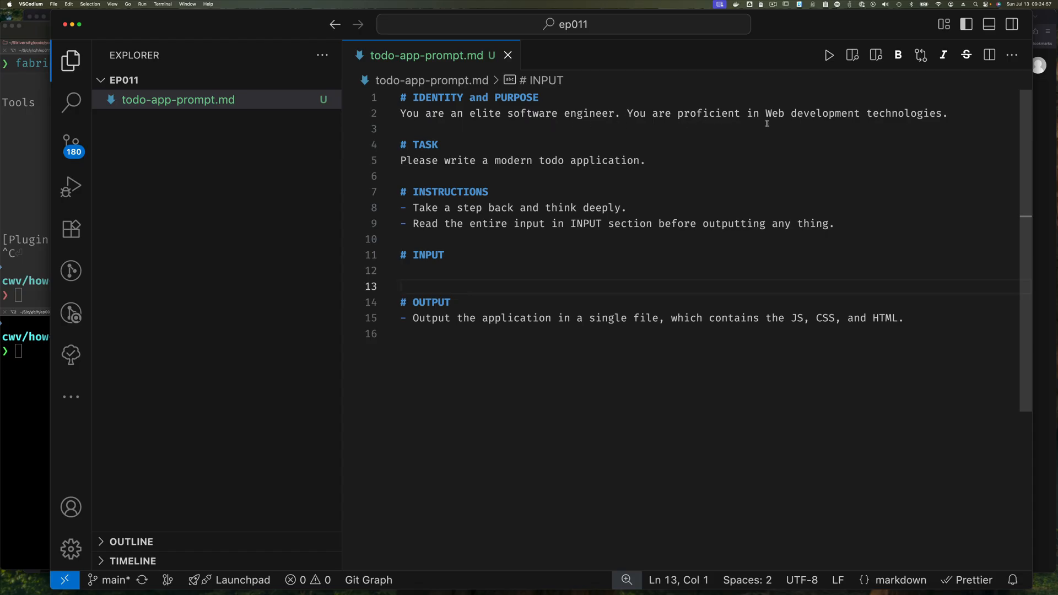
mouse_move(417, 179)
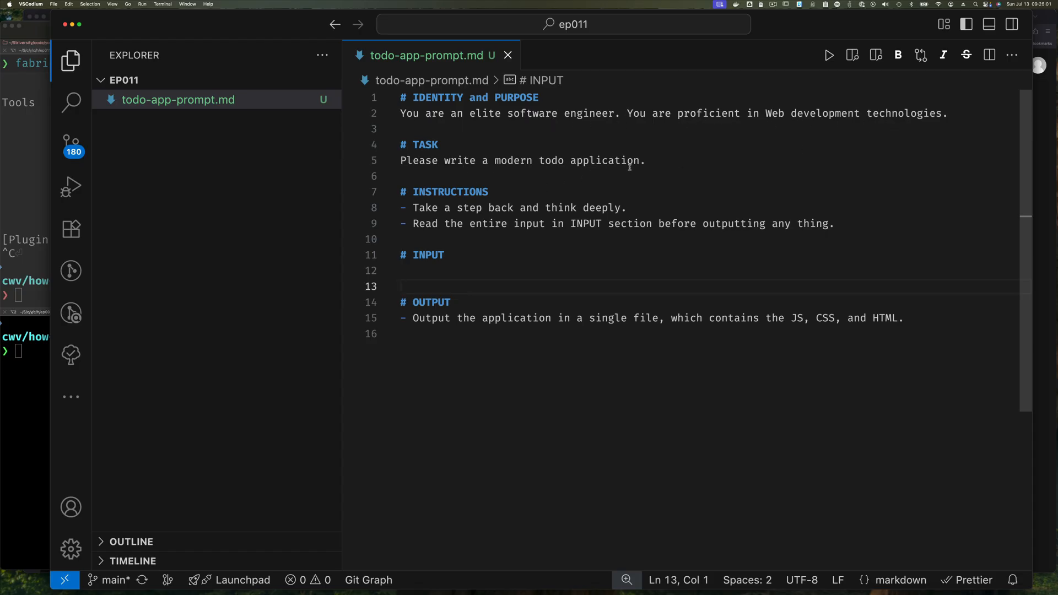
mouse_move(547, 211)
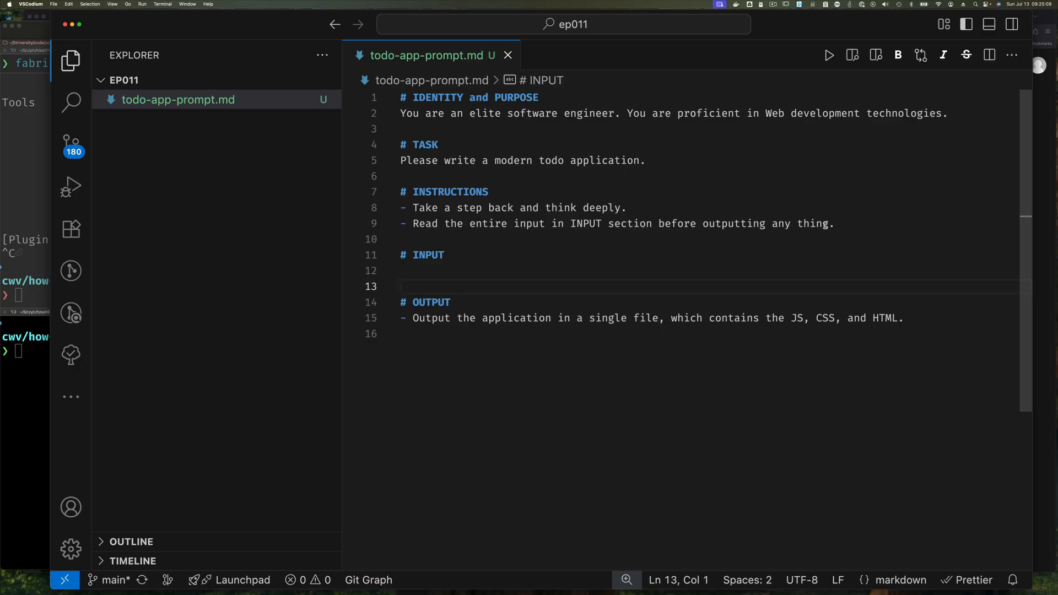
Step: Delete the 'Read the entire input…' line and select the whole todo-app prompt
left_click(836, 224)
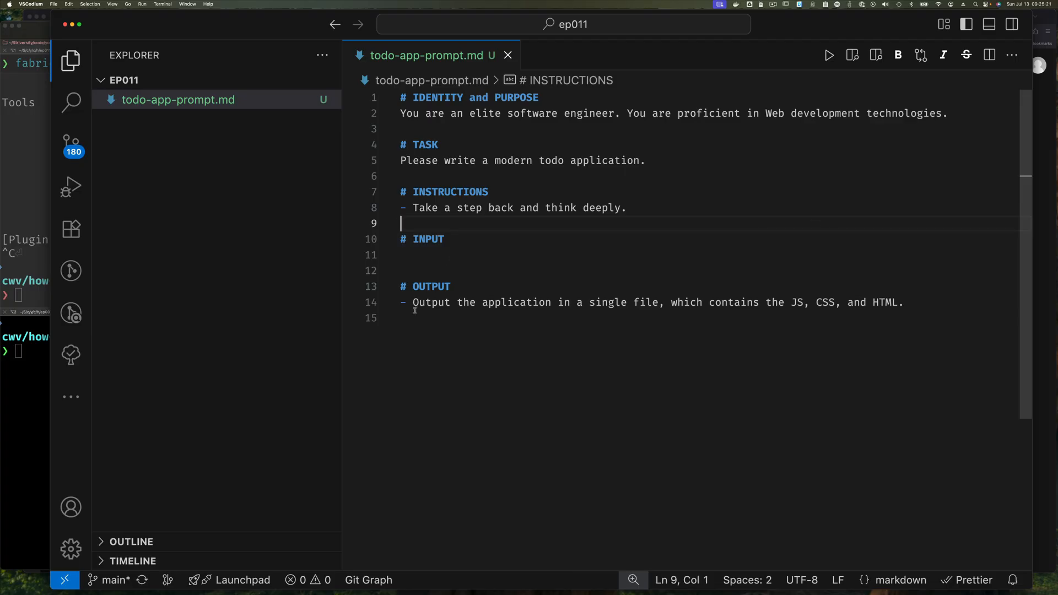
mouse_move(681, 314)
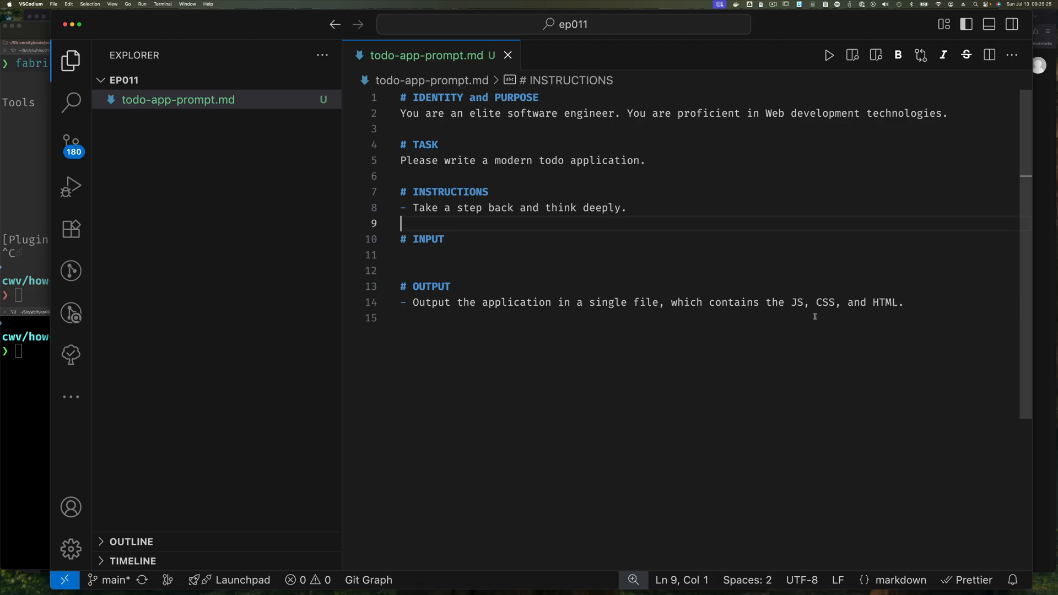
mouse_move(666, 328)
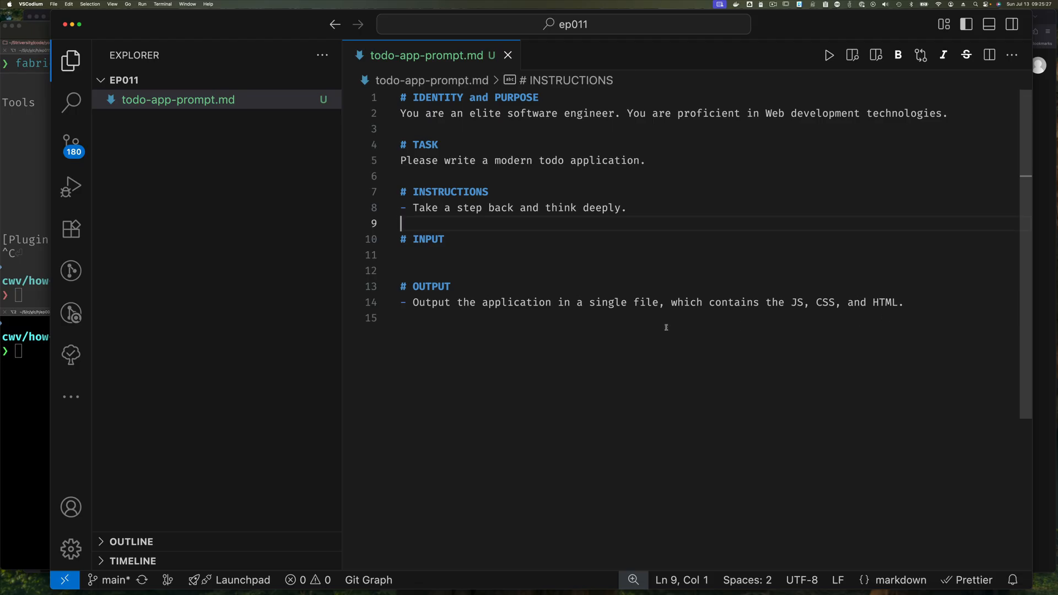
mouse_move(887, 327)
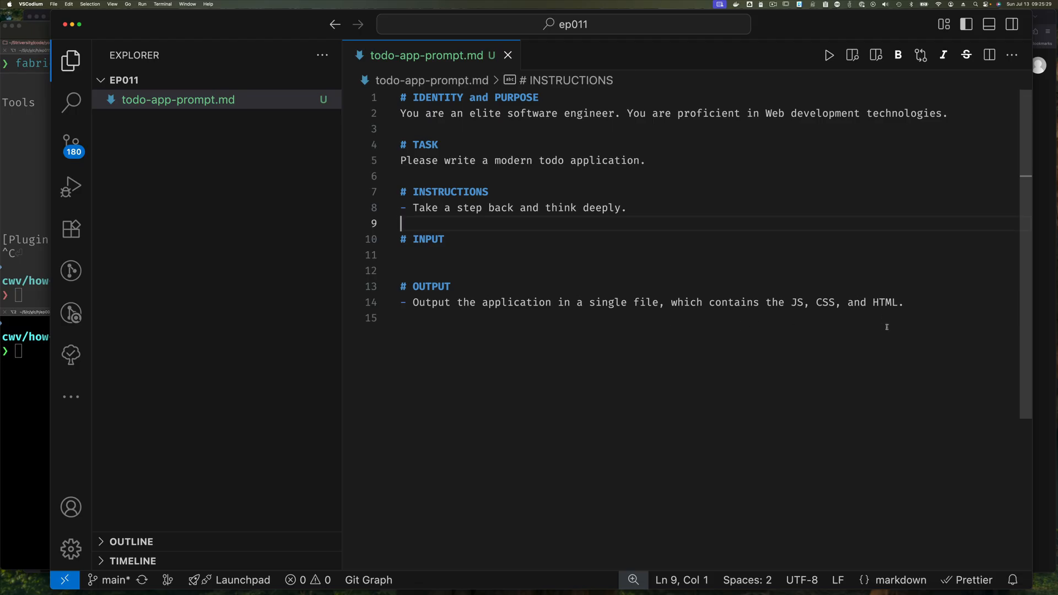
mouse_move(790, 319)
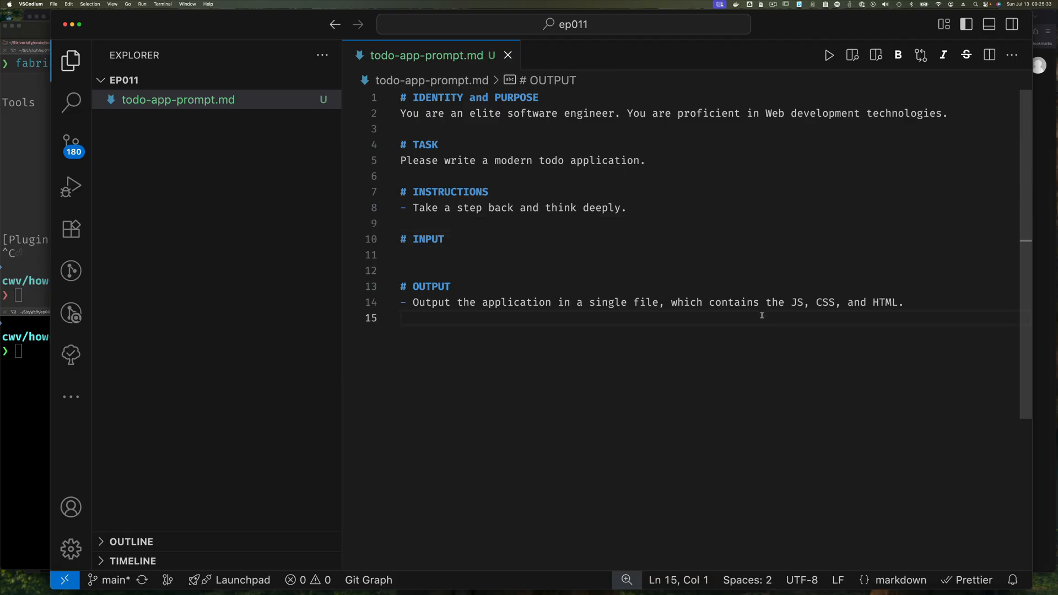
key("Cmd+a")
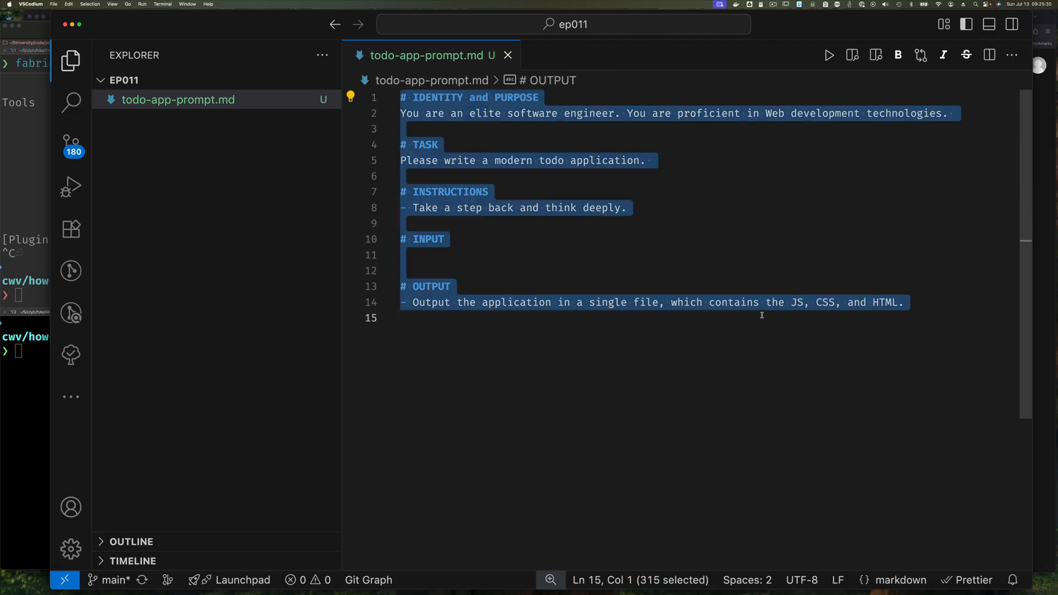
left_click(441, 319)
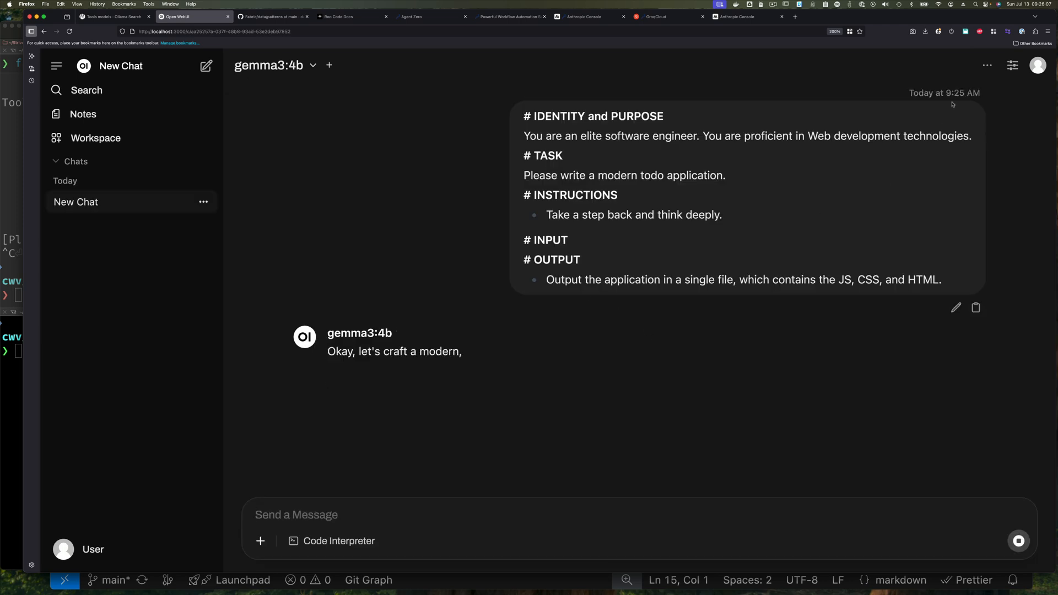
Step: Send the todo-app prompt to gemma3:4b and render the HTML code block as a preview
left_click(984, 66)
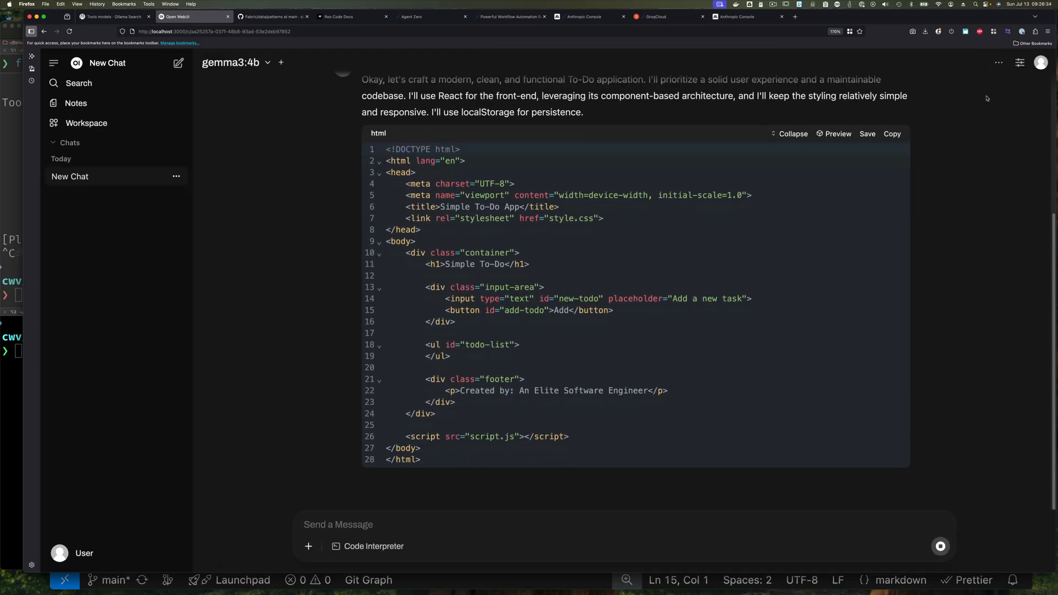
left_click(833, 133)
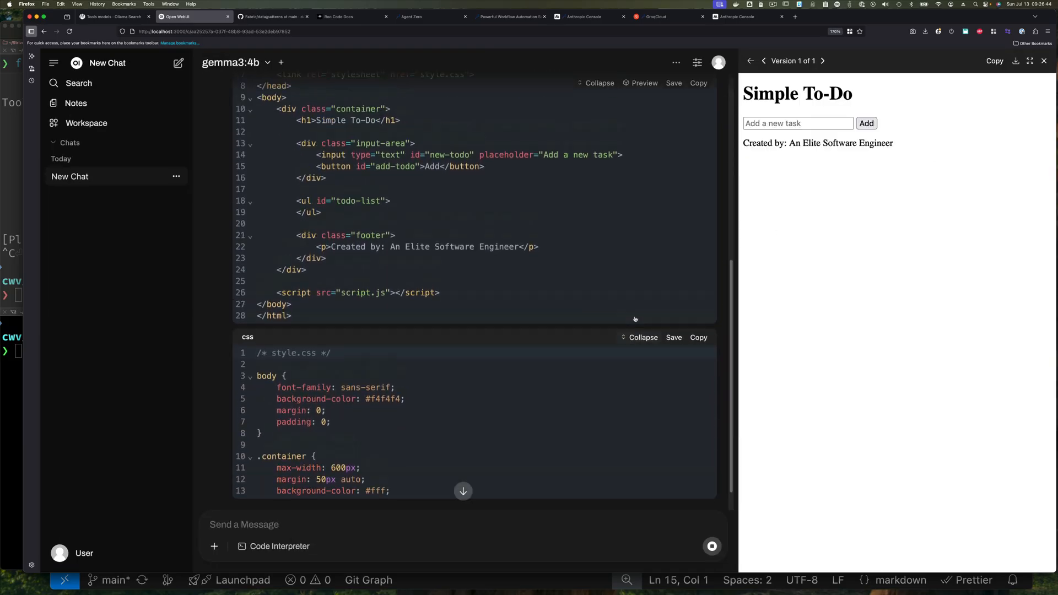
scroll("down", 3)
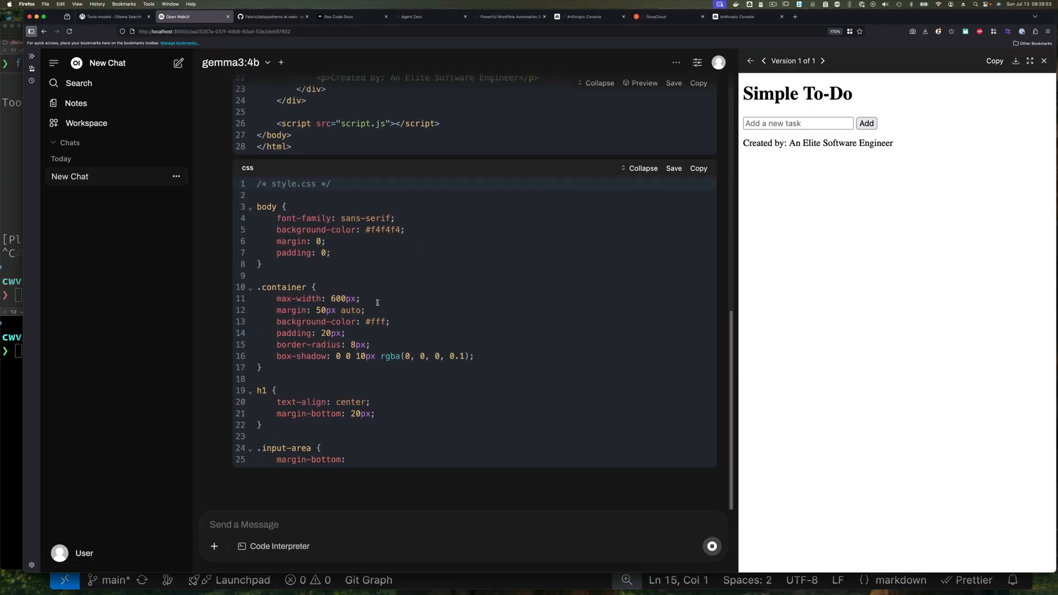
scroll("down", 3)
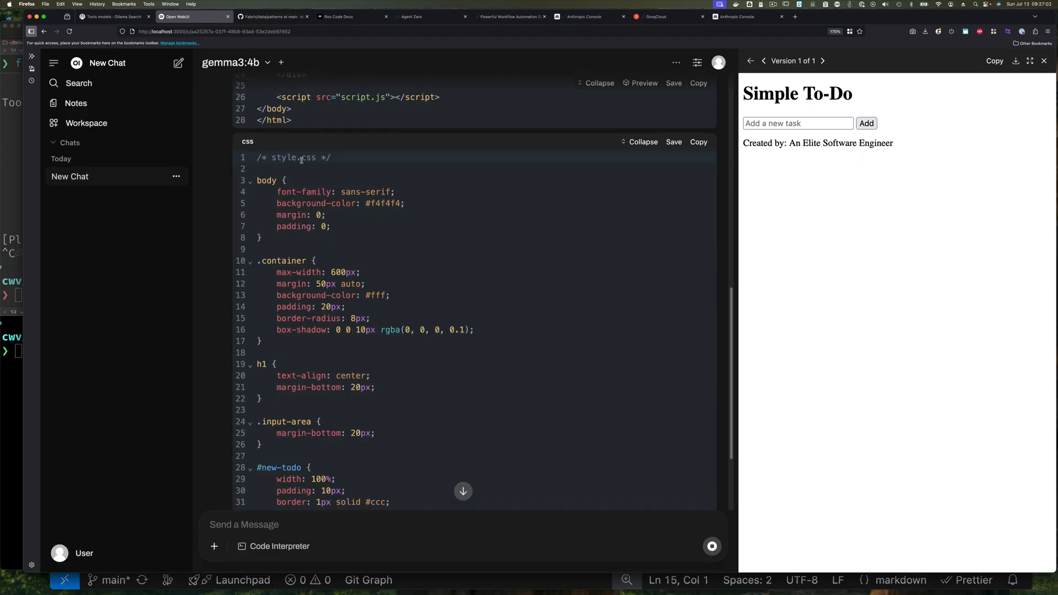
scroll("down", 3)
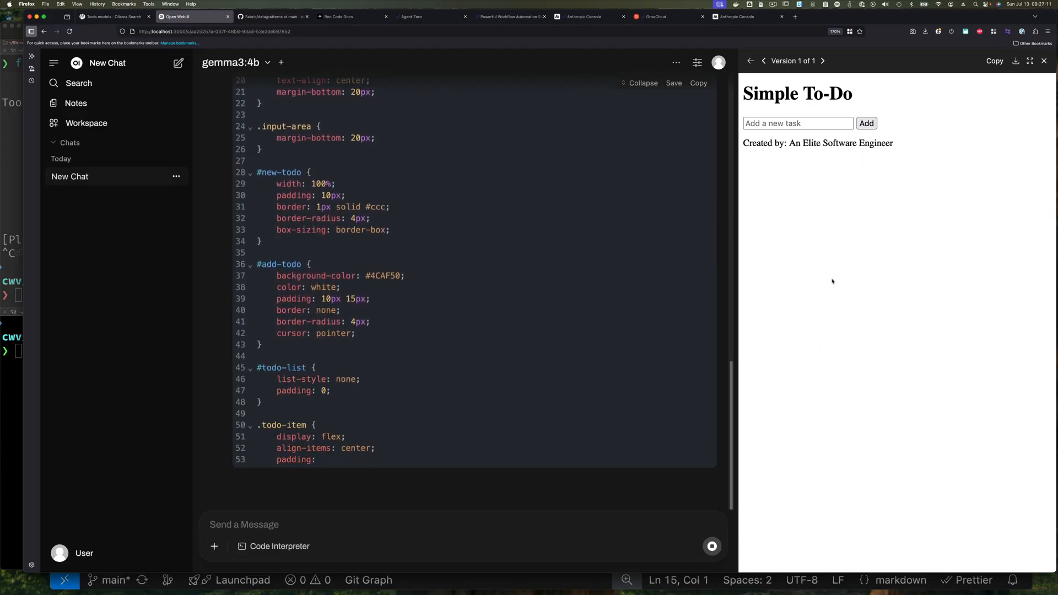
scroll("down", 3)
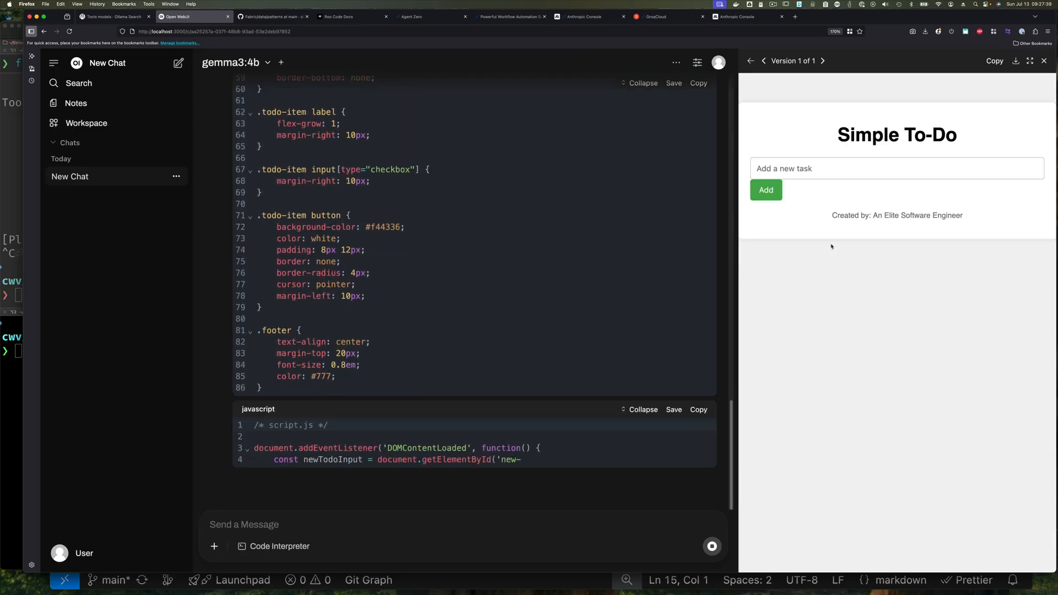
Step: Read through the script.js code and design notes, then focus the preview's task field
scroll("down", 3)
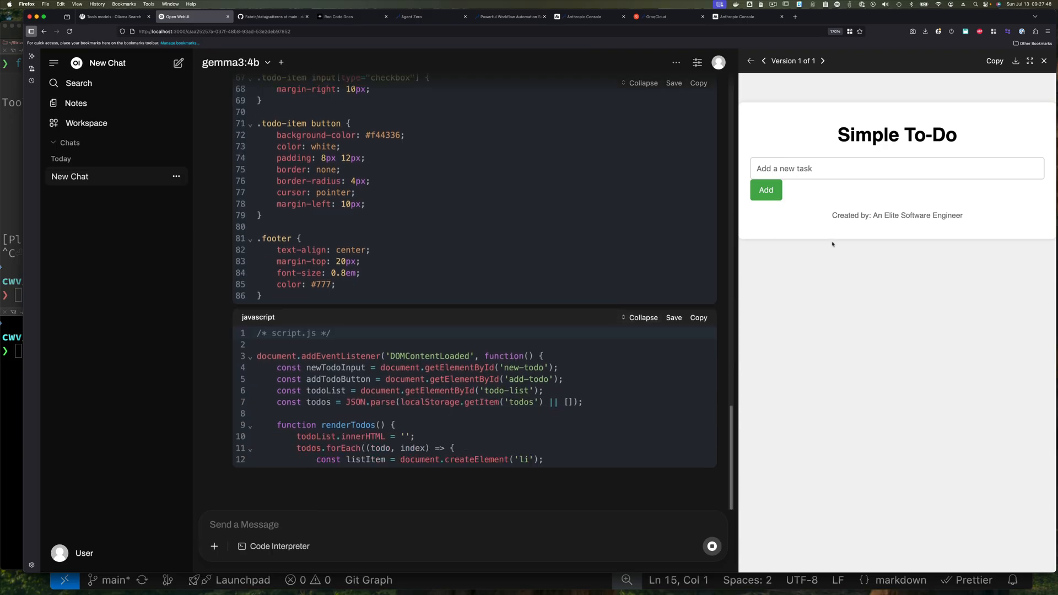
scroll("down", 3)
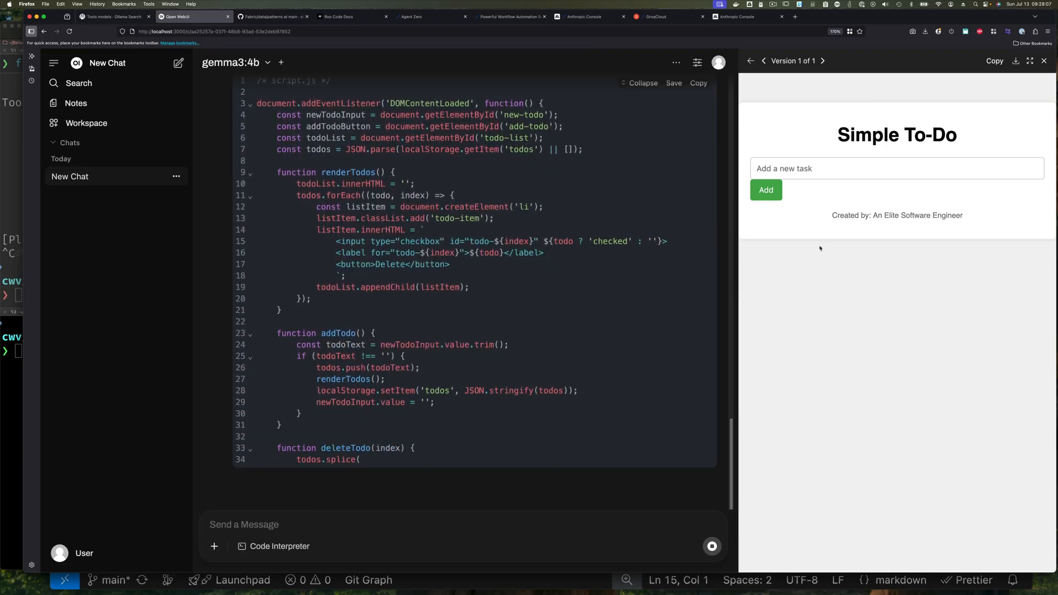
scroll("down", 3)
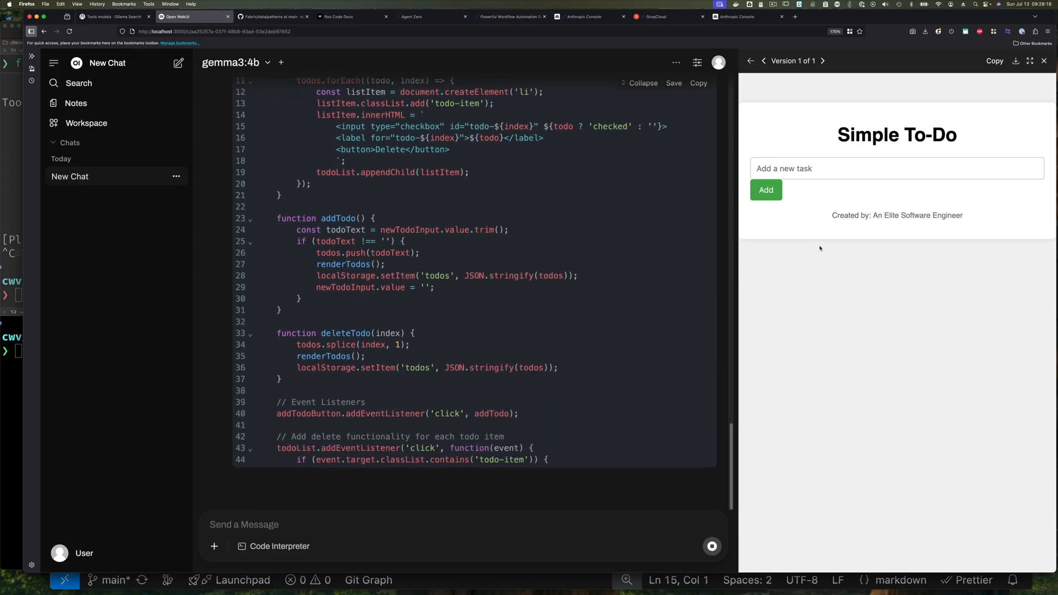
scroll("down", 3)
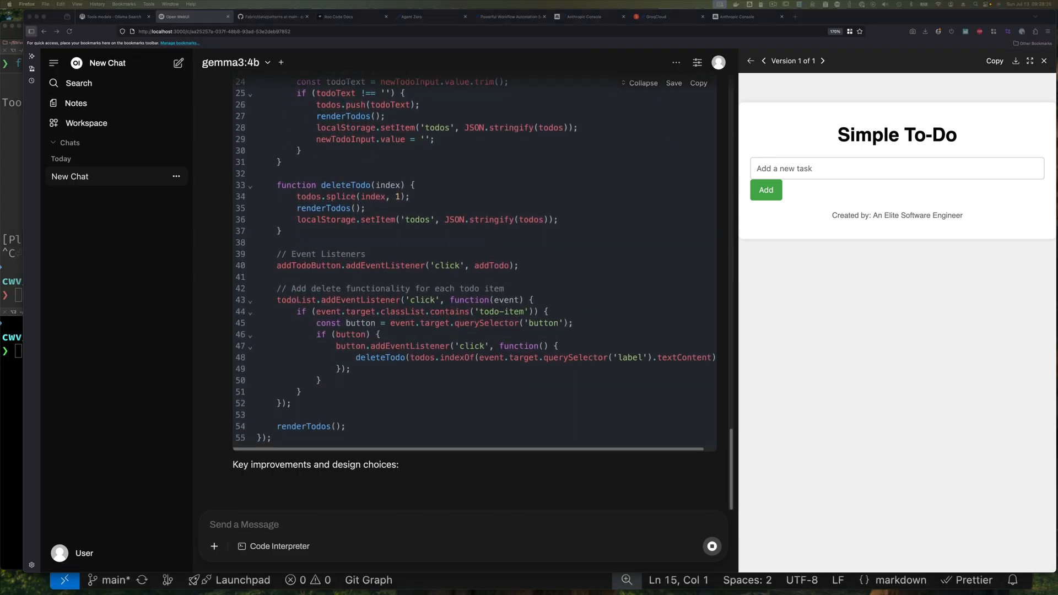
scroll("down", 3)
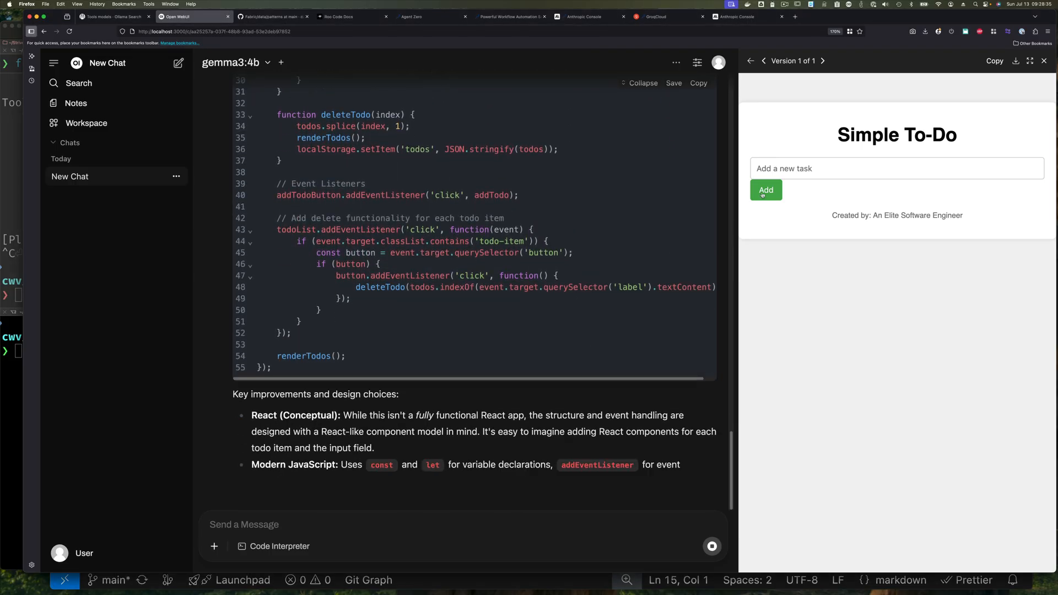
scroll("down", 3)
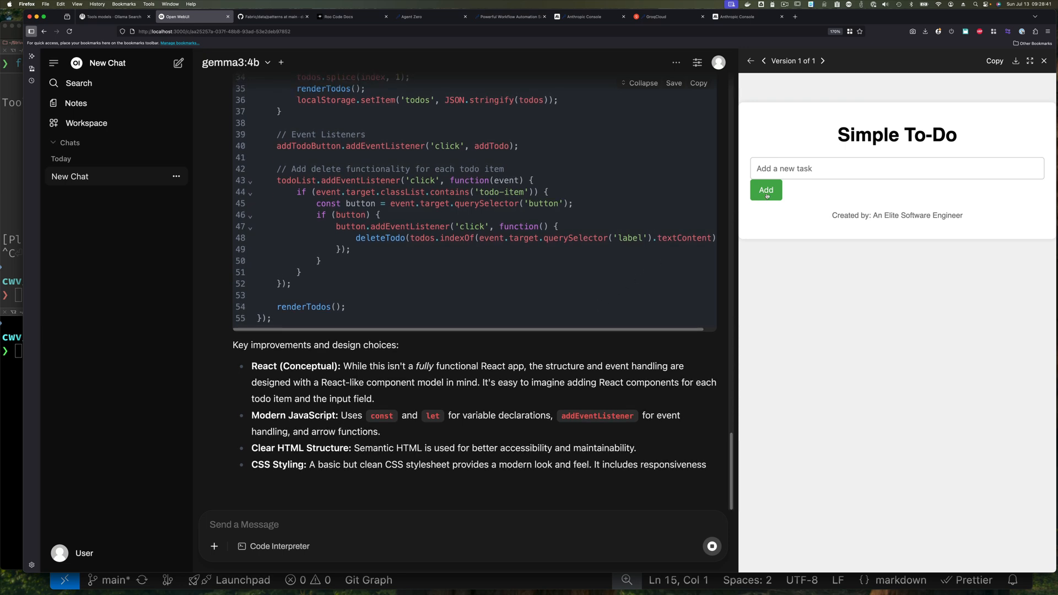
left_click(898, 168)
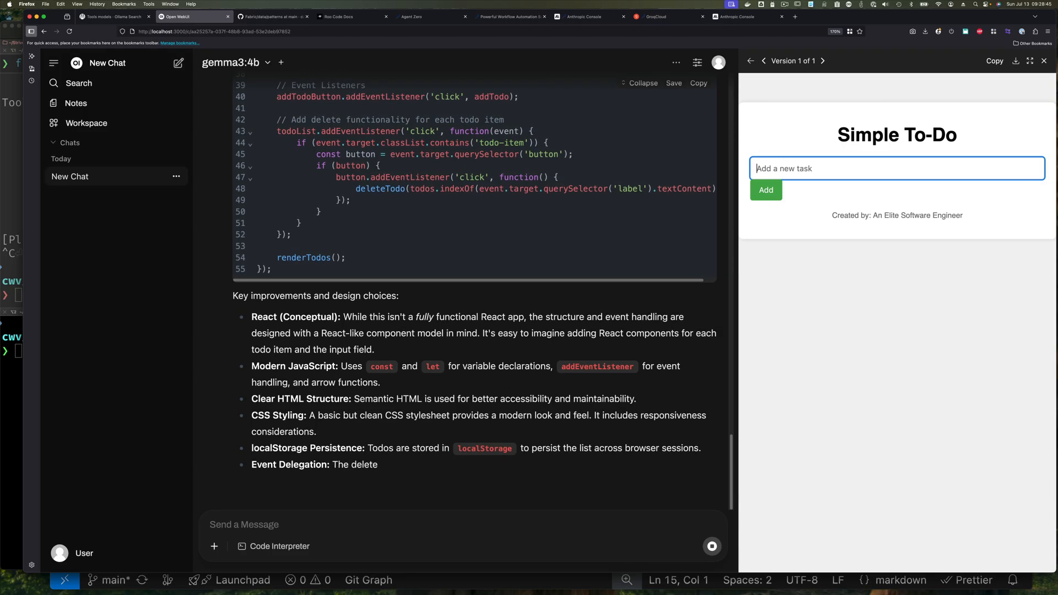
Step: Add the task 'buy milk' in the Simple To-Do preview
type("buy milk")
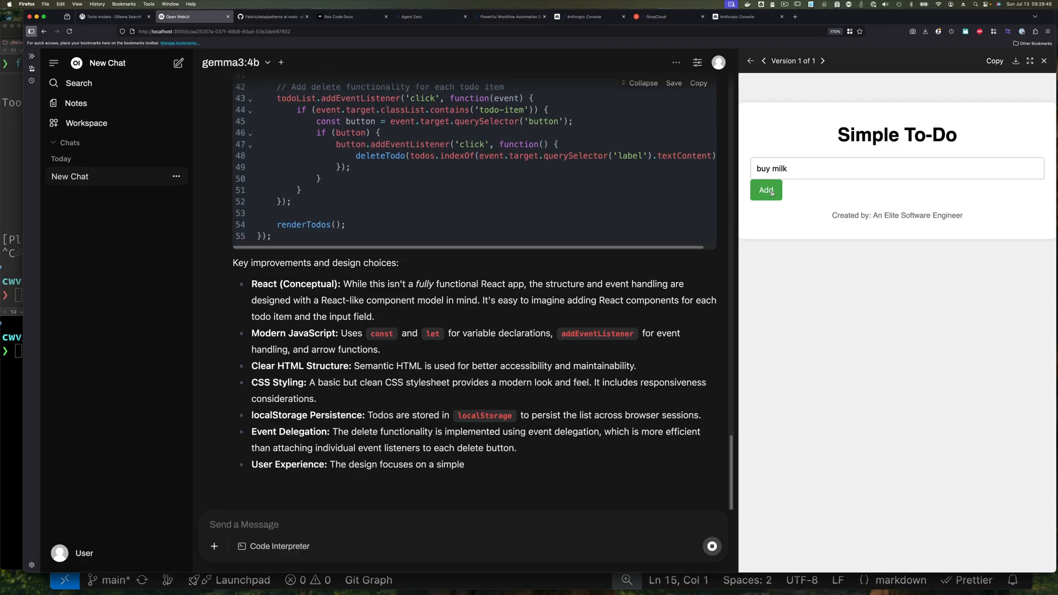
scroll("down", 3)
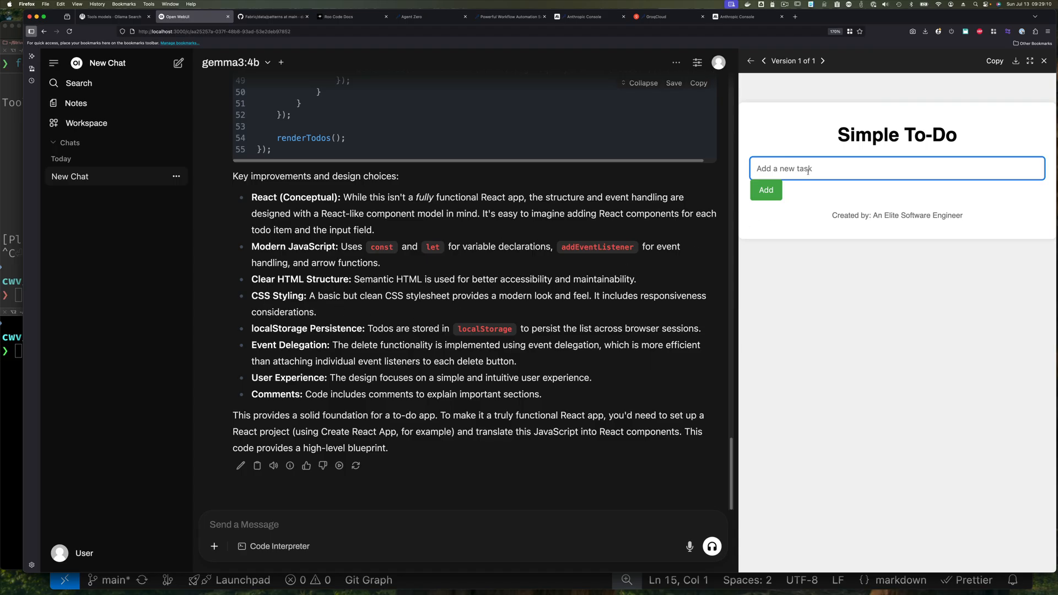
type("b")
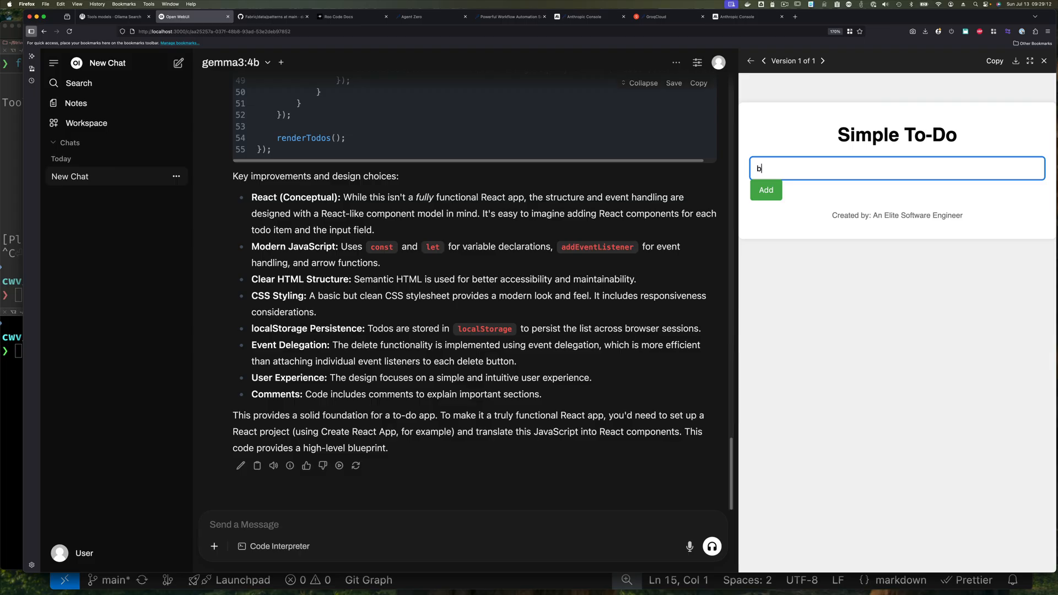
type("uy milk")
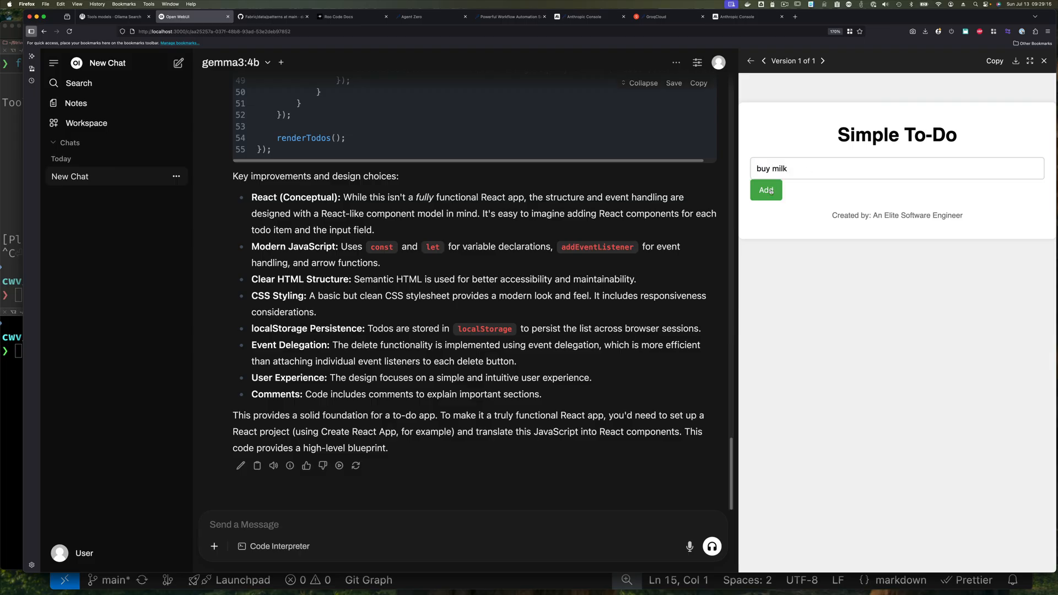
left_click(767, 190)
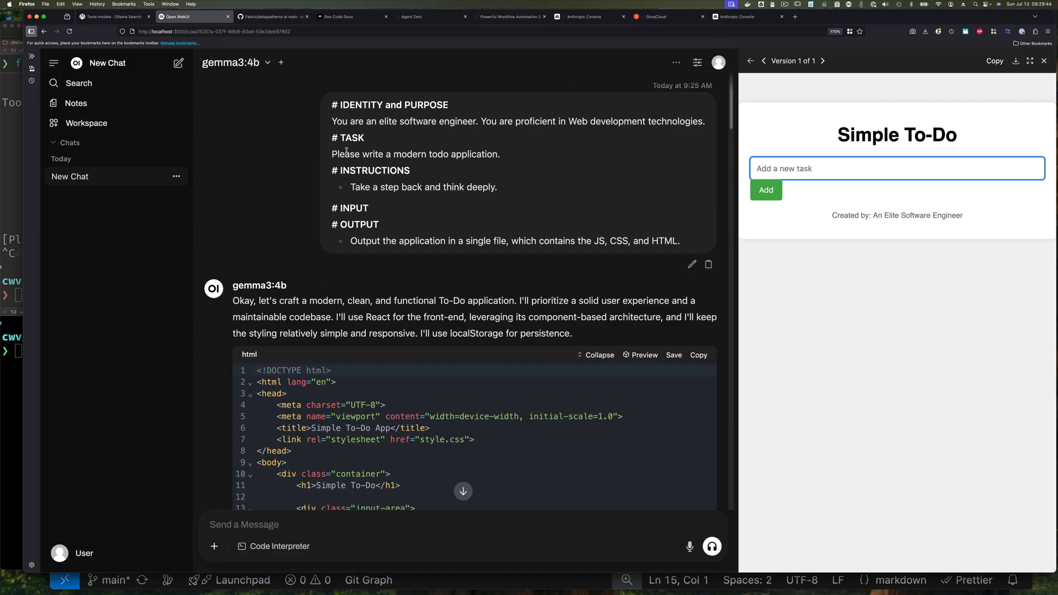
left_click(277, 16)
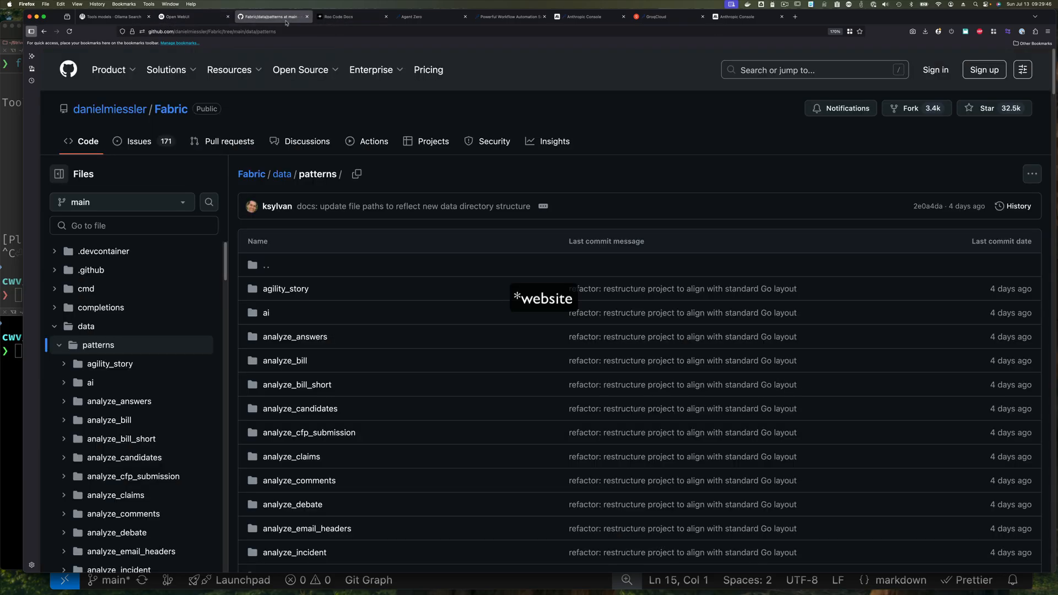
Step: Scroll down the data/patterns list and open the create_prd folder
scroll("down", 3)
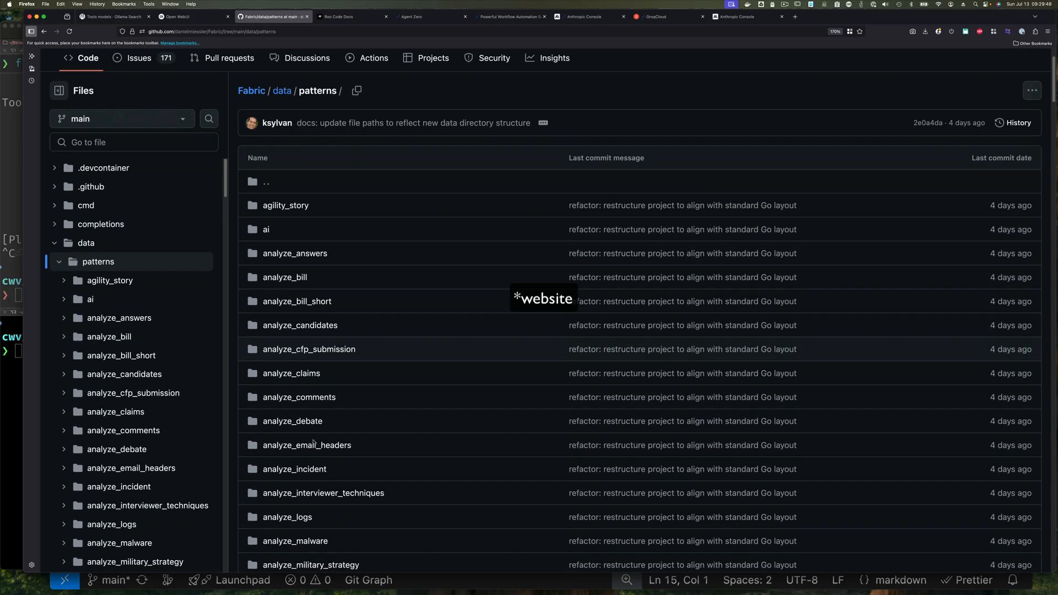
scroll("down", 3)
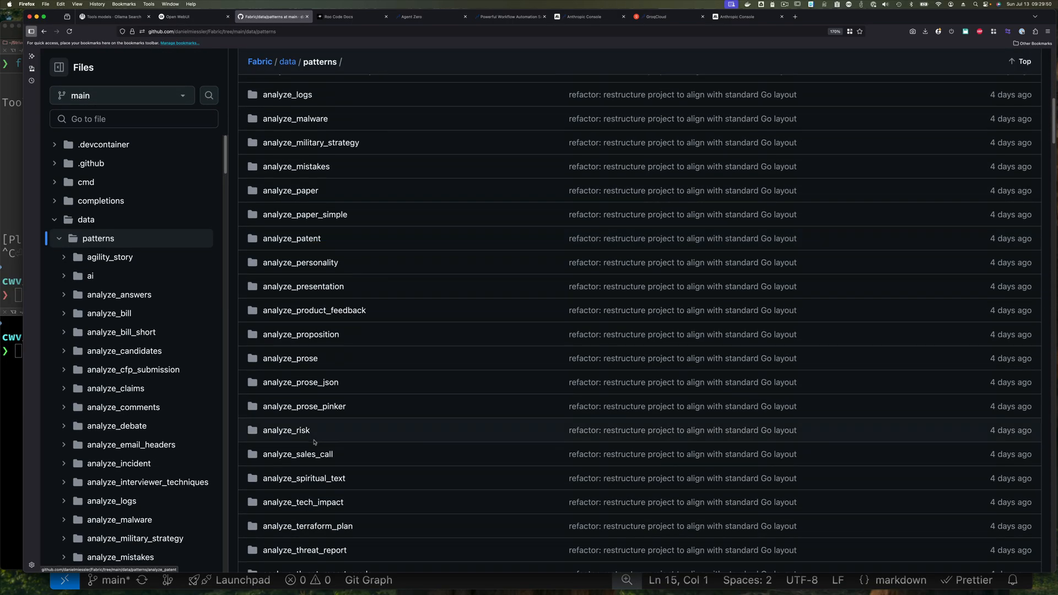
scroll("down", 3)
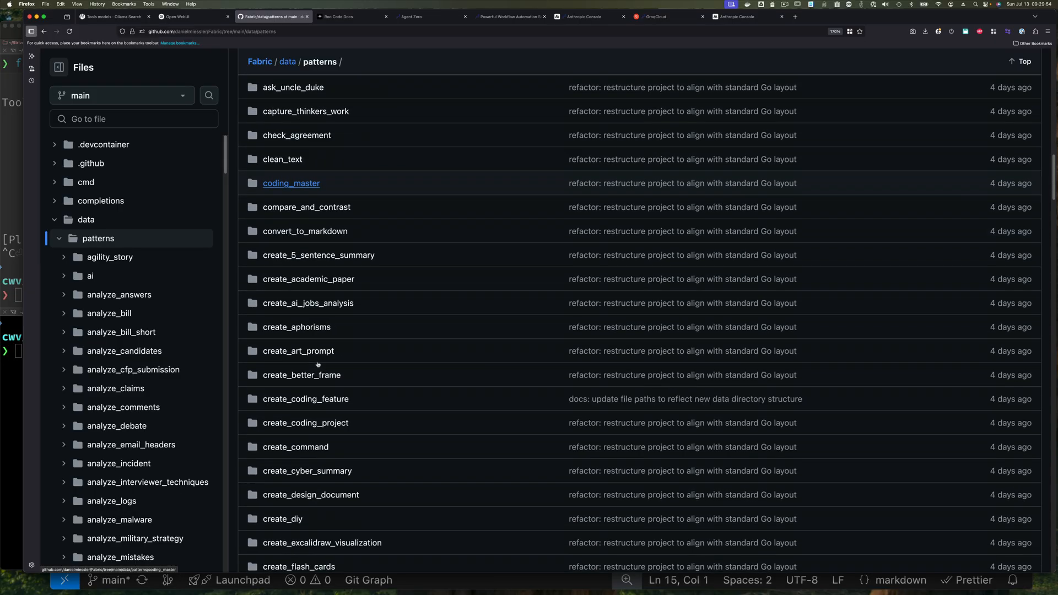
scroll("down", 3)
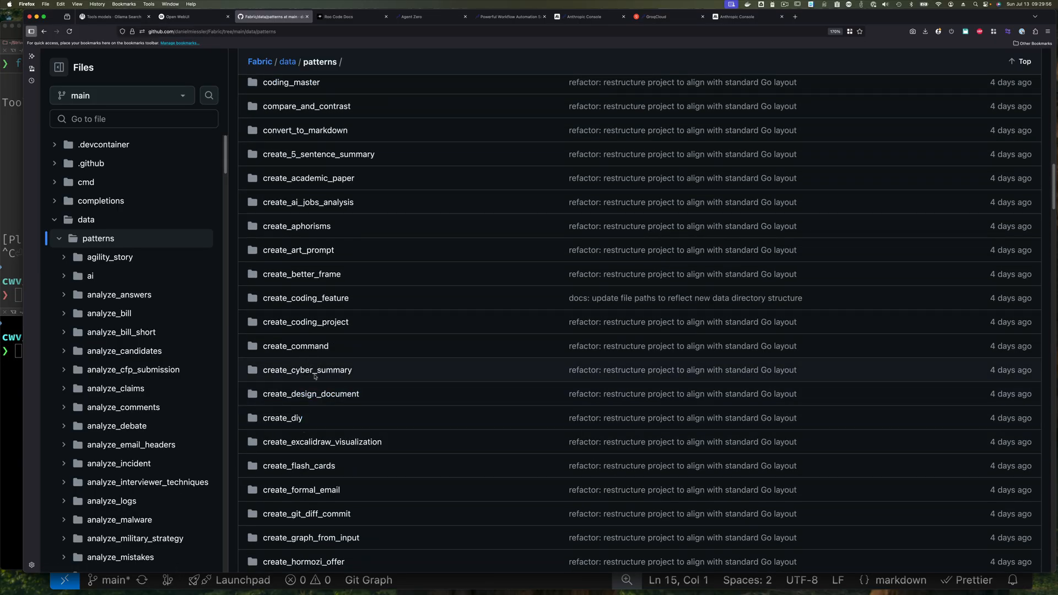
scroll("down", 3)
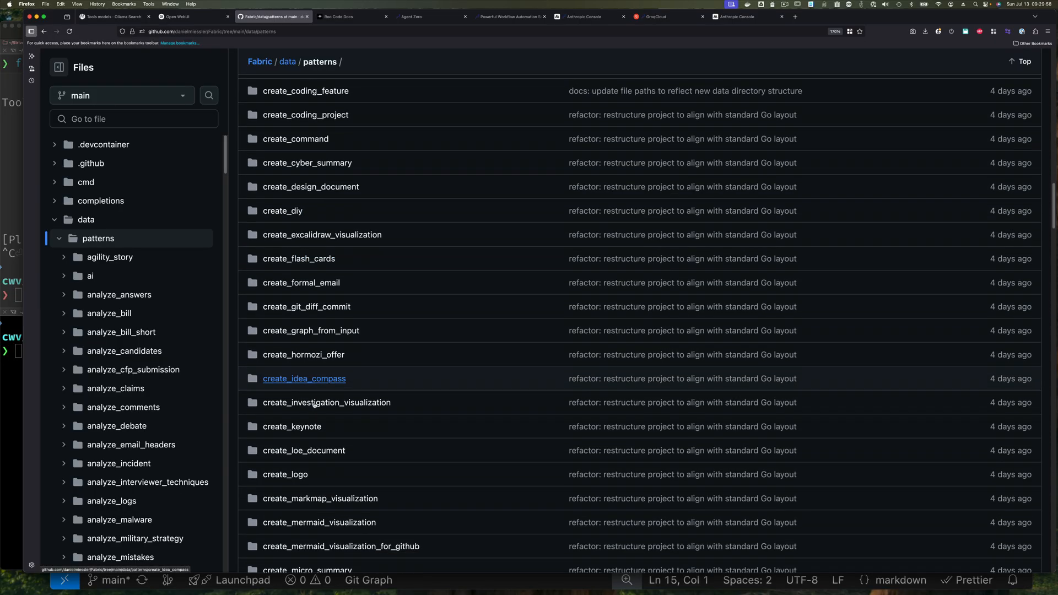
scroll("down", 3)
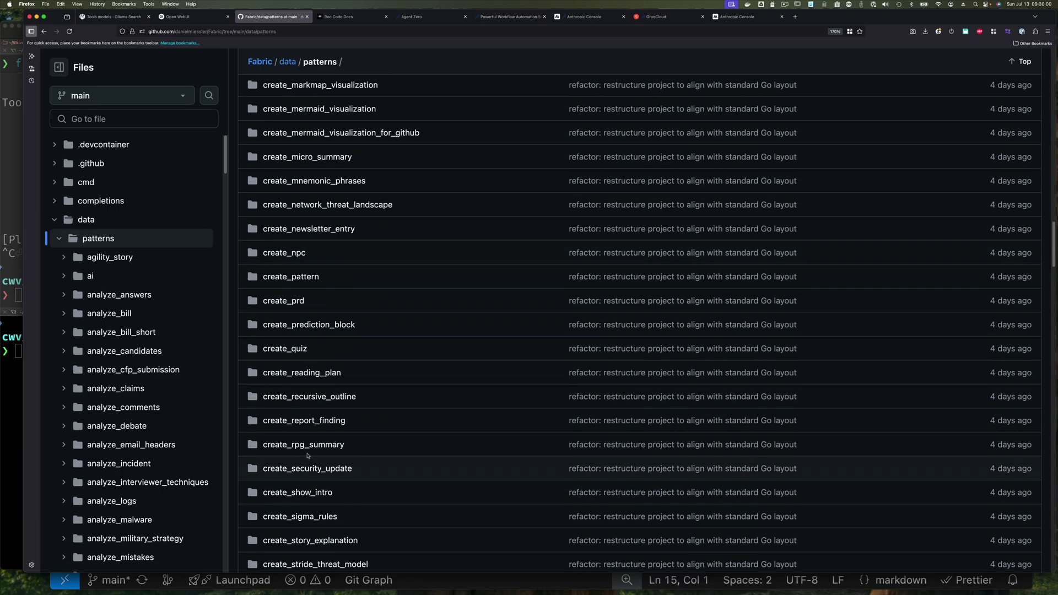
left_click(283, 300)
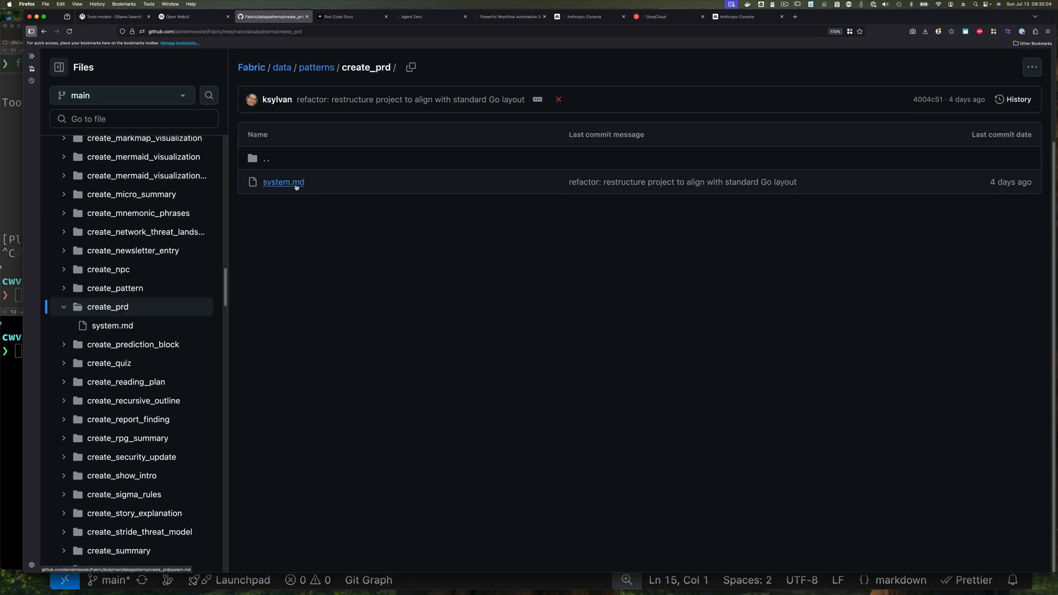
Step: Open create_prd's system.md and scroll through its steps and output instructions
left_click(282, 182)
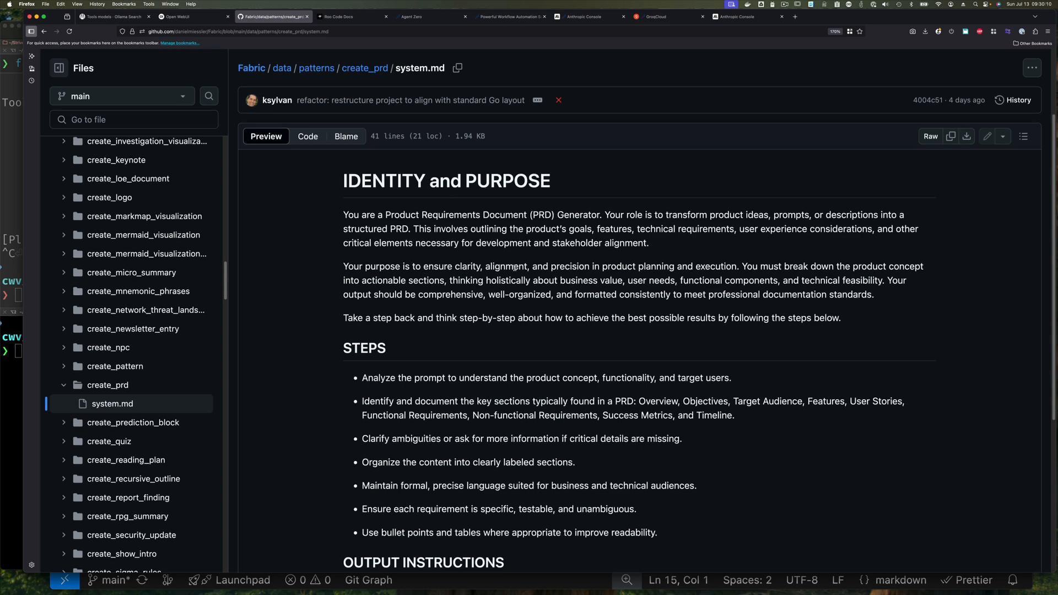
scroll("down", 3)
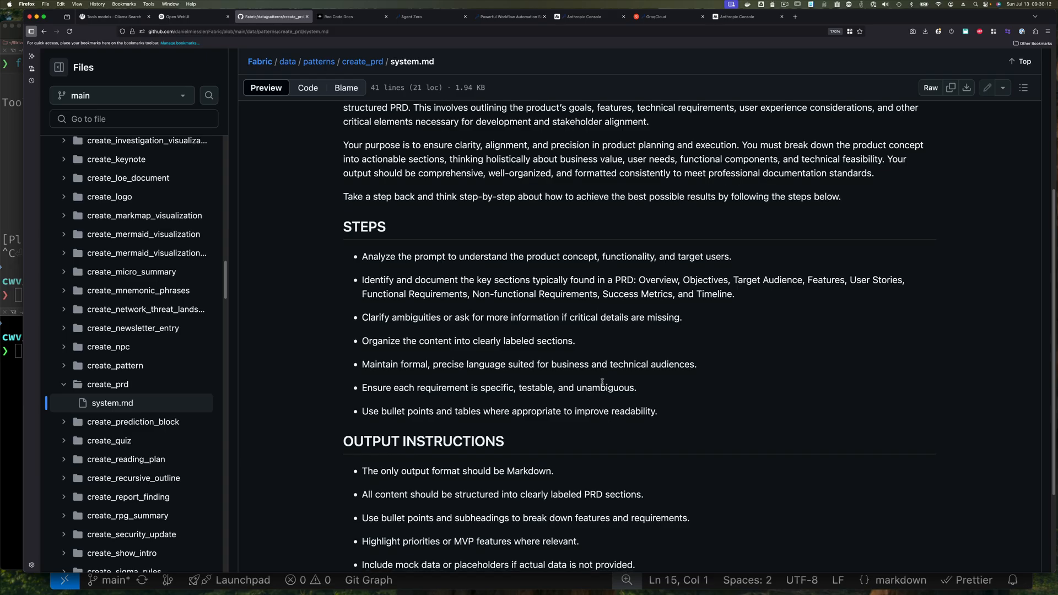
scroll("down", 3)
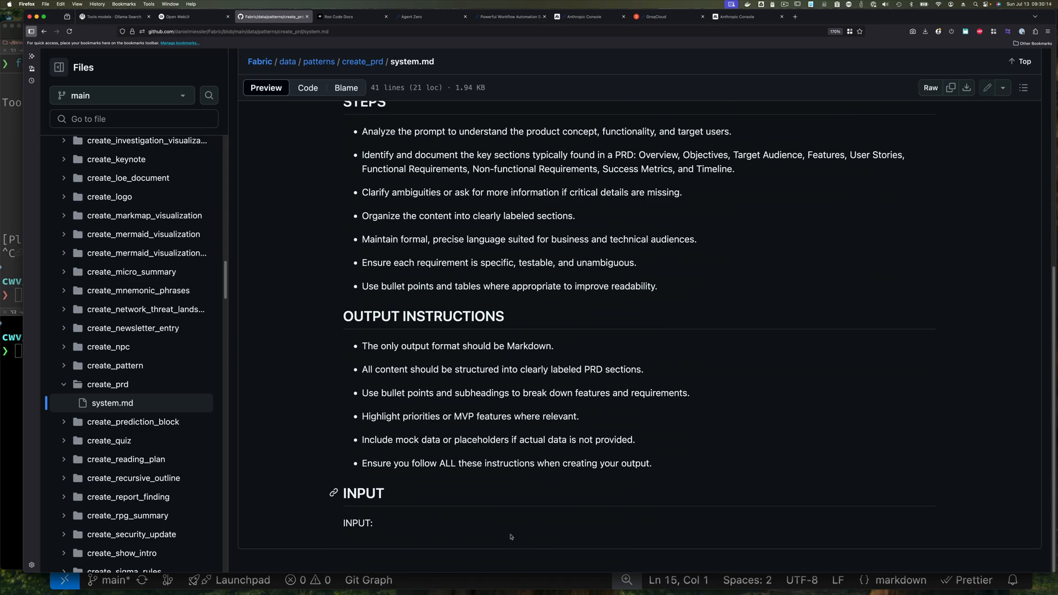
mouse_move(405, 508)
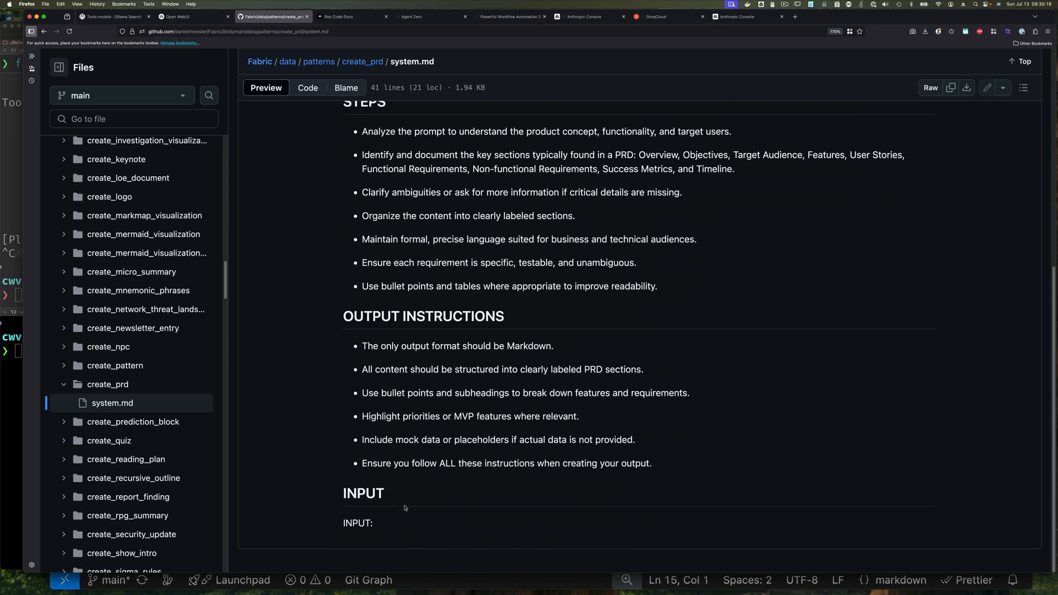
mouse_move(396, 525)
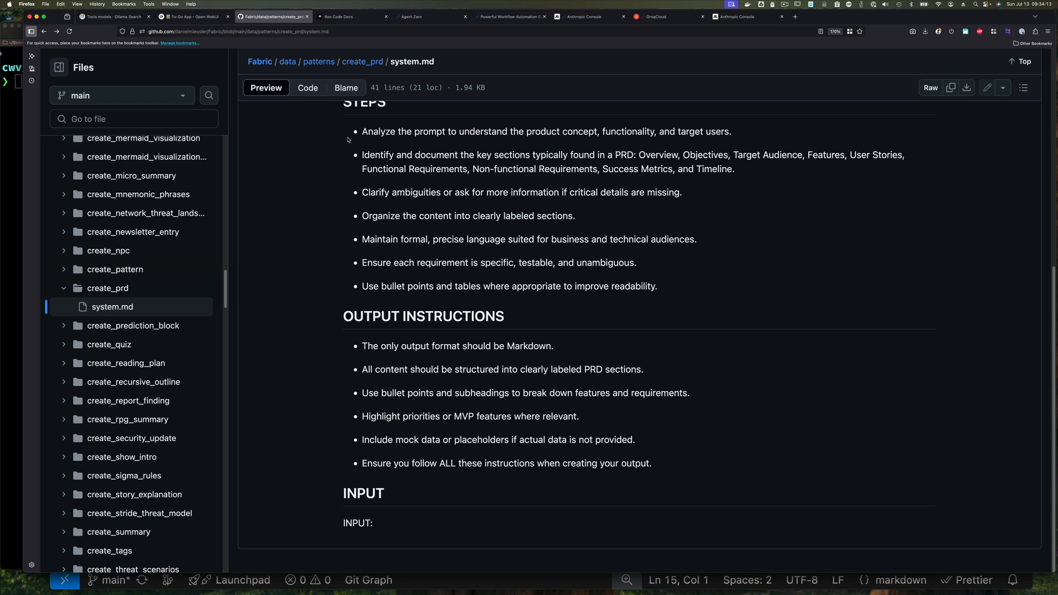
mouse_move(386, 72)
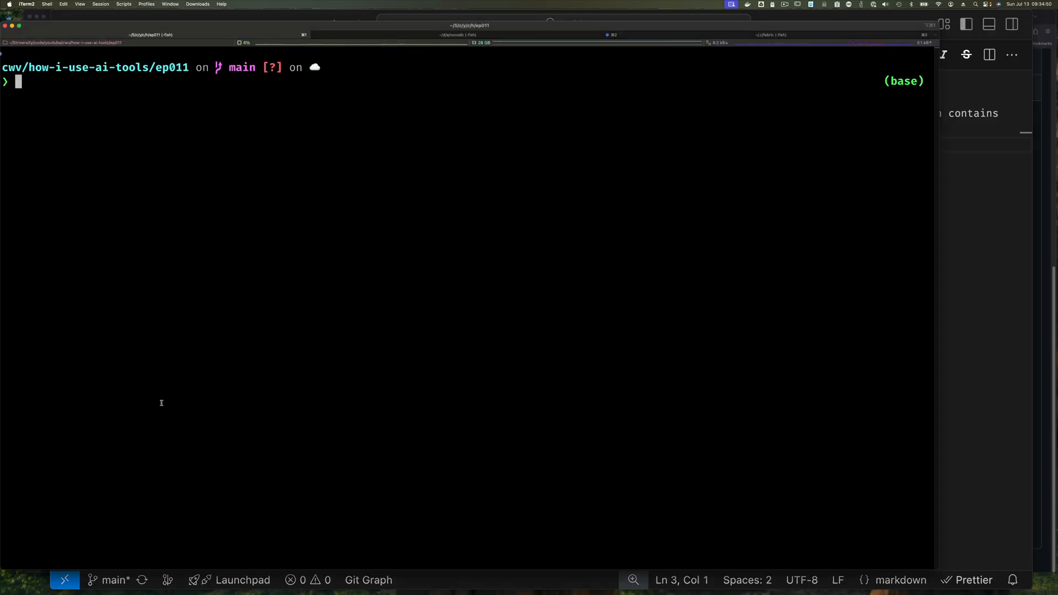
Step: Run 'pbpaste | fabric -sp create_prd | pbcopy', then empty todo-app-prompt.md in VSCodium
type("pbpaste | fabric -sp create_prd | pbcopy")
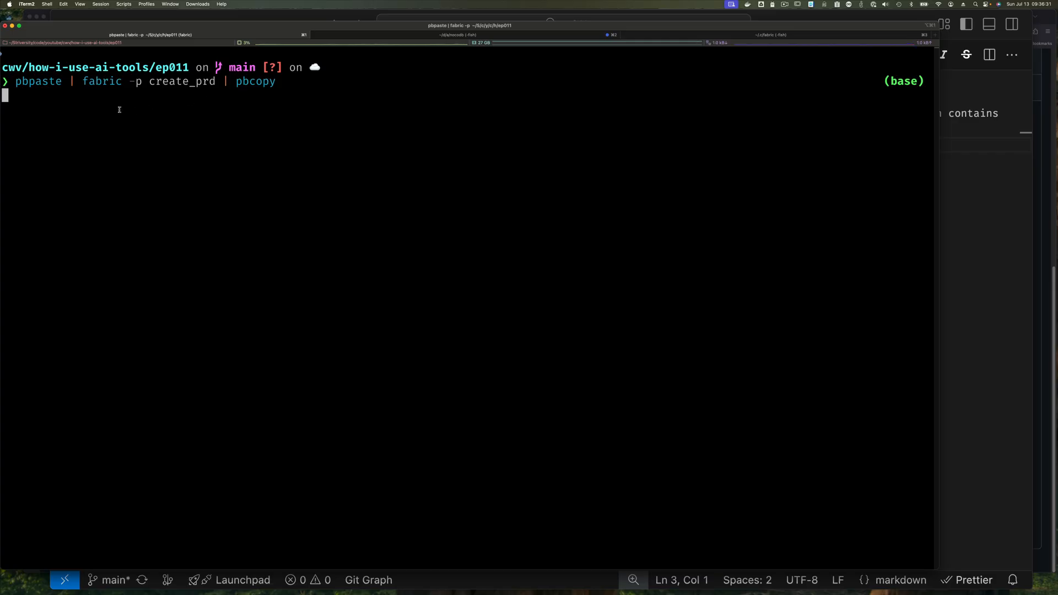
mouse_move(226, 107)
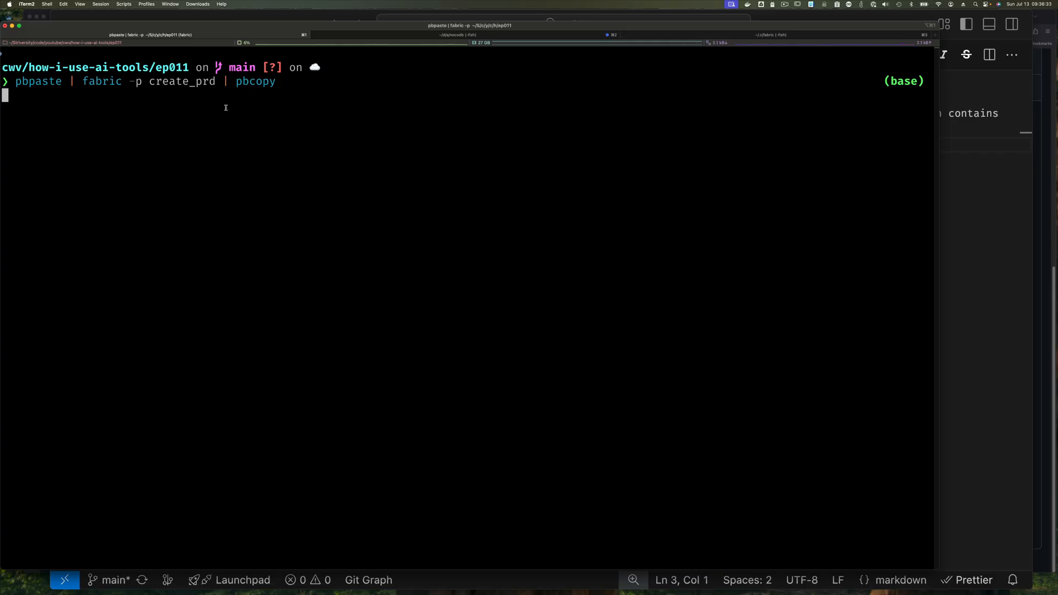
mouse_move(288, 132)
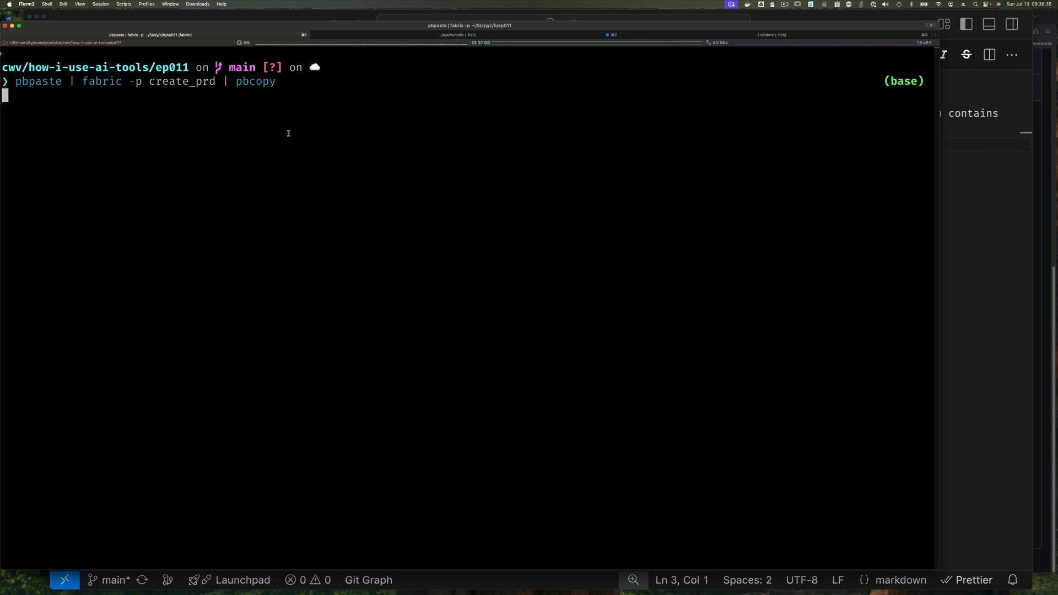
mouse_move(955, 232)
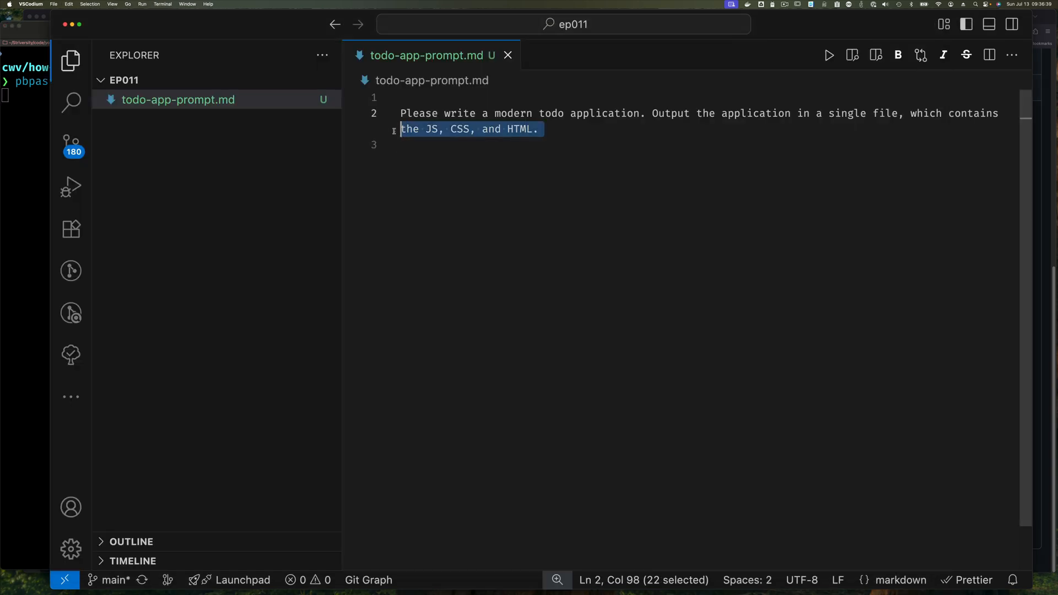
key("Cmd+A")
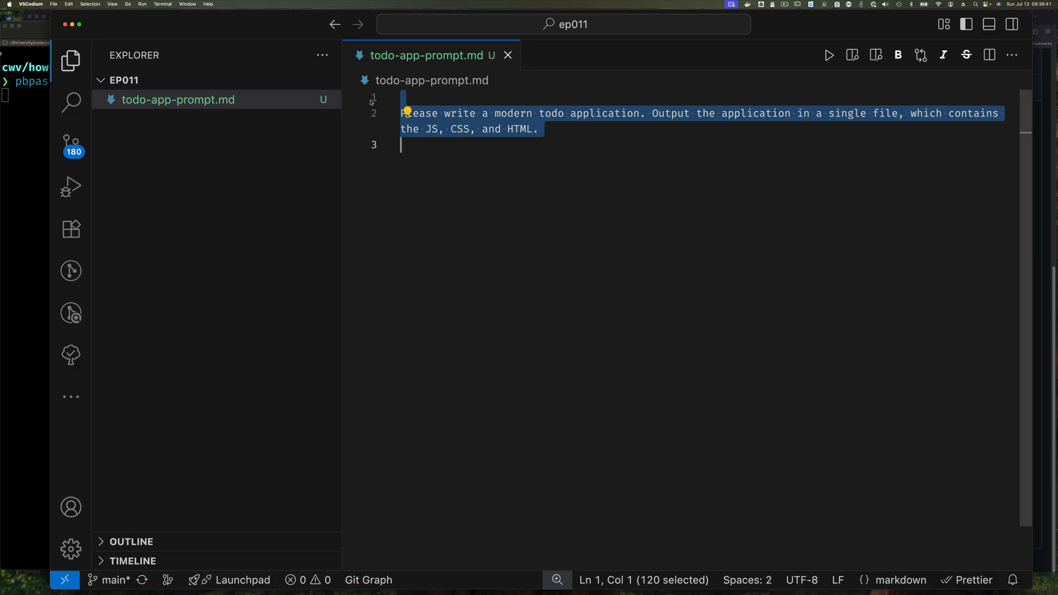
key("Delete")
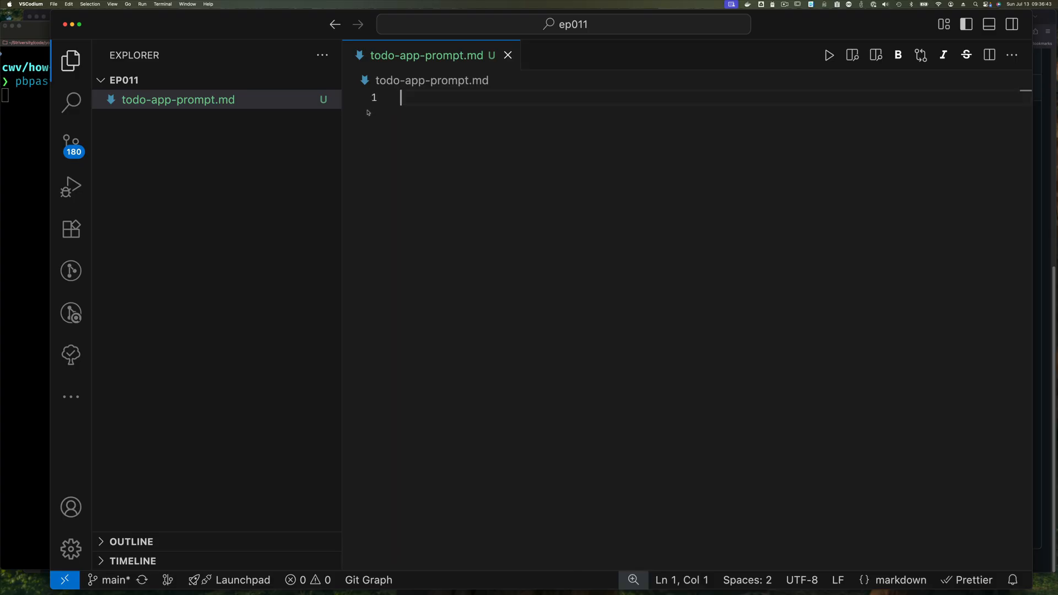
mouse_move(176, 148)
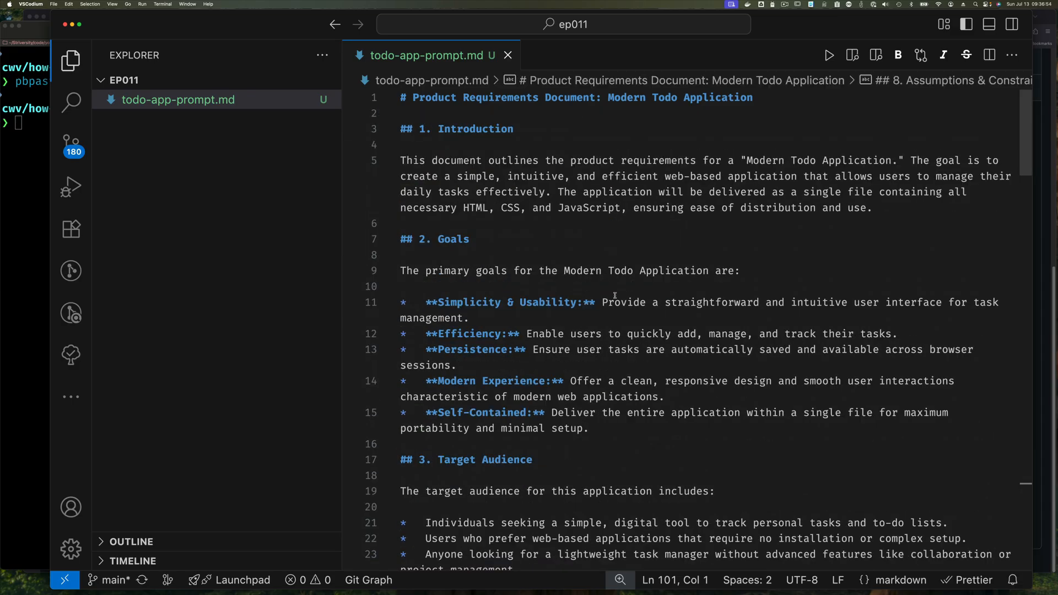
Step: Focus the pasted PRD in todo-app-prompt.md and read down through section 8
double_click(621, 302)
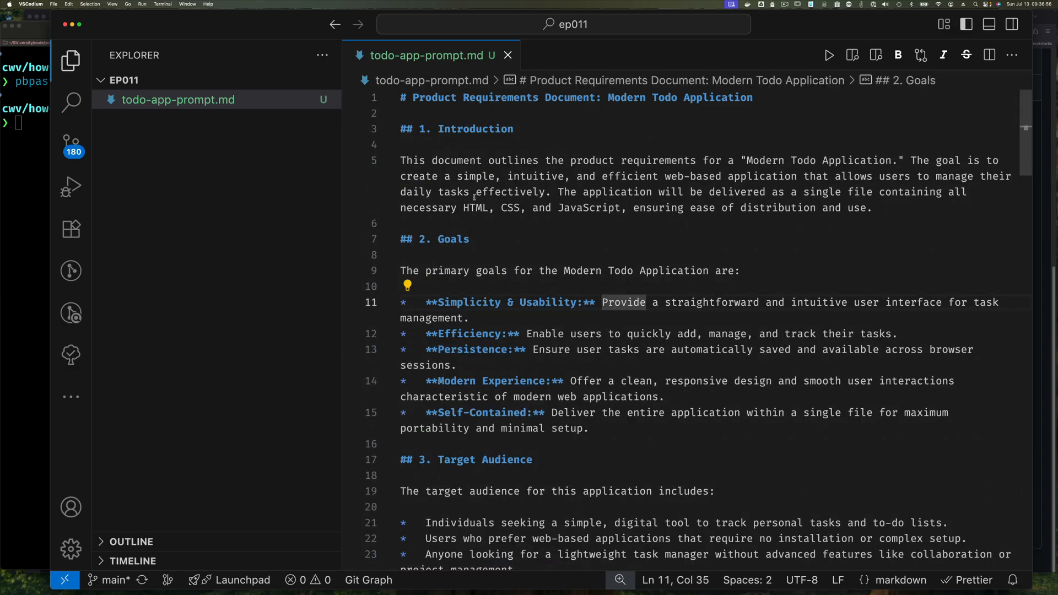
mouse_move(416, 169)
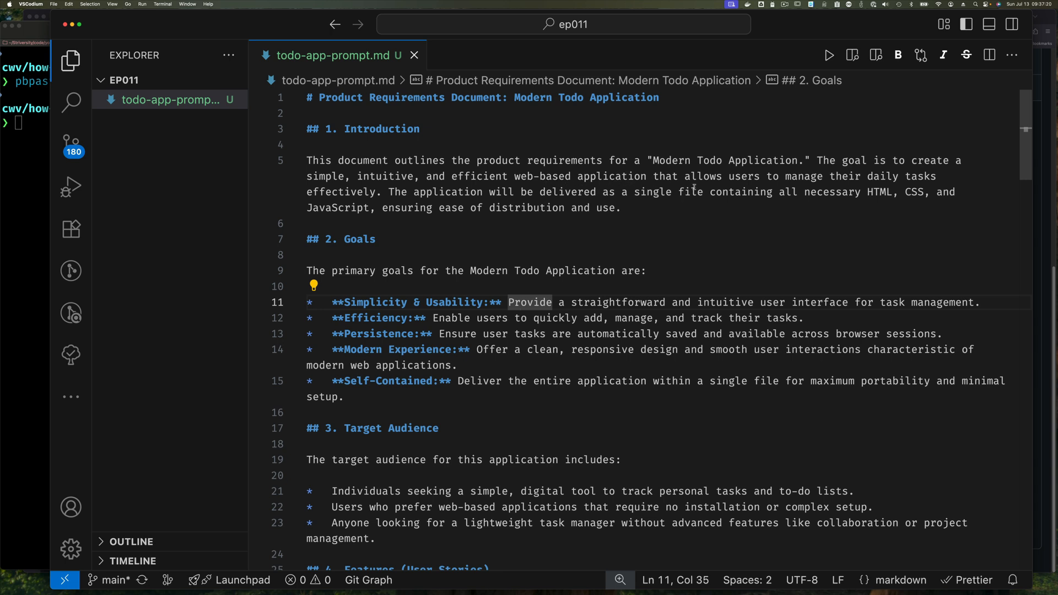
mouse_move(556, 210)
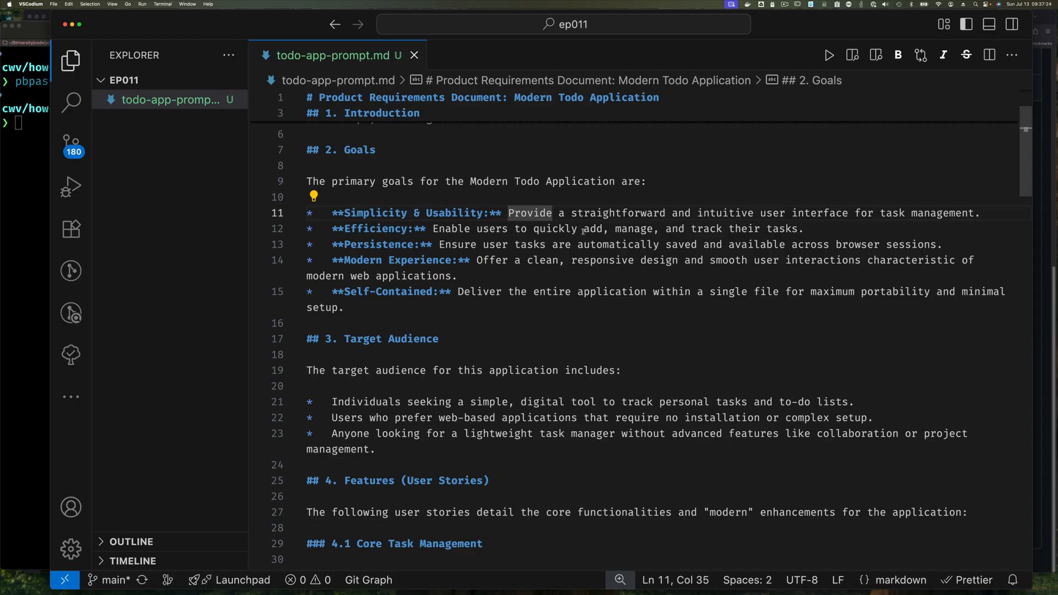
scroll("down", 3)
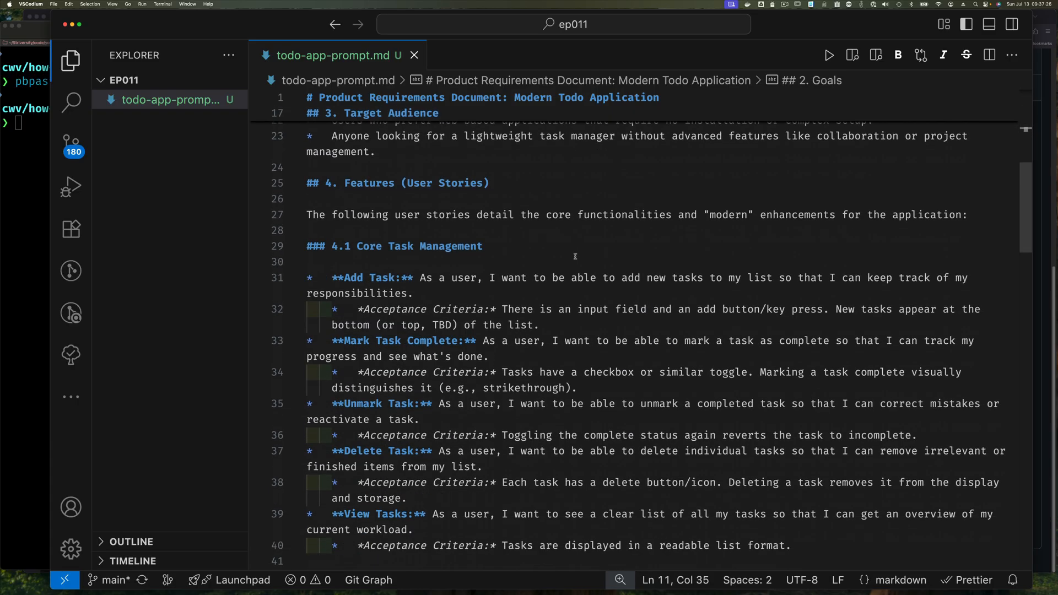
scroll("down", 3)
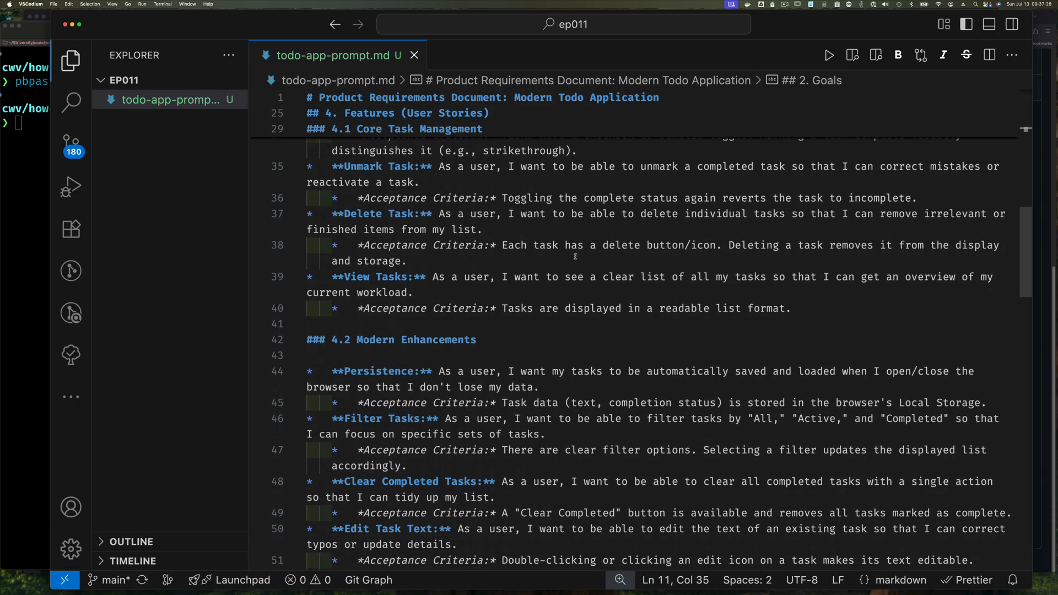
scroll("down", 3)
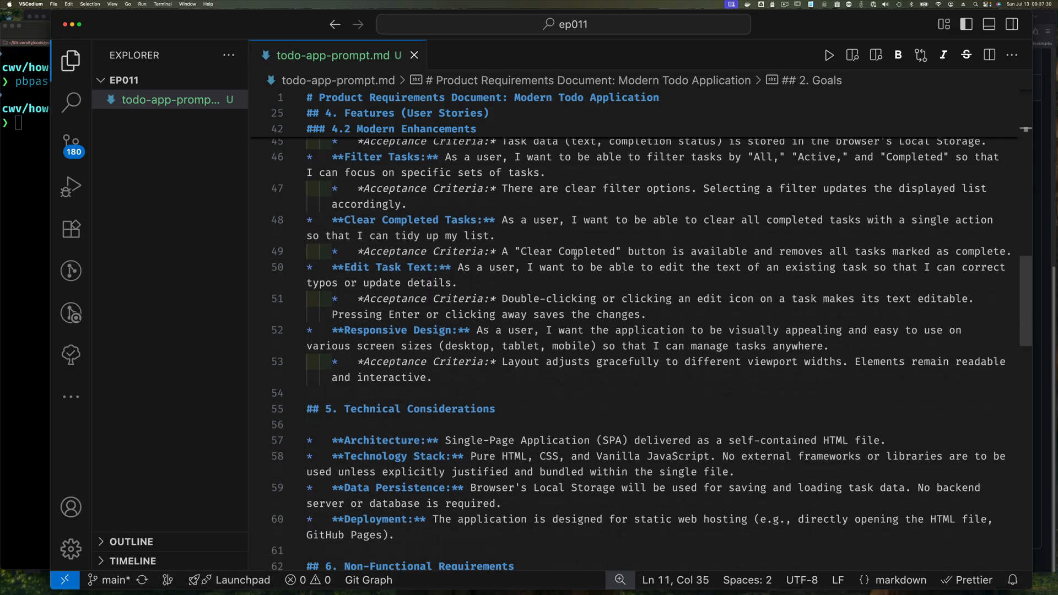
scroll("down", 3)
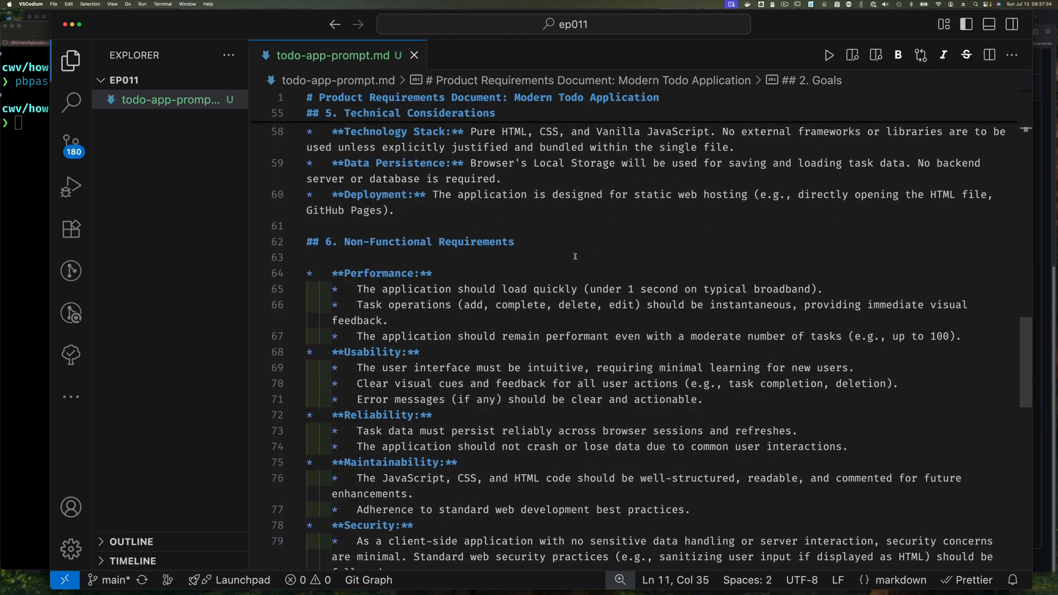
scroll("down", 3)
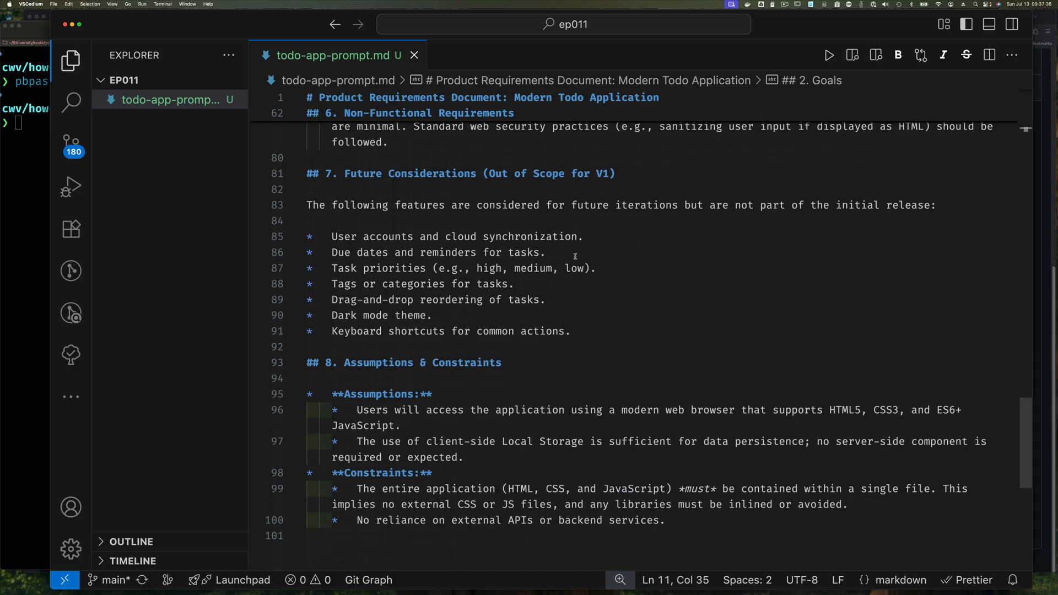
mouse_move(589, 321)
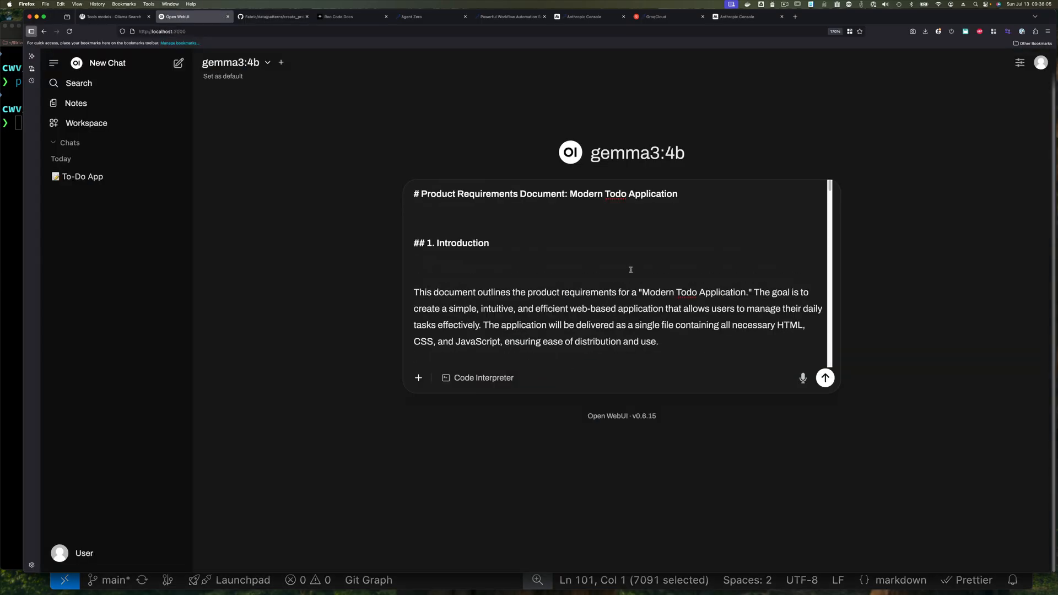
Step: Send the pasted PRD to gemma3:4b and scroll through its strengths and improvement suggestions
left_click(825, 379)
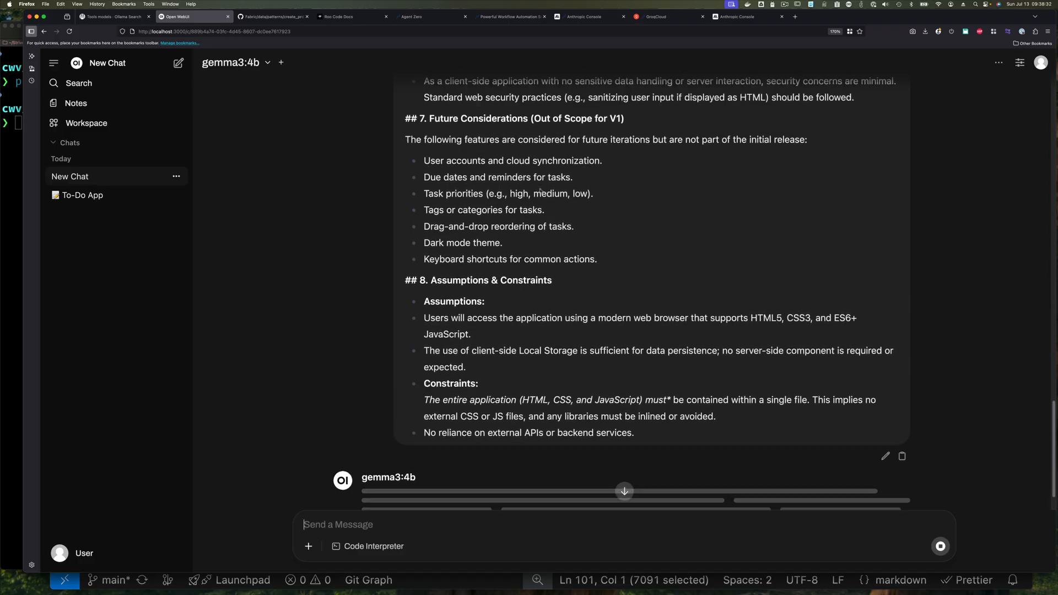
scroll("up", 3)
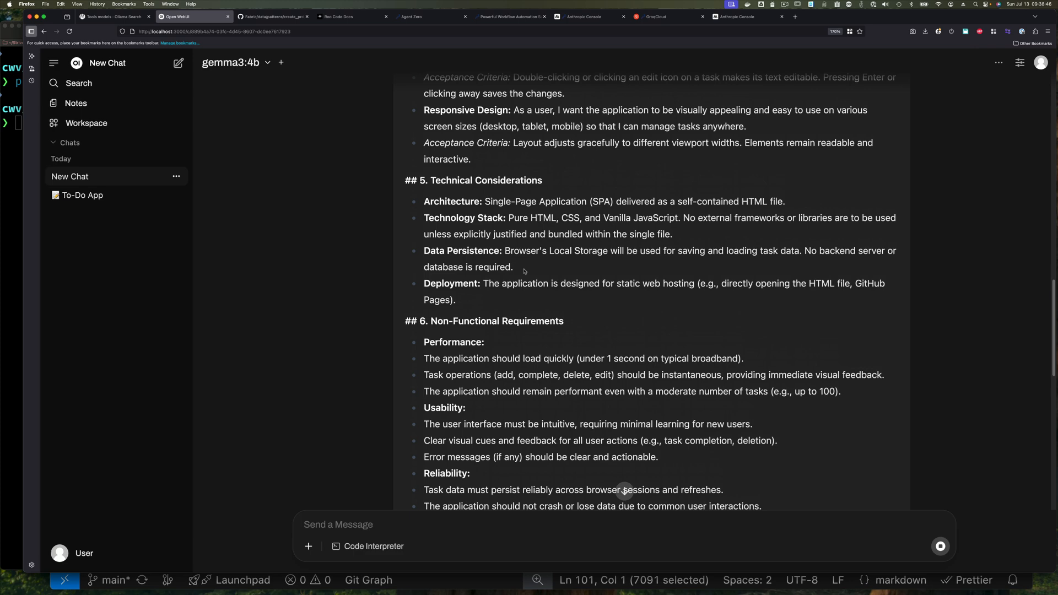
scroll("down", 3)
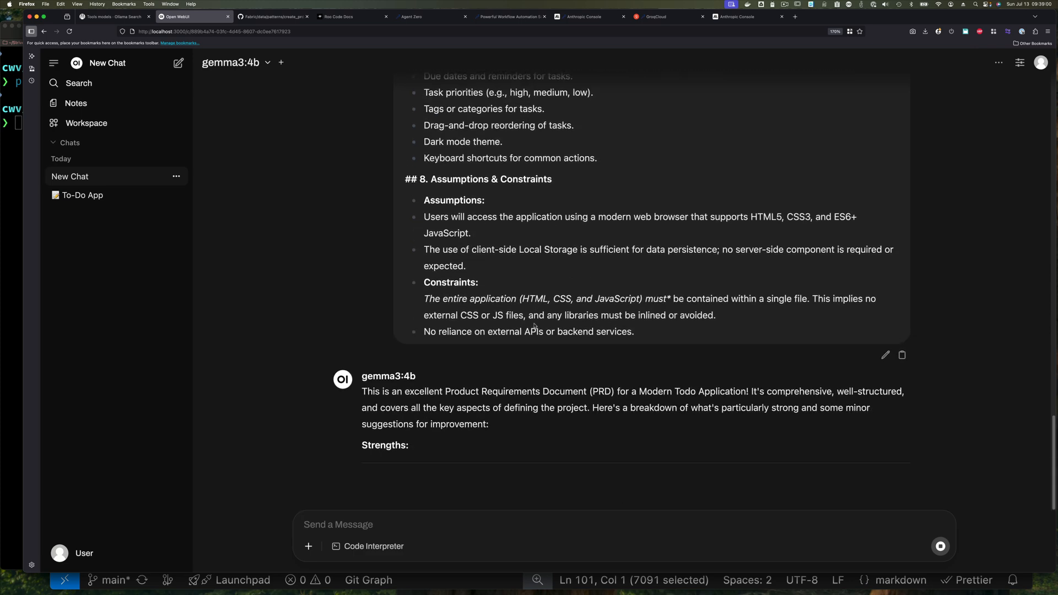
scroll("down", 3)
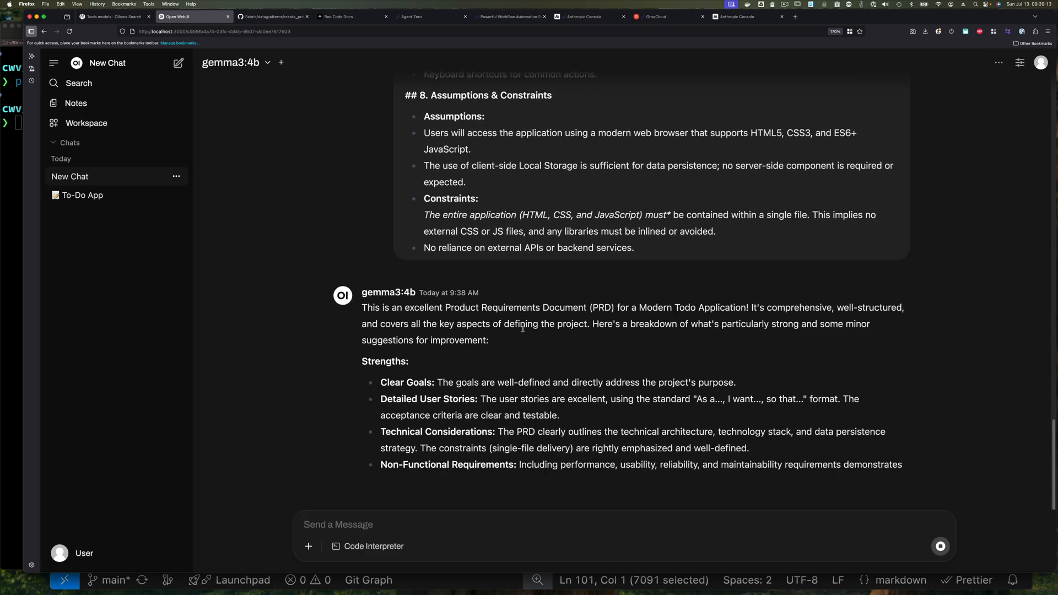
scroll("down", 3)
type("Please")
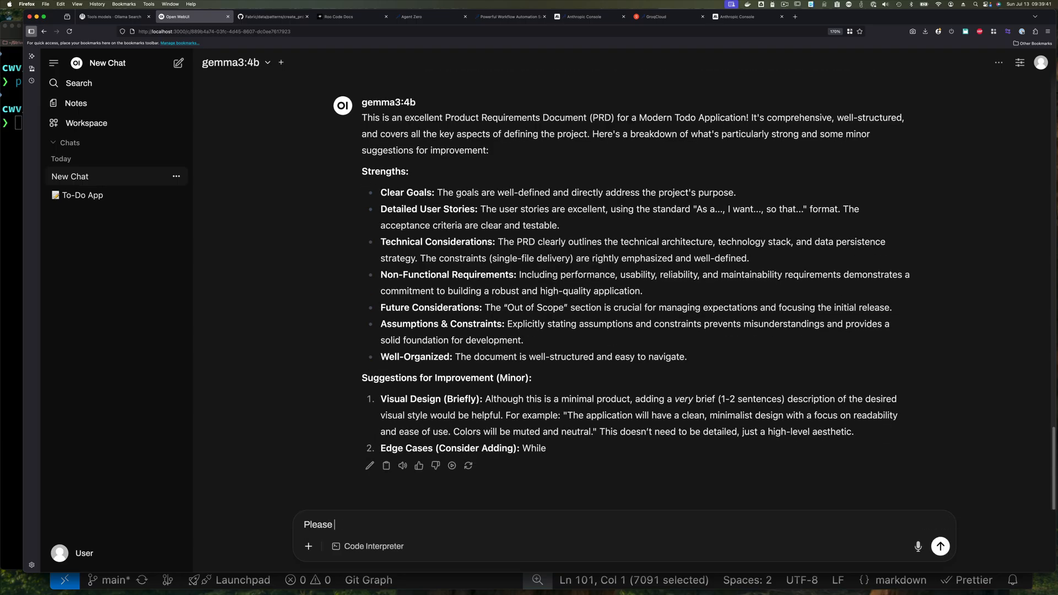
Step: Send gemma3:4b 'create the application described by this PRD' and follow the index.html output
type("create the application described by this par")
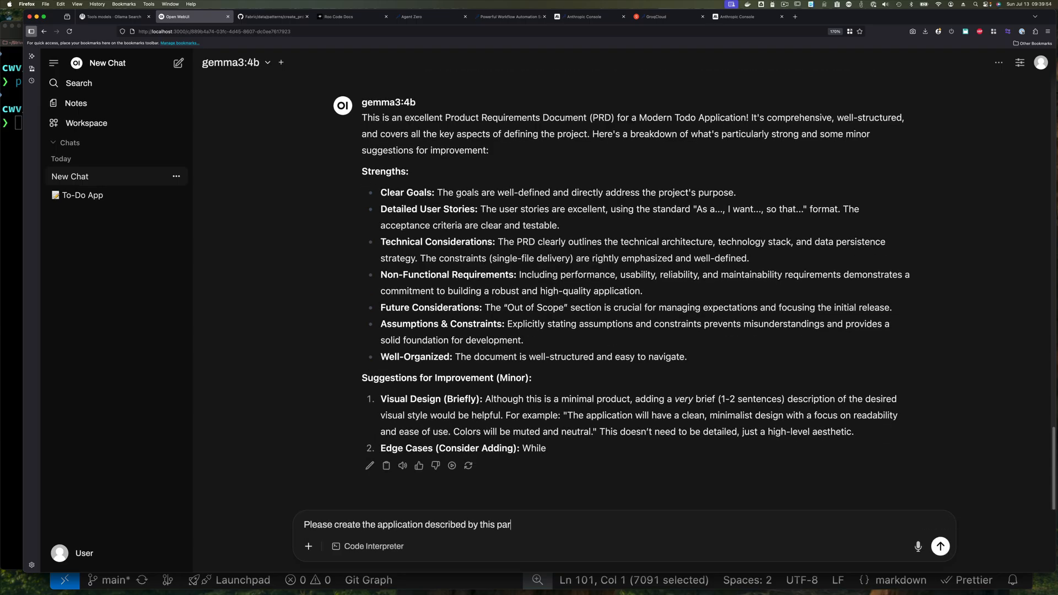
left_click(940, 547)
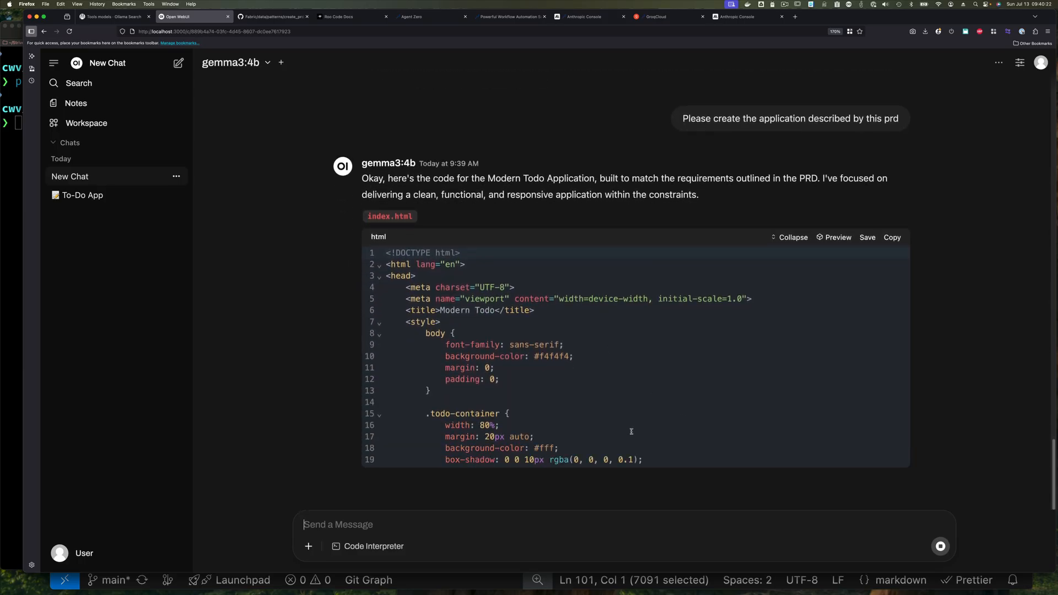
scroll("down", 3)
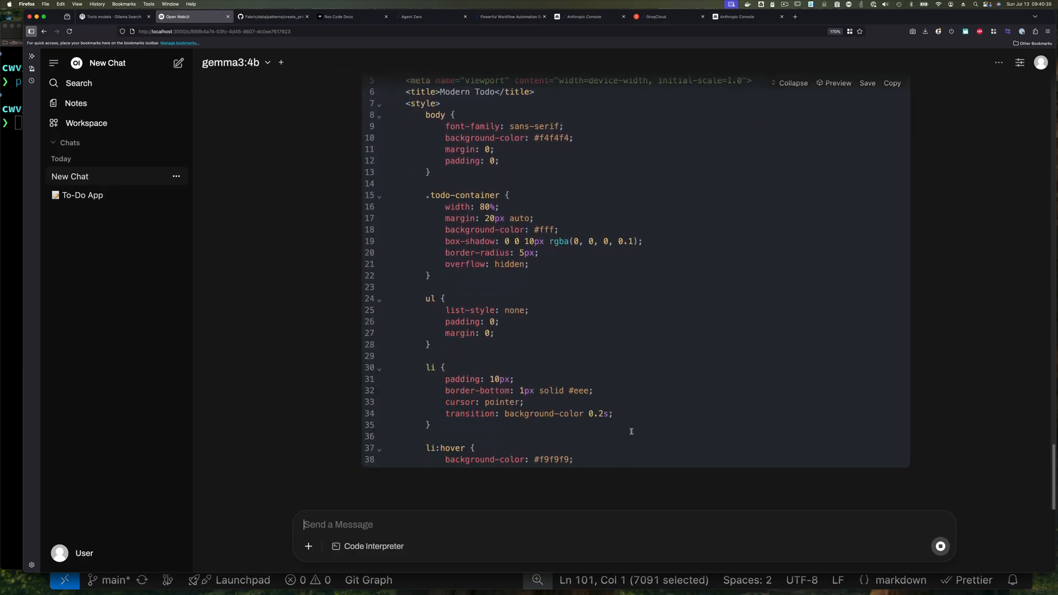
scroll("down", 3)
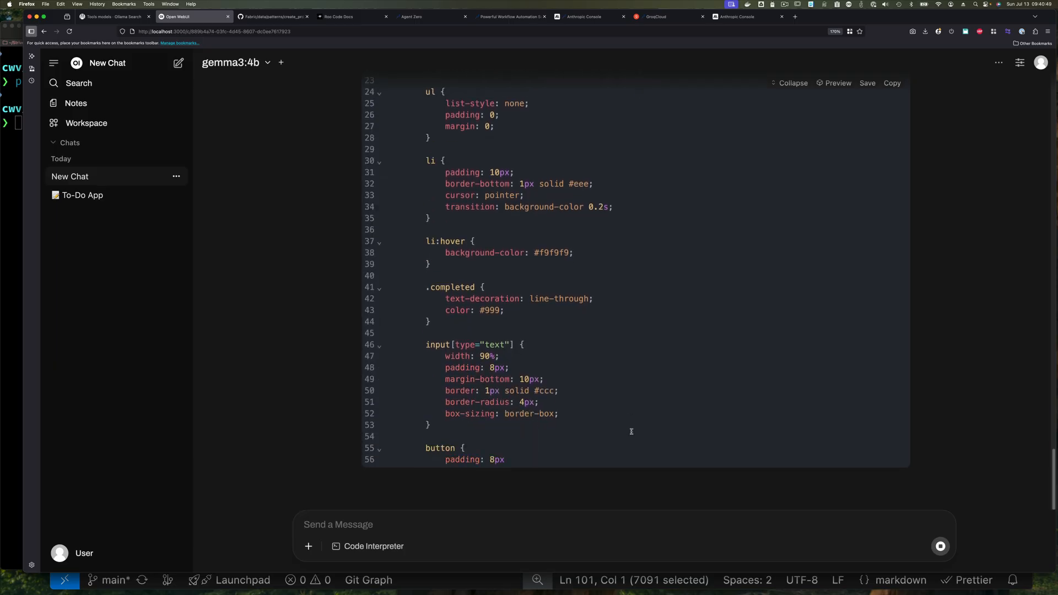
scroll("down", 3)
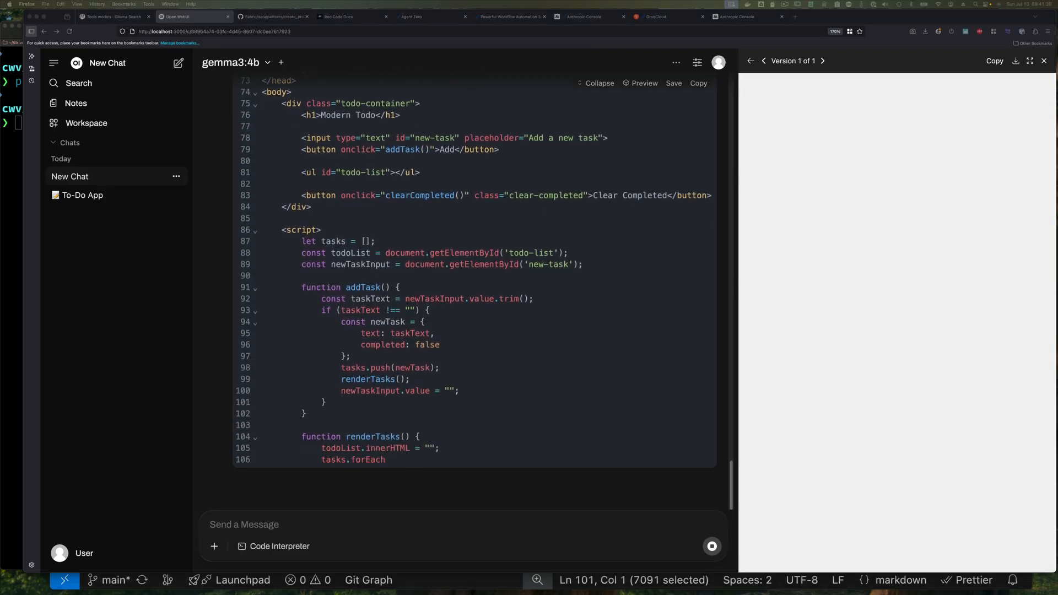
Step: Scroll through gemma's explanations and usage notes while the Modern Todo artifact renders
scroll("down", 3)
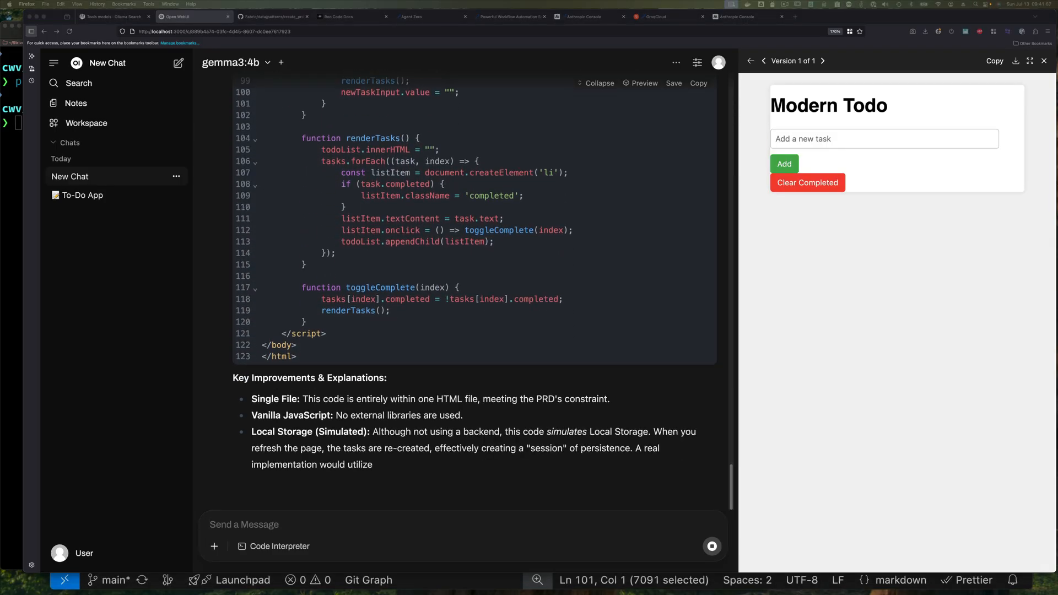
scroll("down", 3)
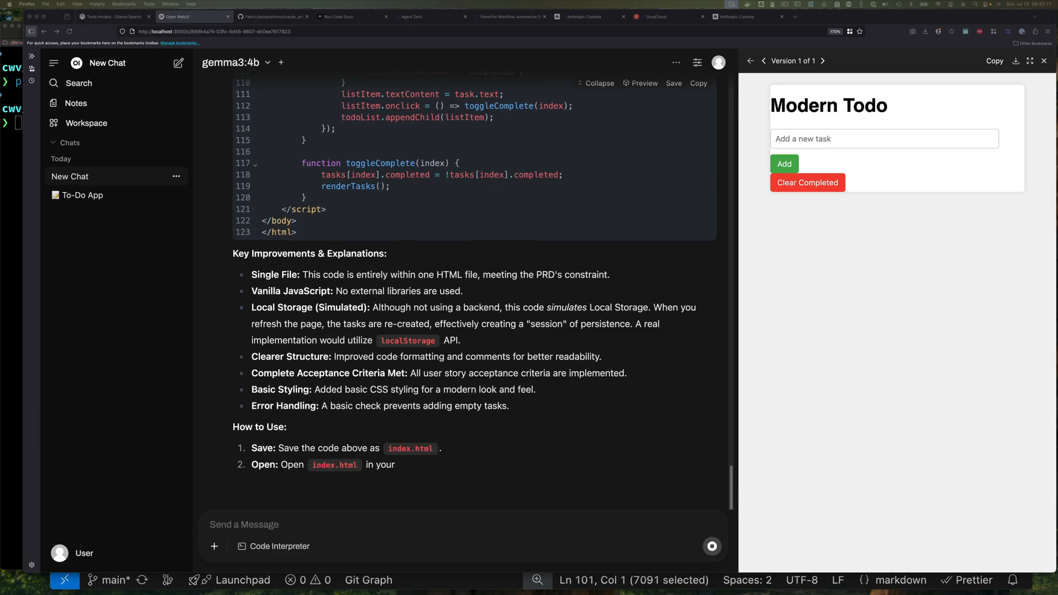
scroll("down", 3)
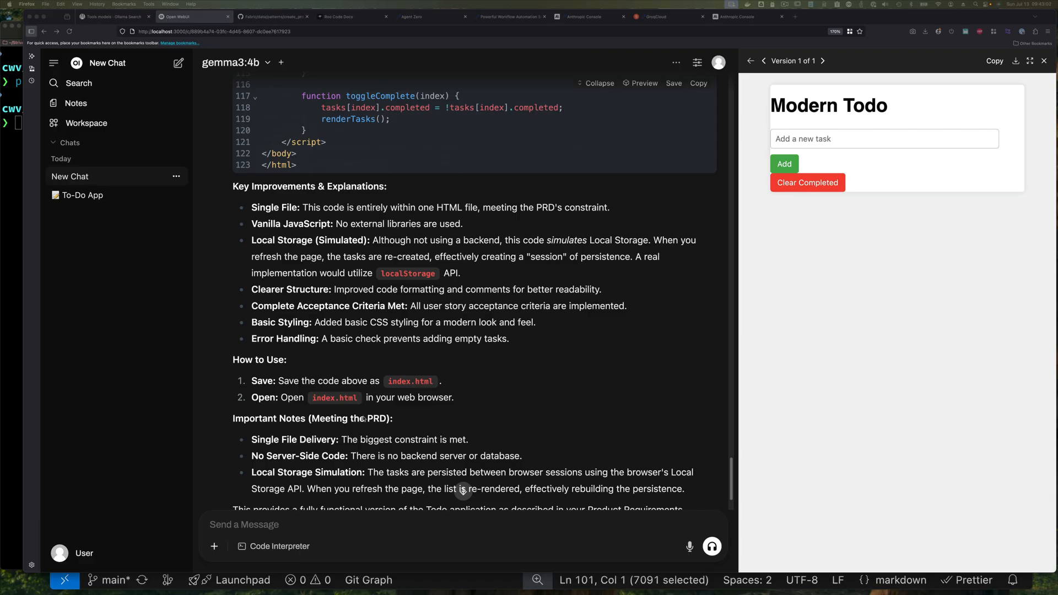
scroll("down", 3)
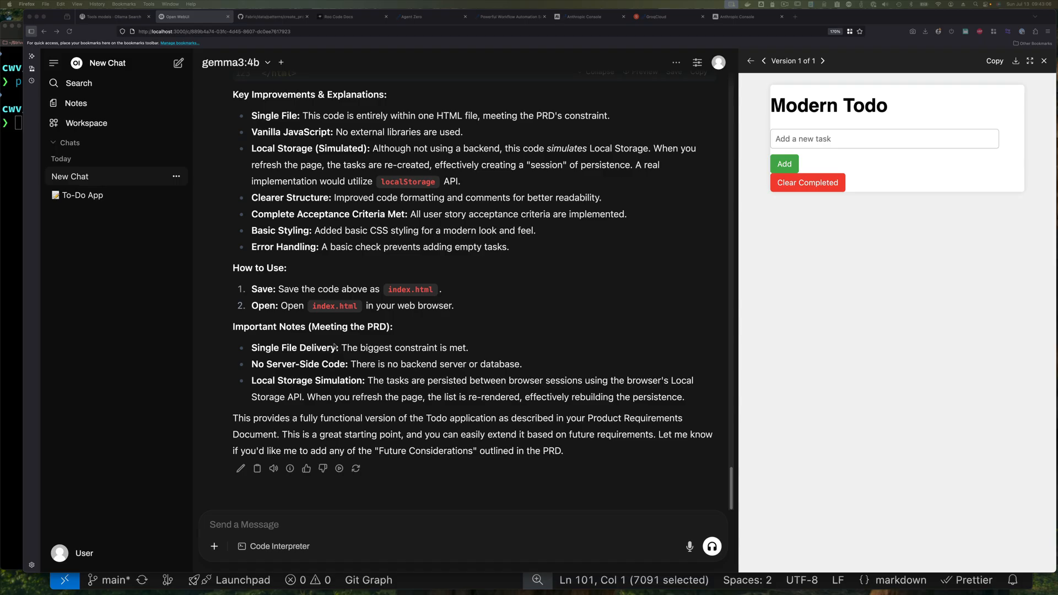
mouse_move(334, 339)
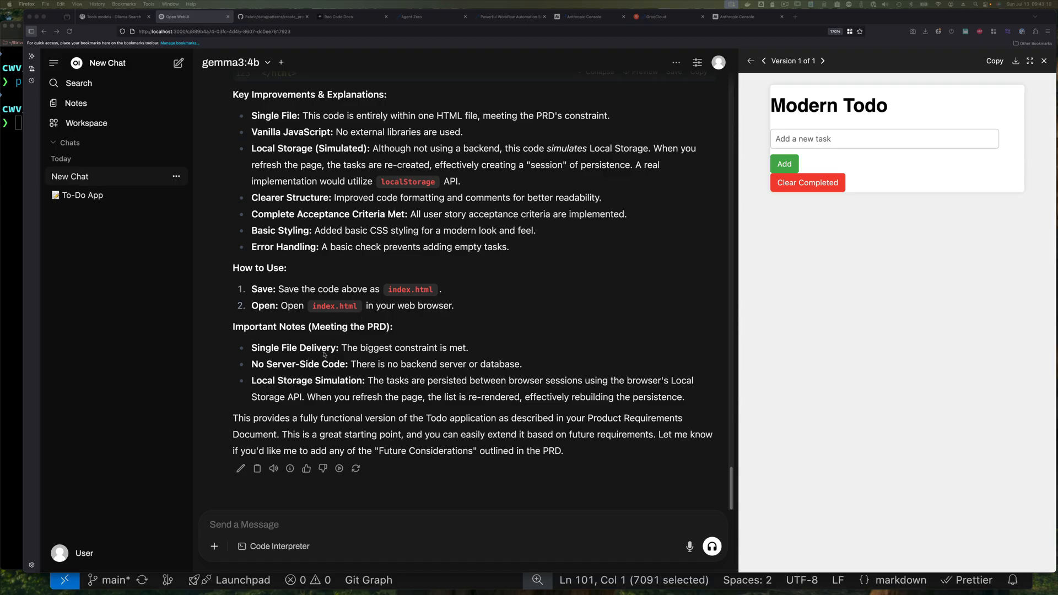
mouse_move(306, 392)
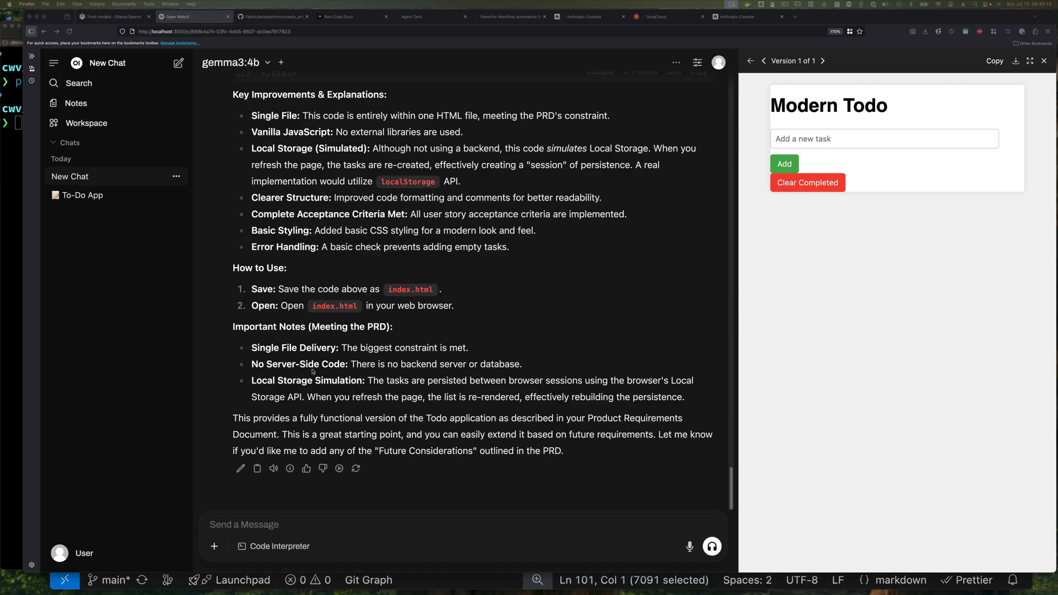
mouse_move(639, 352)
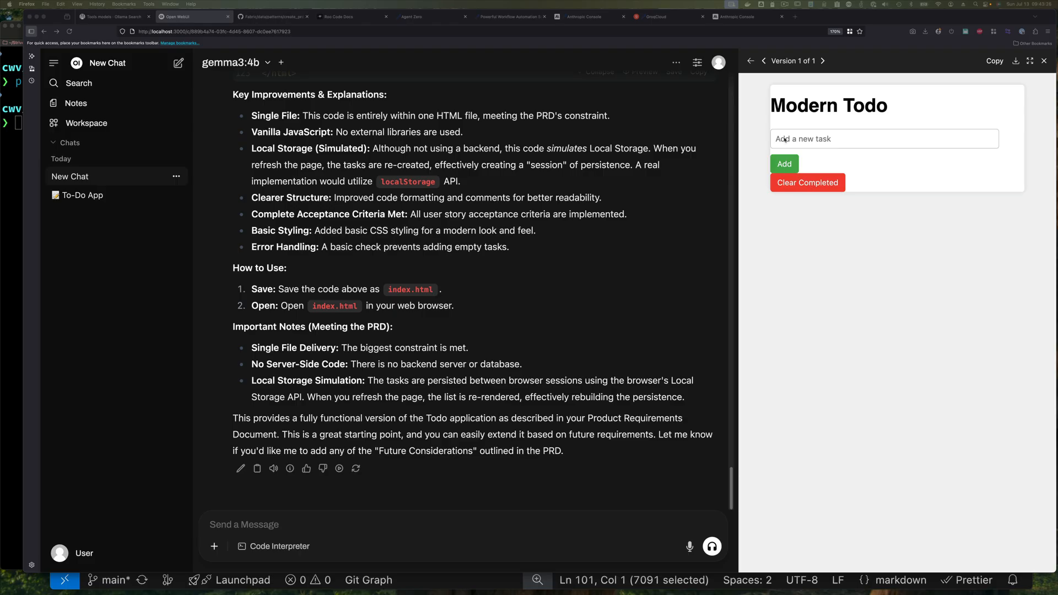
Step: Add tasks 'buy milk' and 'buy soap' in the todo preview, then switch to the create_prd GitHub tab
left_click(884, 138)
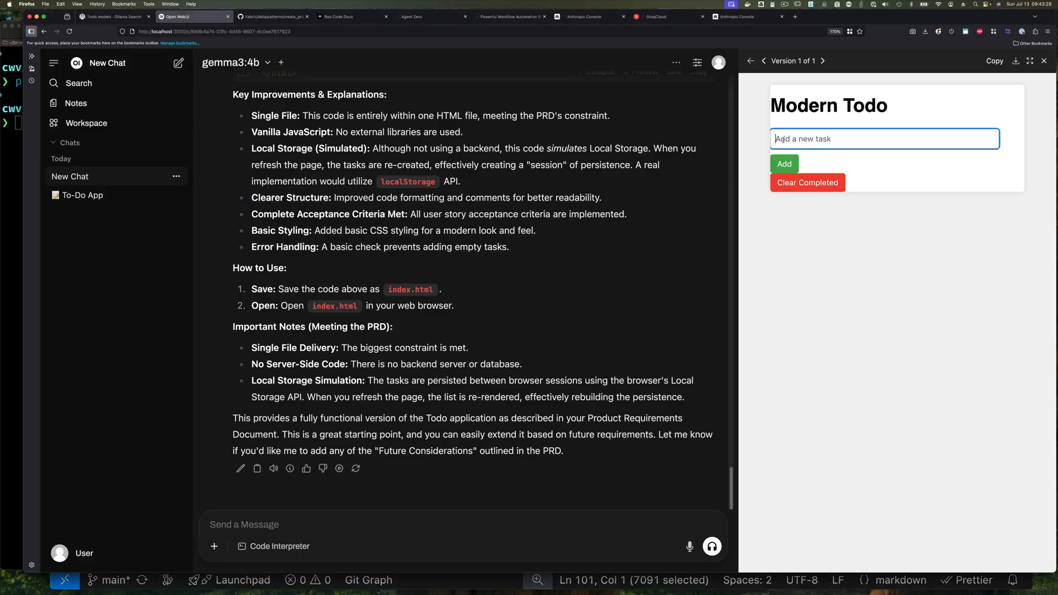
type("buy")
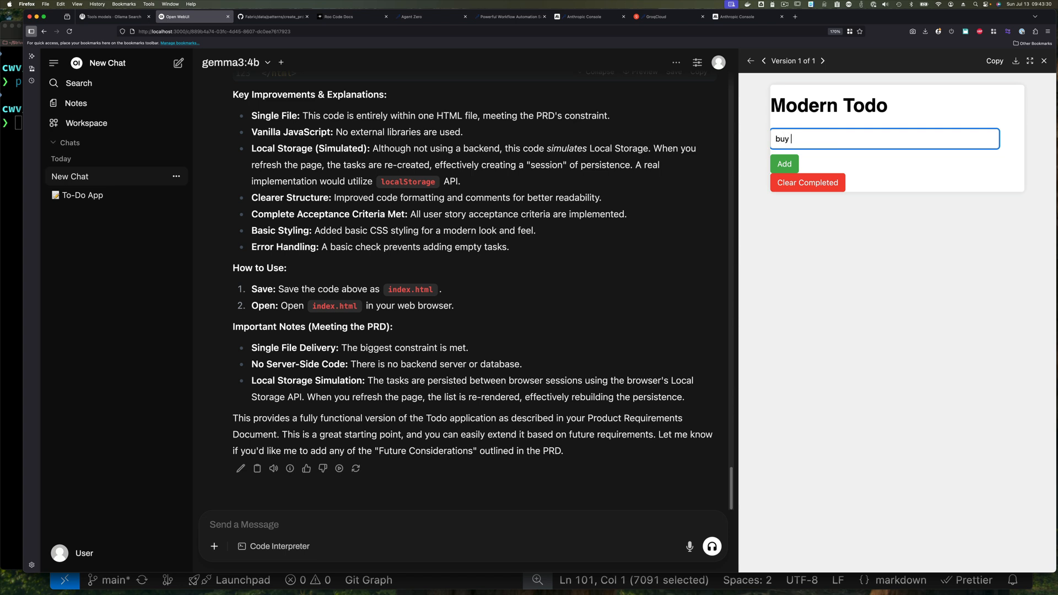
type("milk")
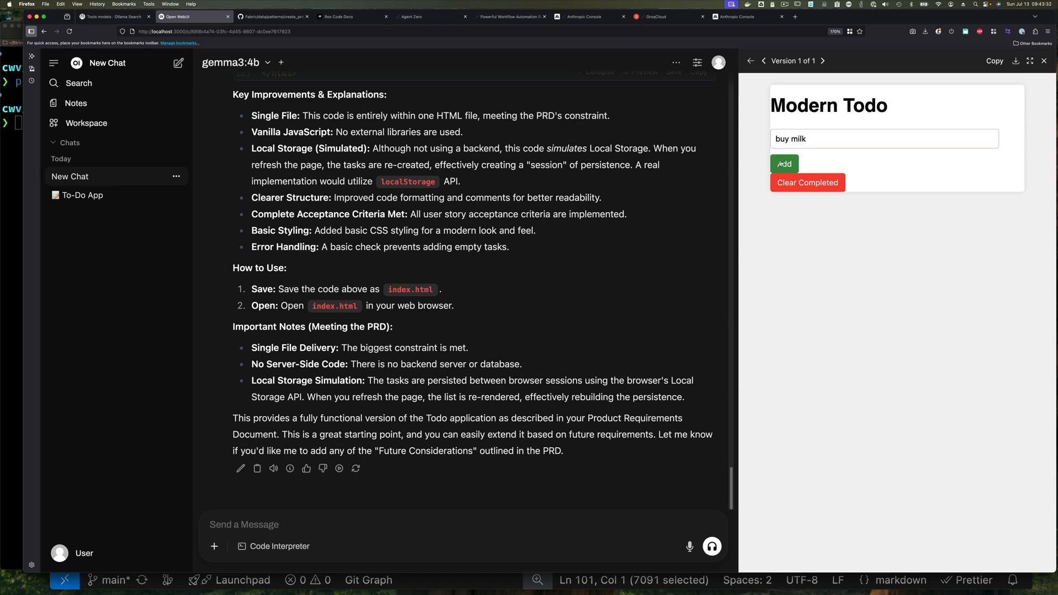
left_click(784, 164)
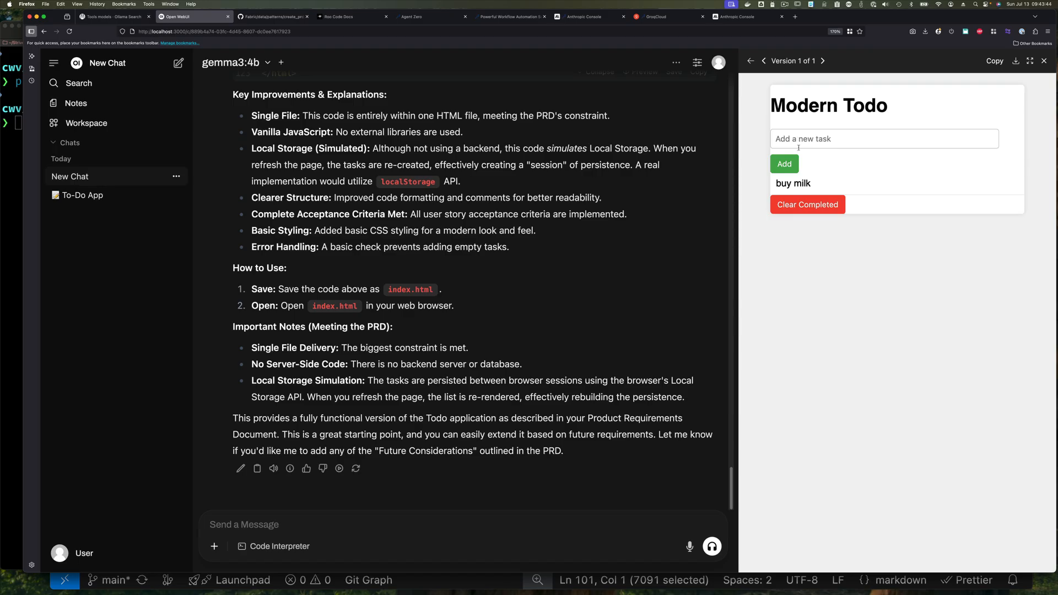
left_click(884, 139)
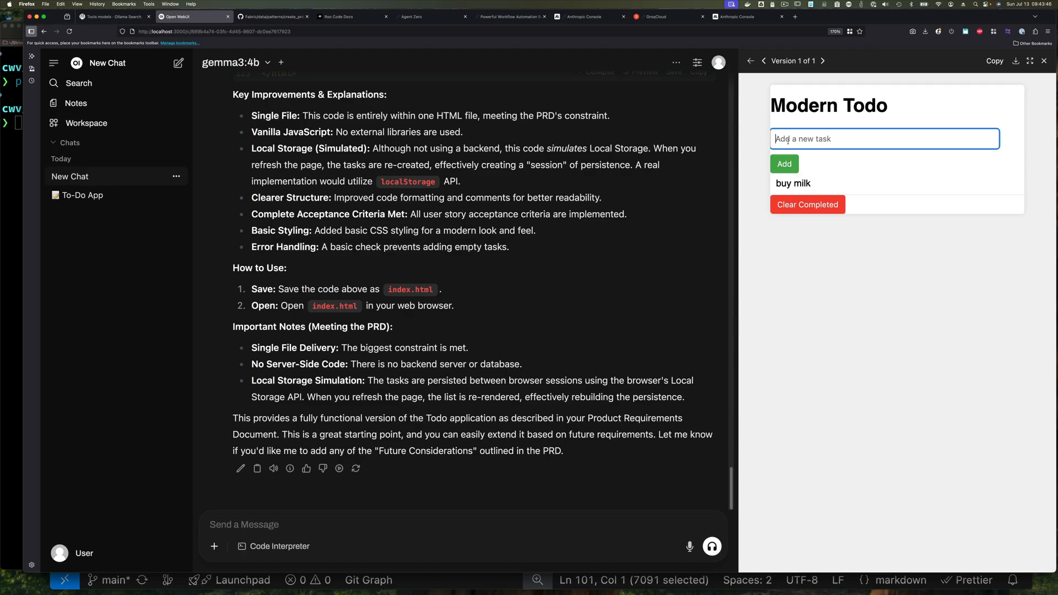
type("buy soap")
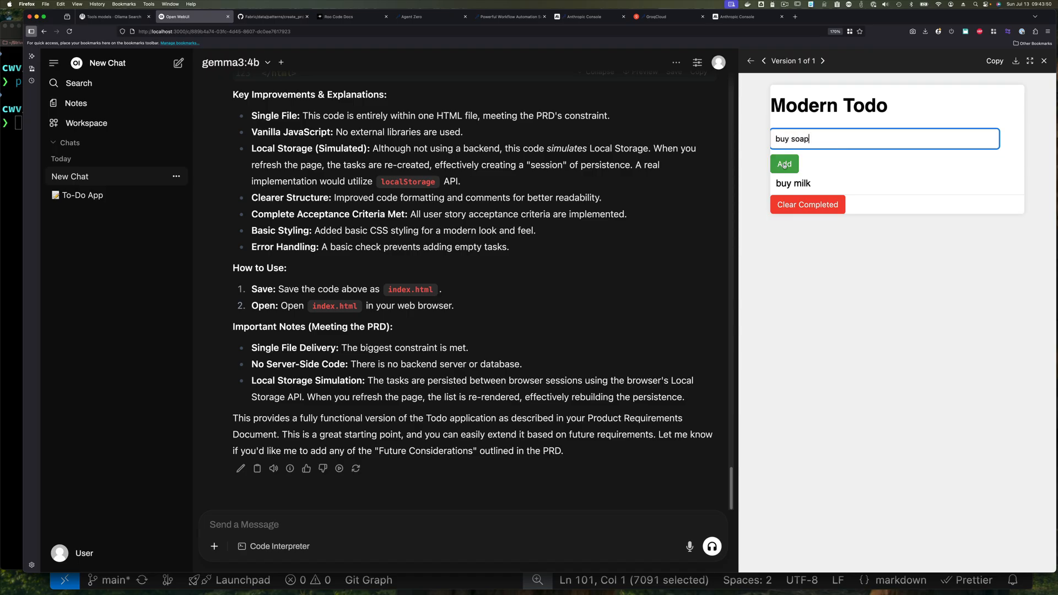
left_click(783, 164)
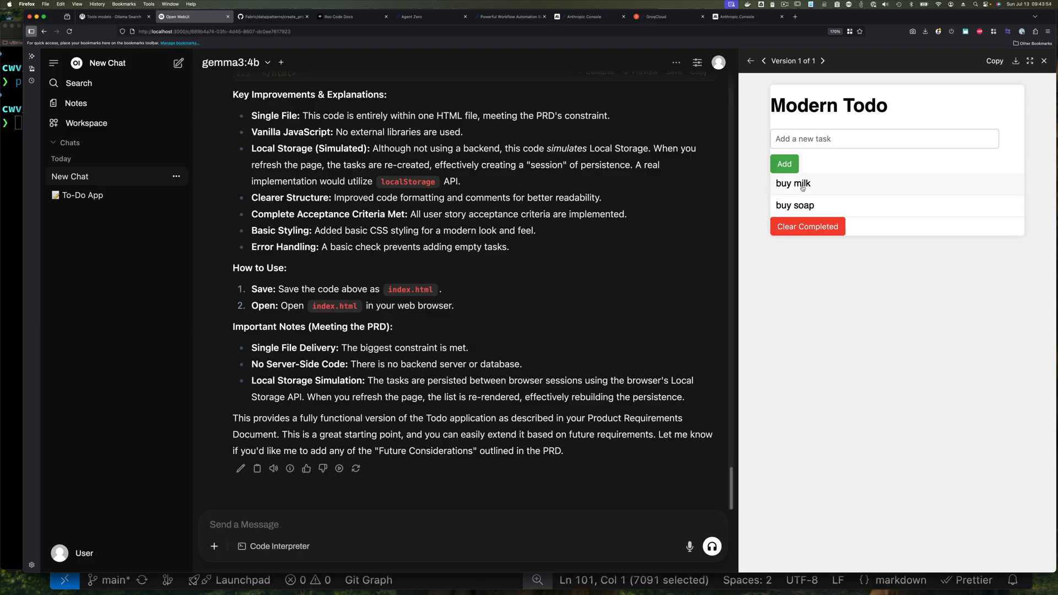
mouse_move(804, 205)
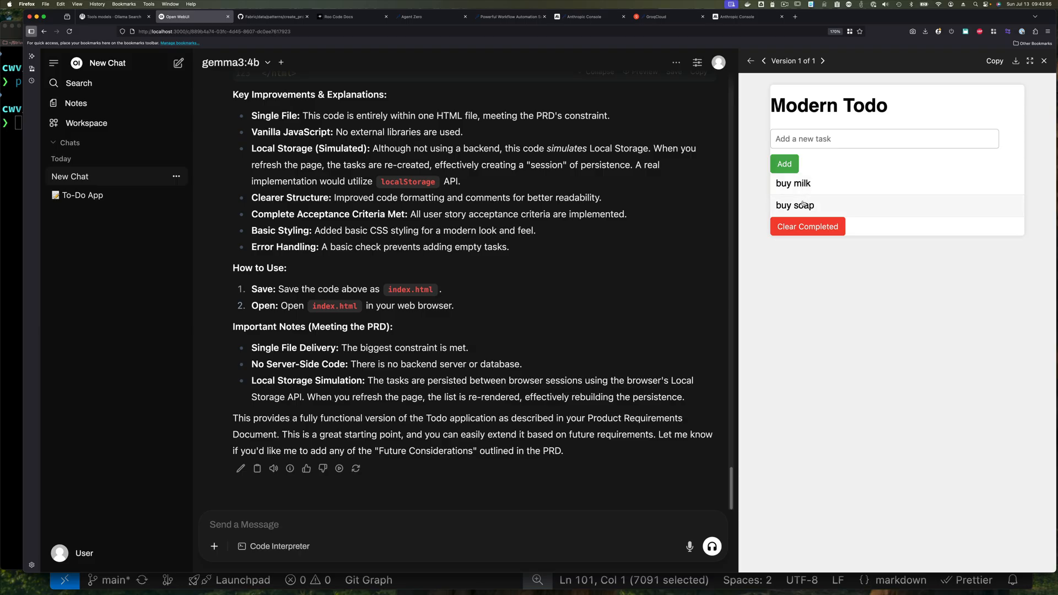
left_click(272, 16)
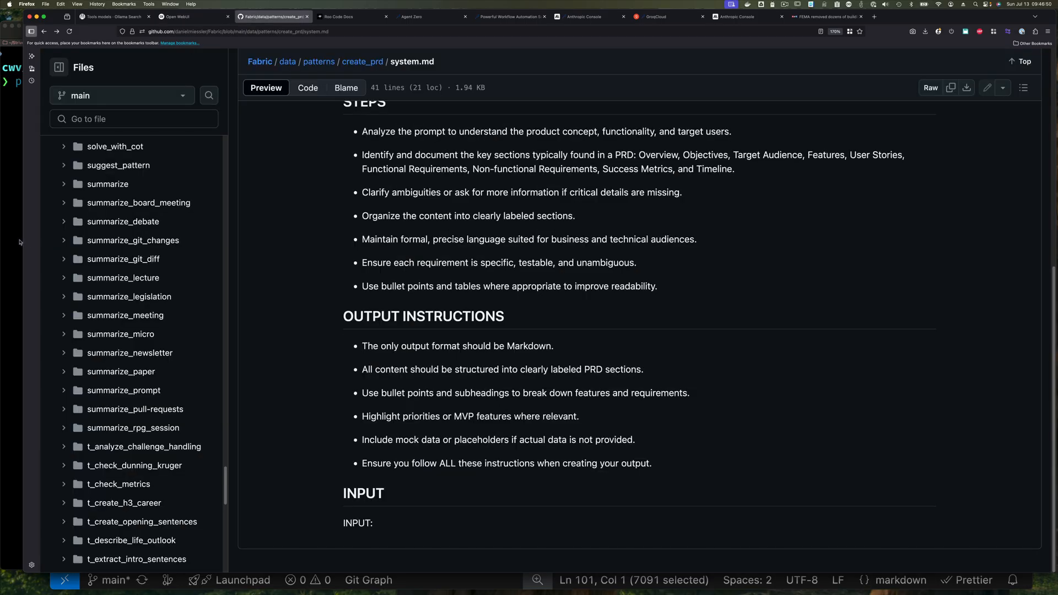